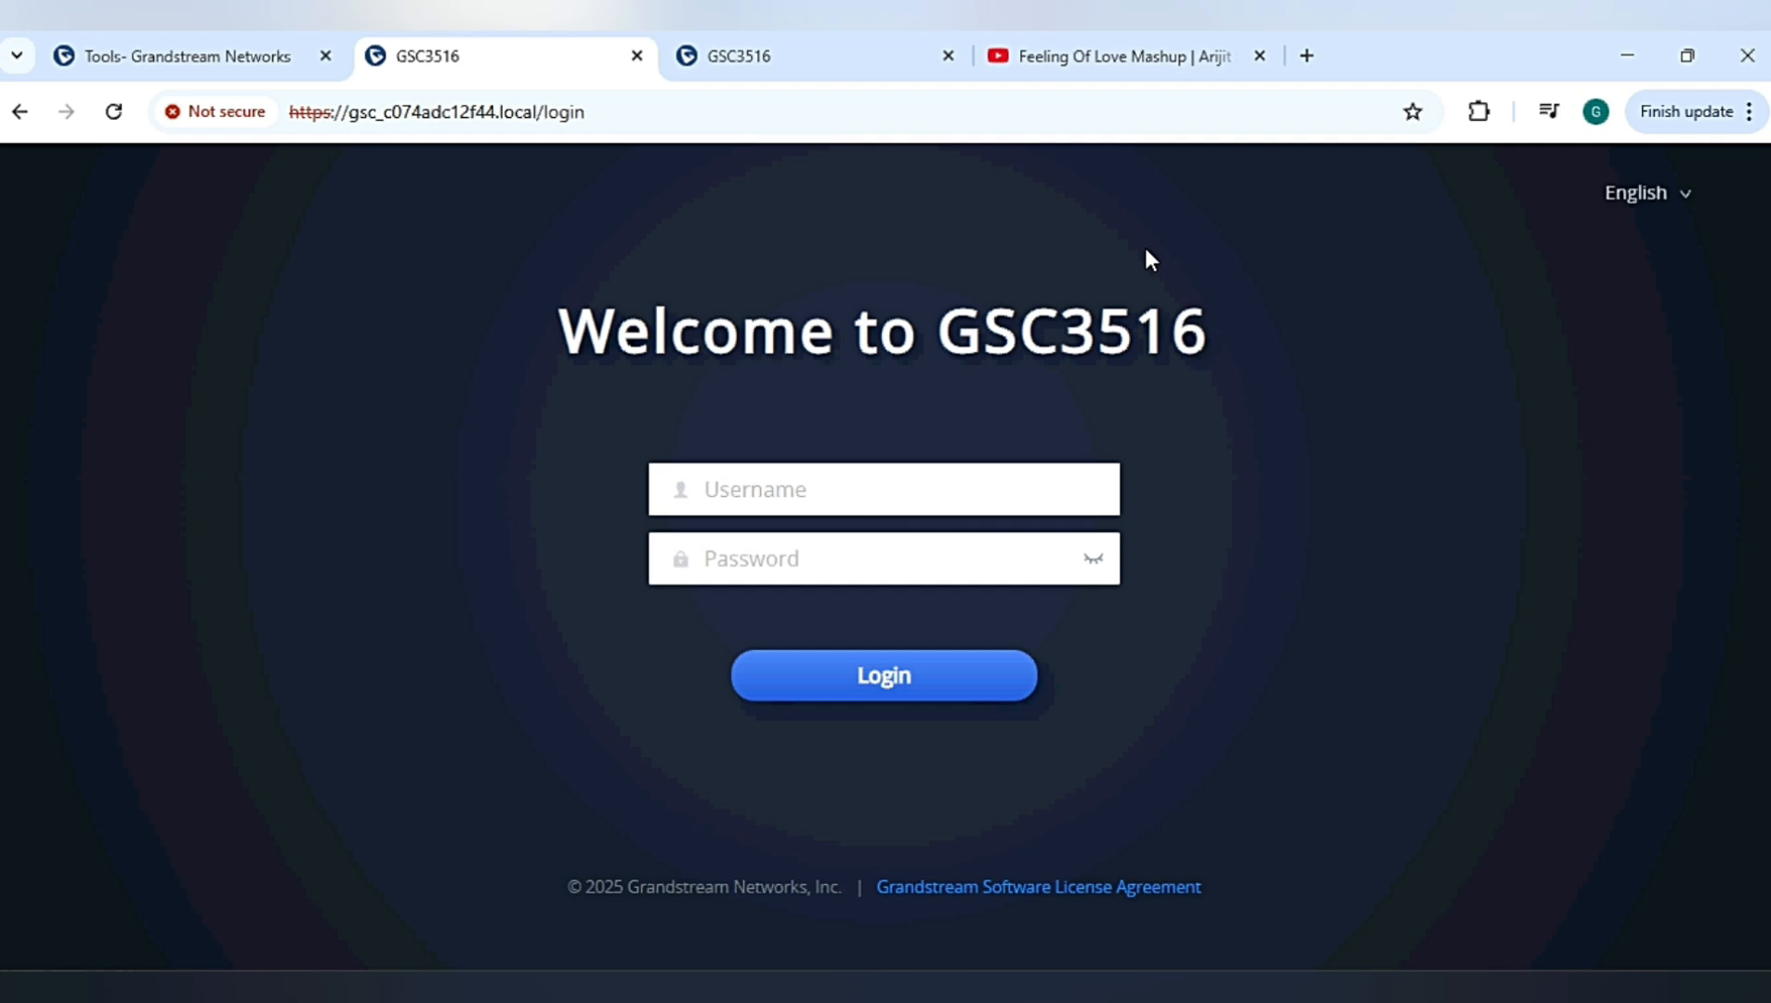
{"action": "mouse_move", "coordinate": [310, 222]}
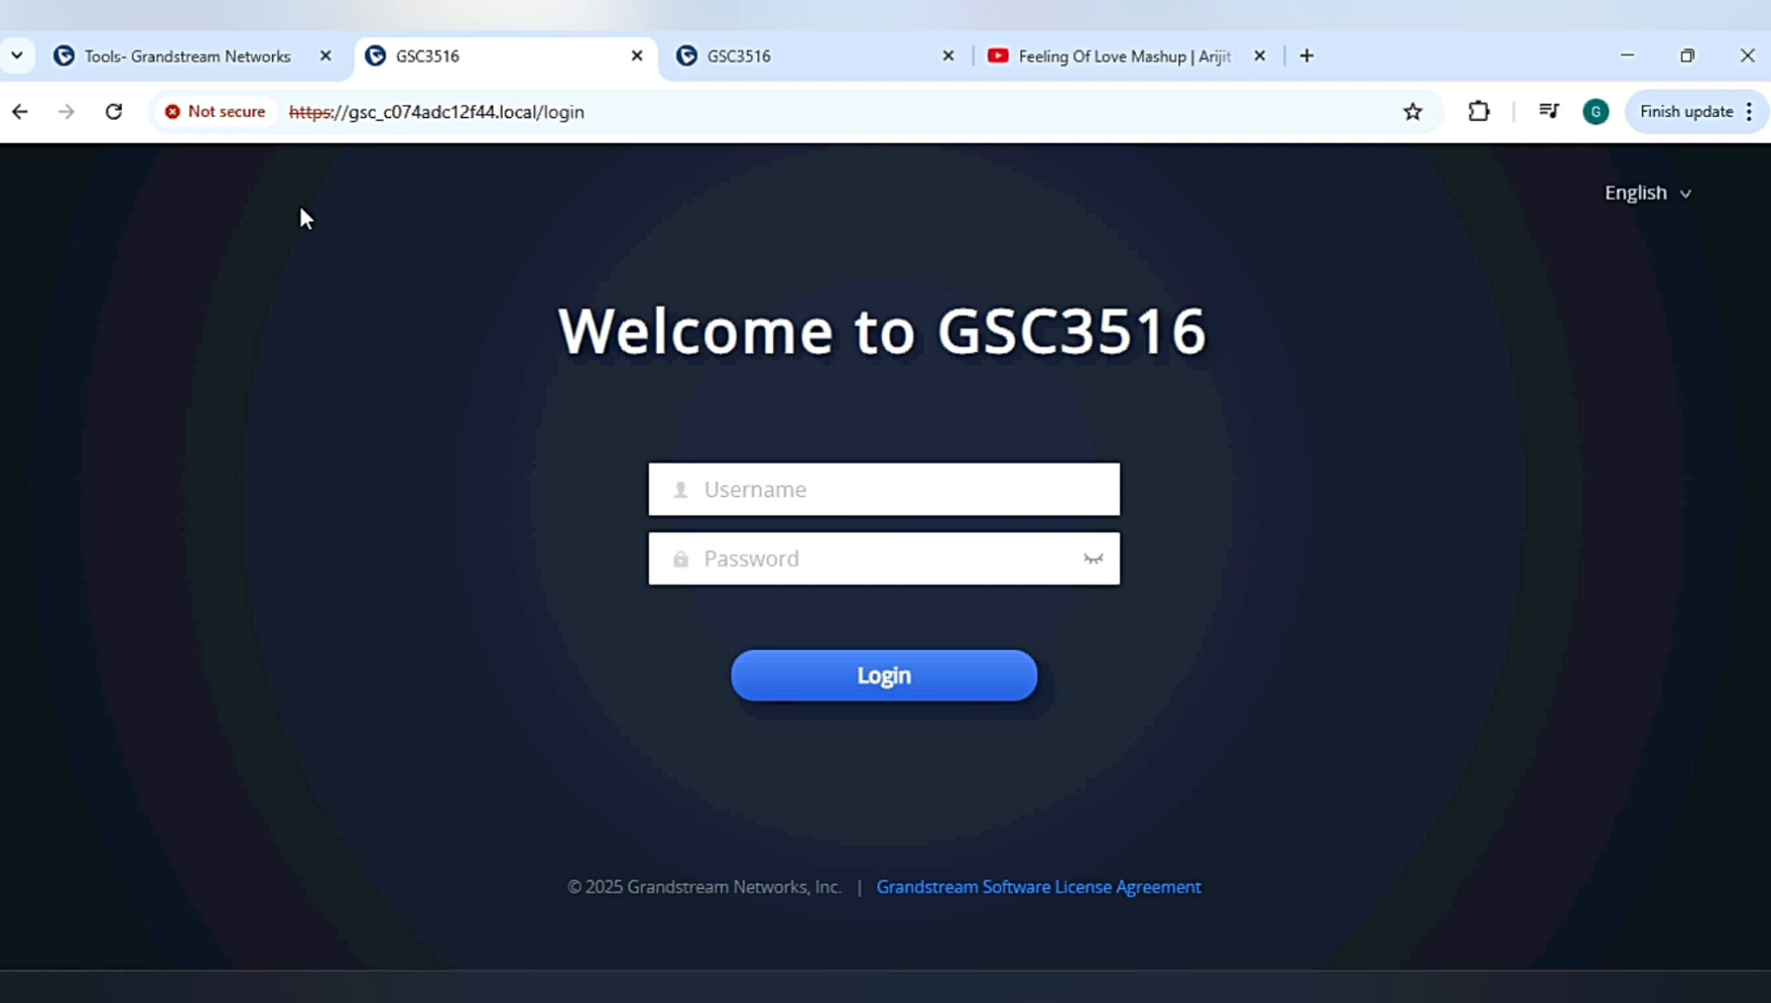
- Switch from the speaker's login page to the Grandstream support tools page
{"action": "left_click", "coordinate": [177, 56]}
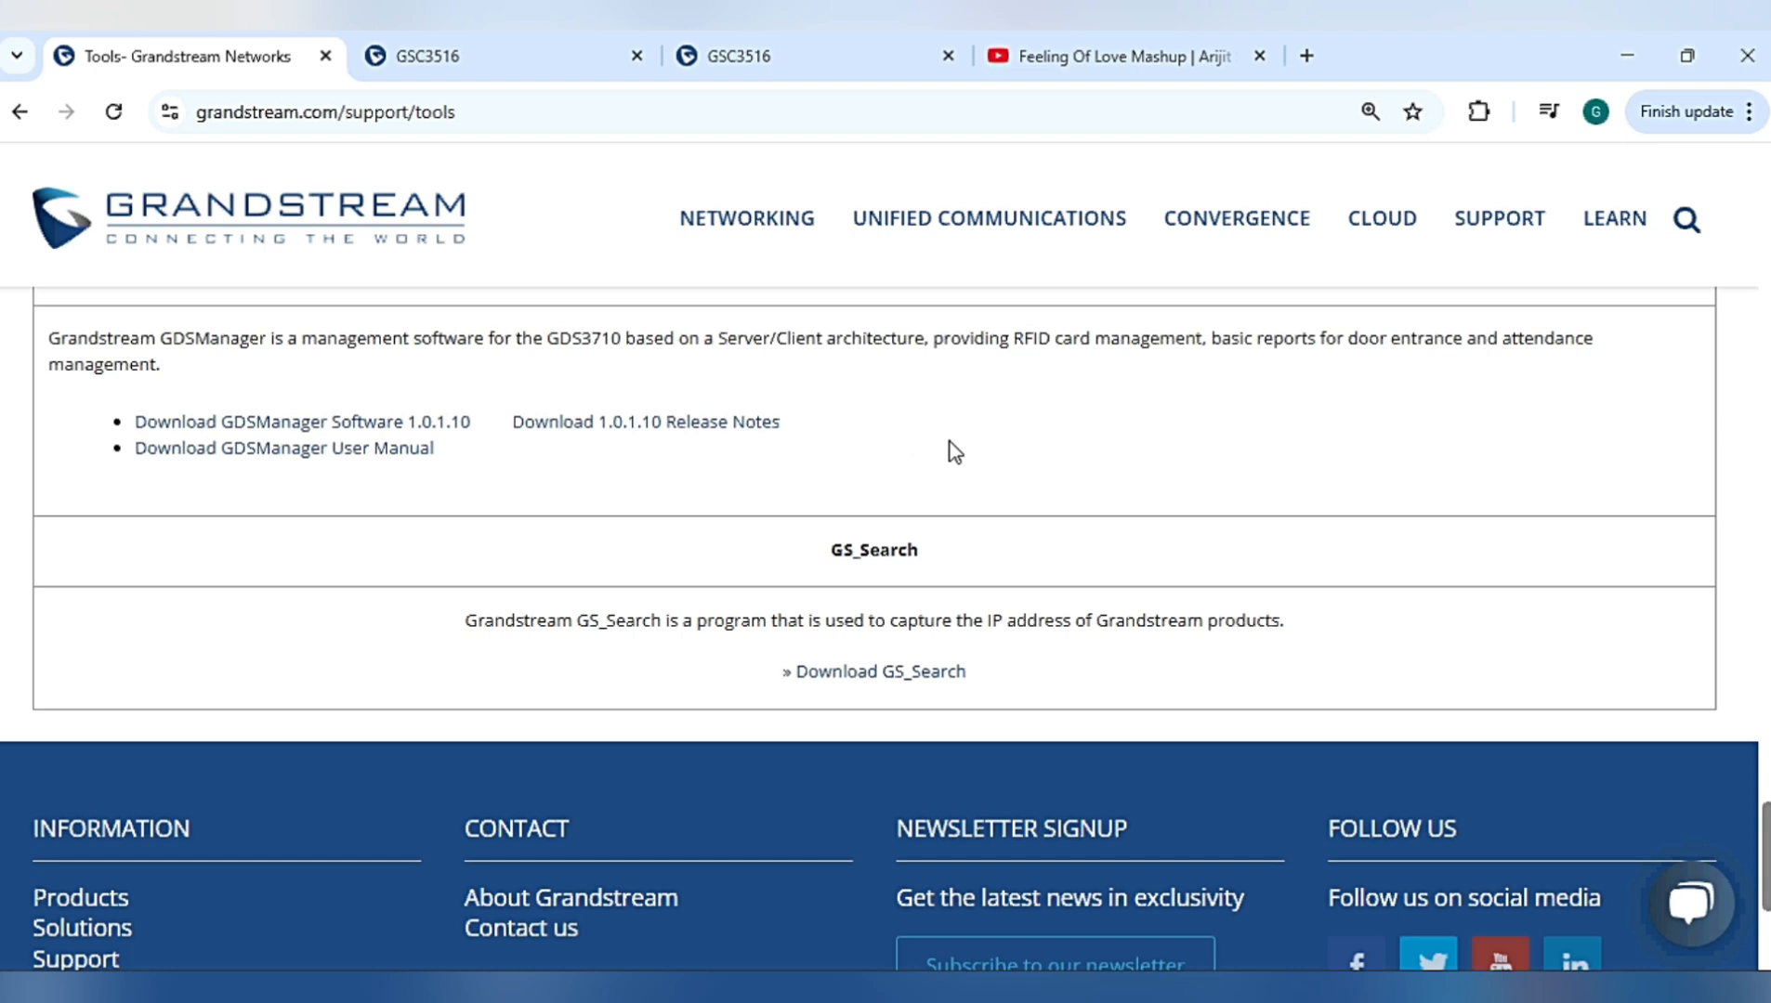
- Bring up the Grandstream Support menu listing Firmware, Documentation and Tools
{"action": "left_click", "coordinate": [1499, 219]}
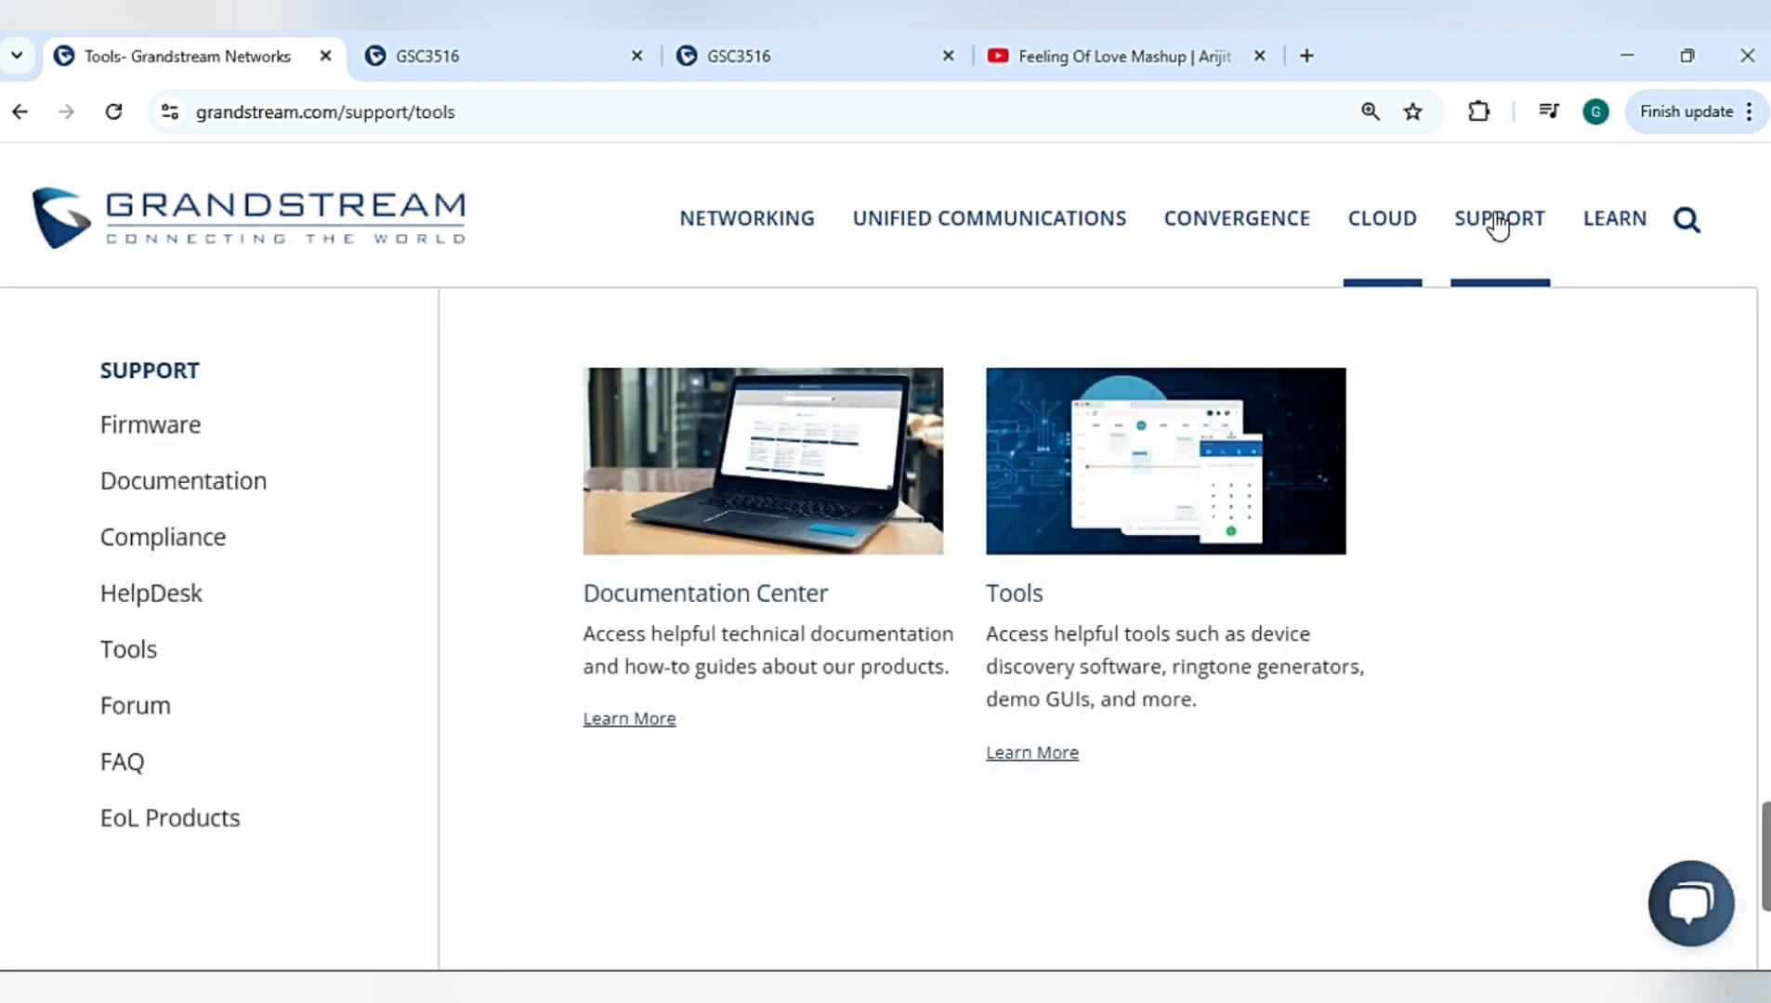
{"action": "mouse_move", "coordinate": [1030, 758]}
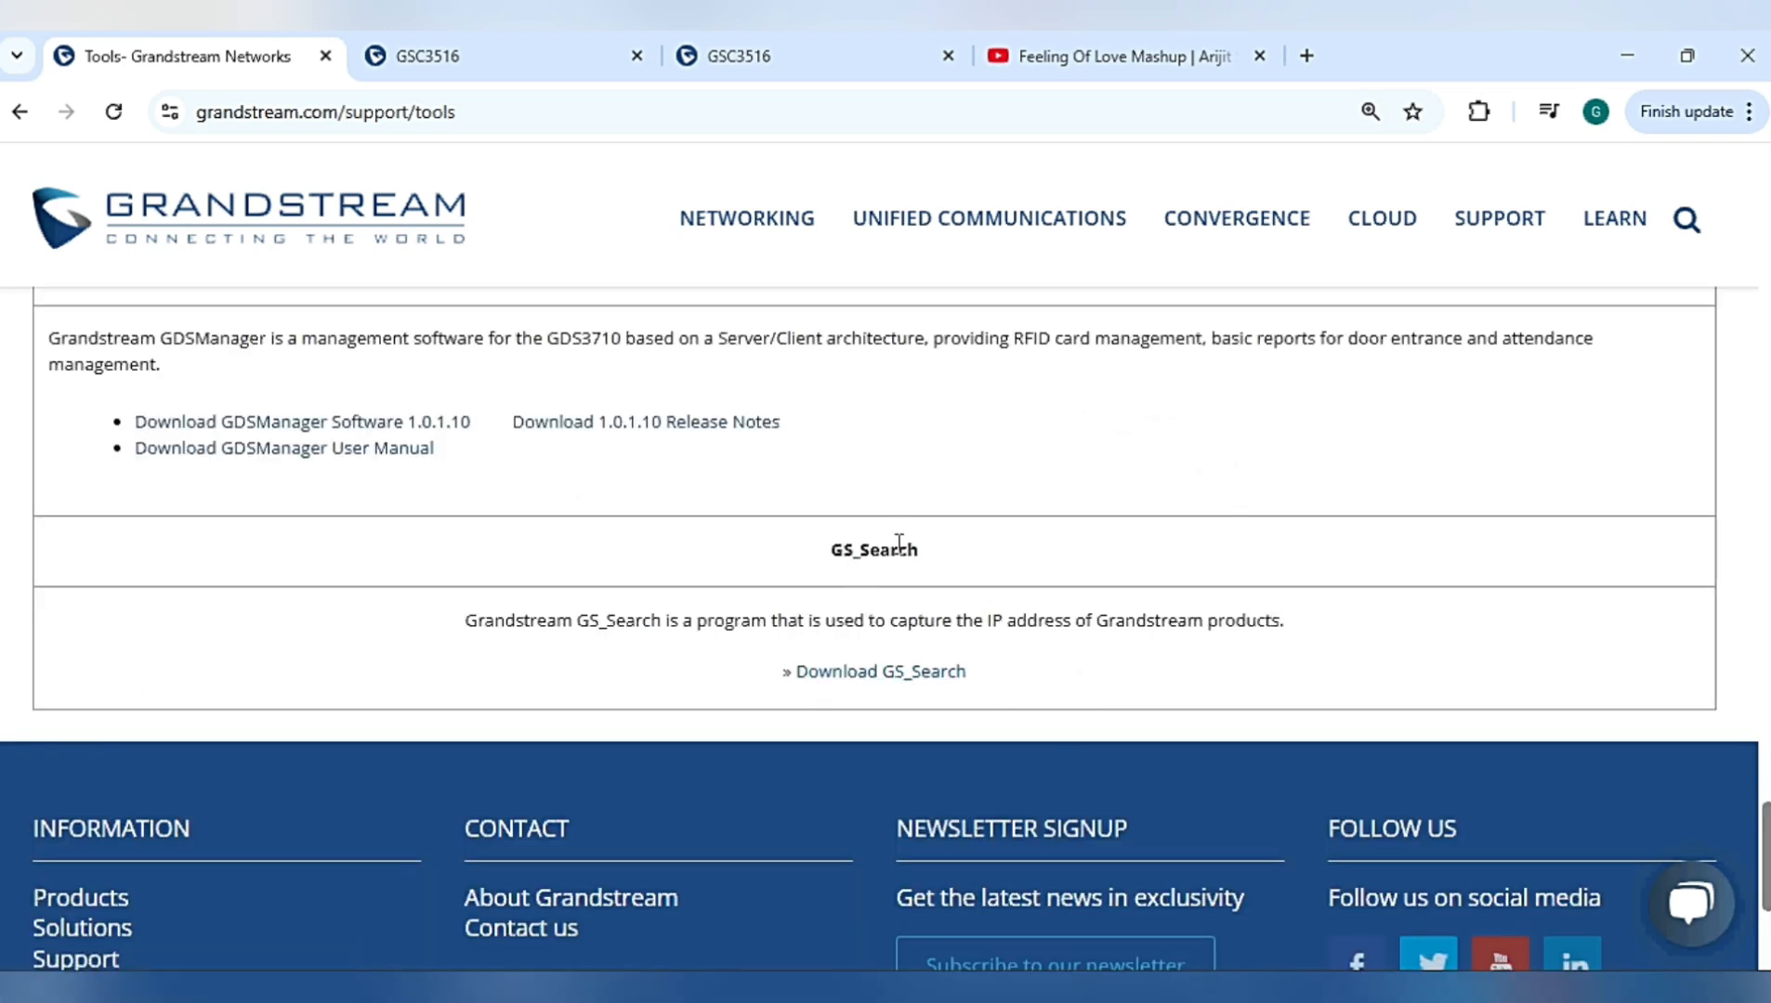
{"action": "mouse_move", "coordinate": [866, 665]}
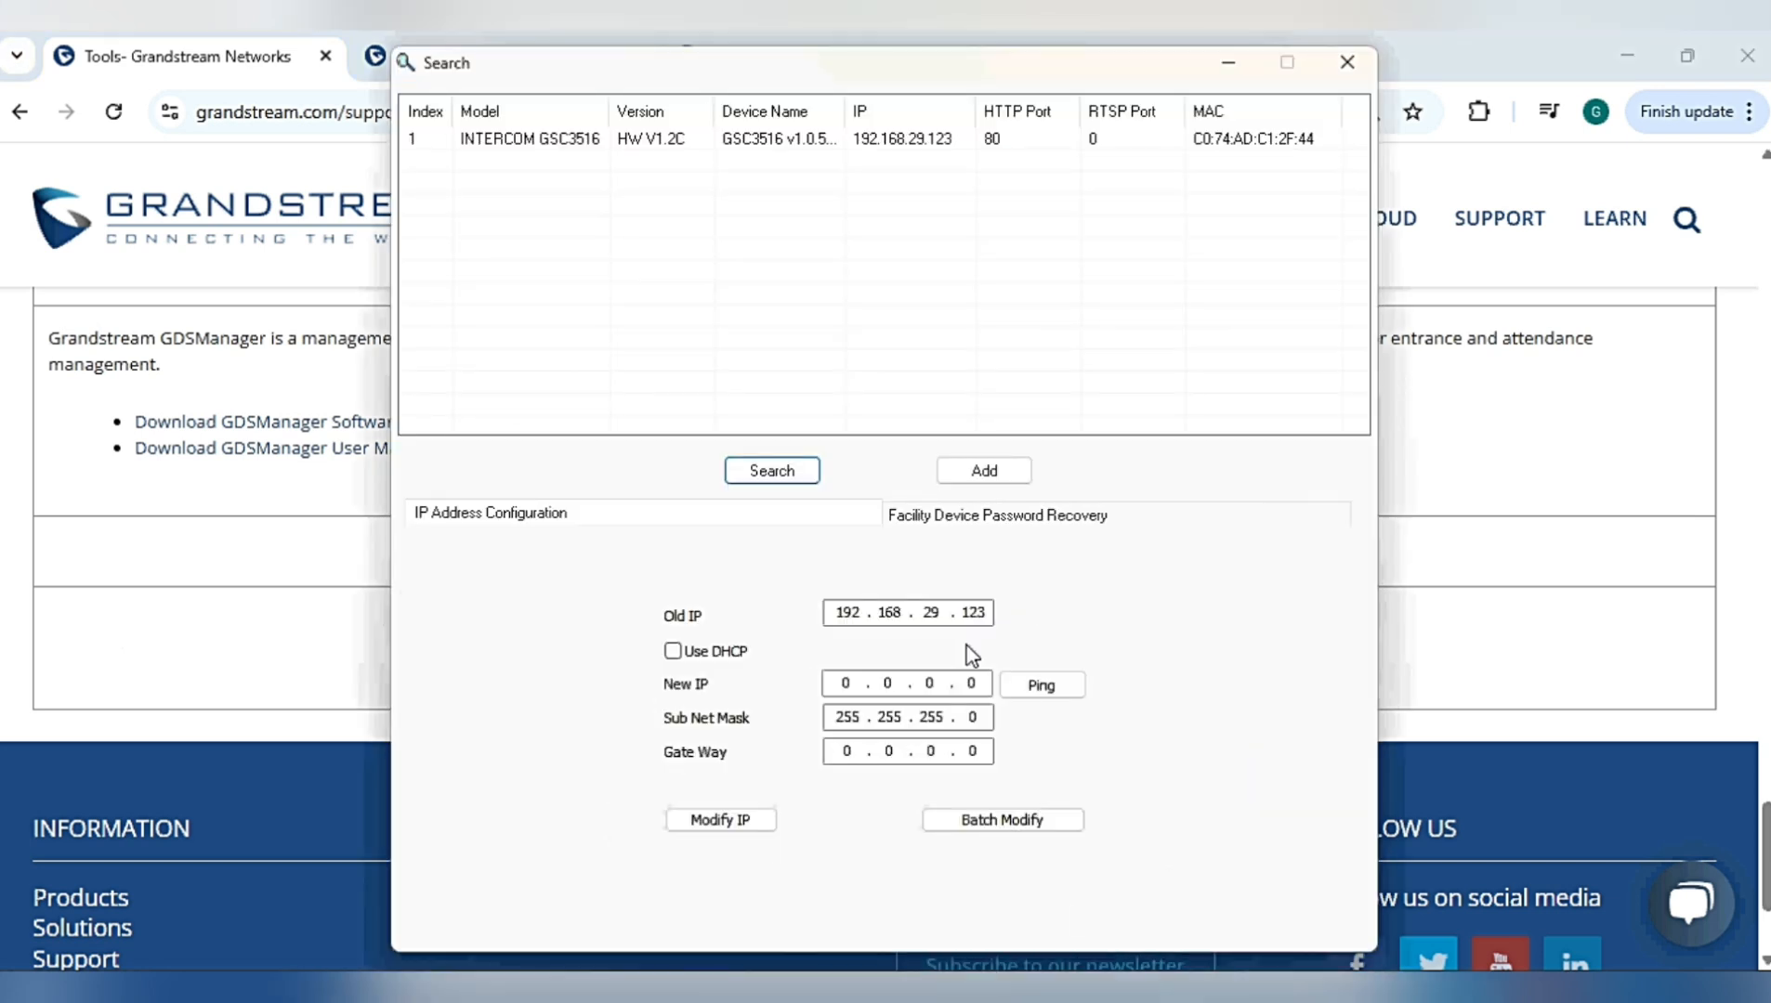
- Search in GS_Search and select the INTERCOM GSC3516 entry at 192.168.29.123
{"action": "left_click", "coordinate": [773, 470]}
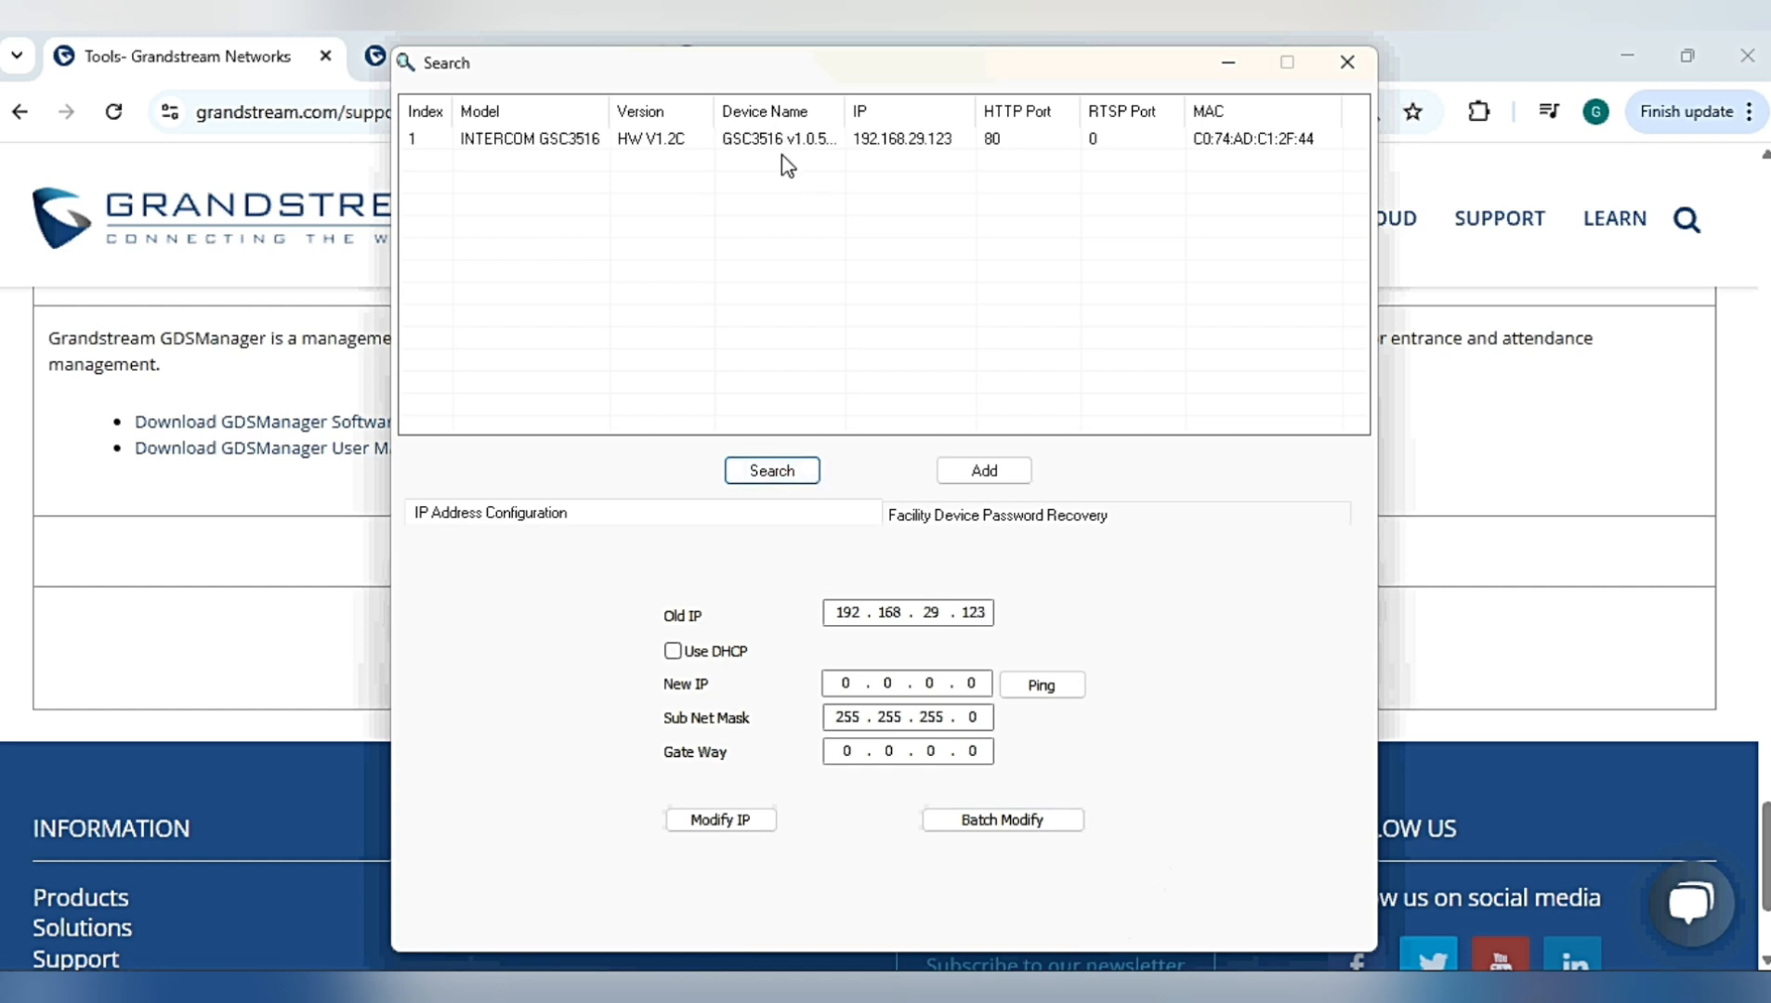
{"action": "left_click", "coordinate": [819, 139]}
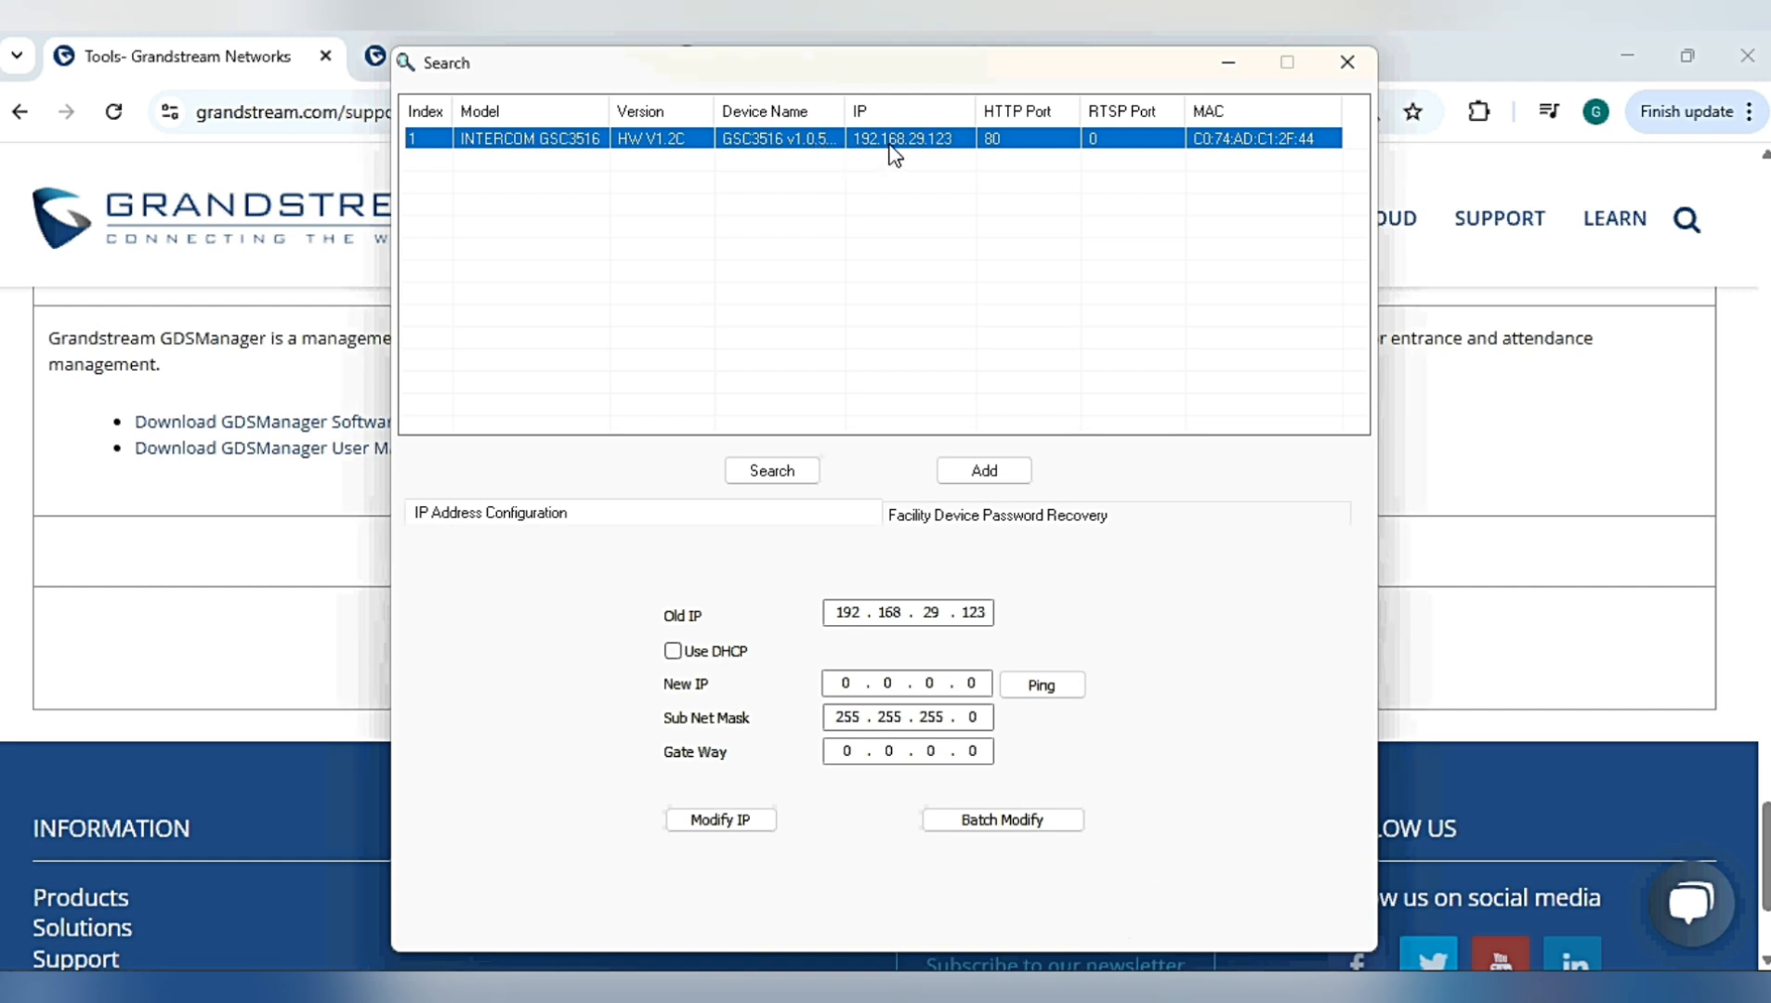
{"action": "mouse_move", "coordinate": [888, 182]}
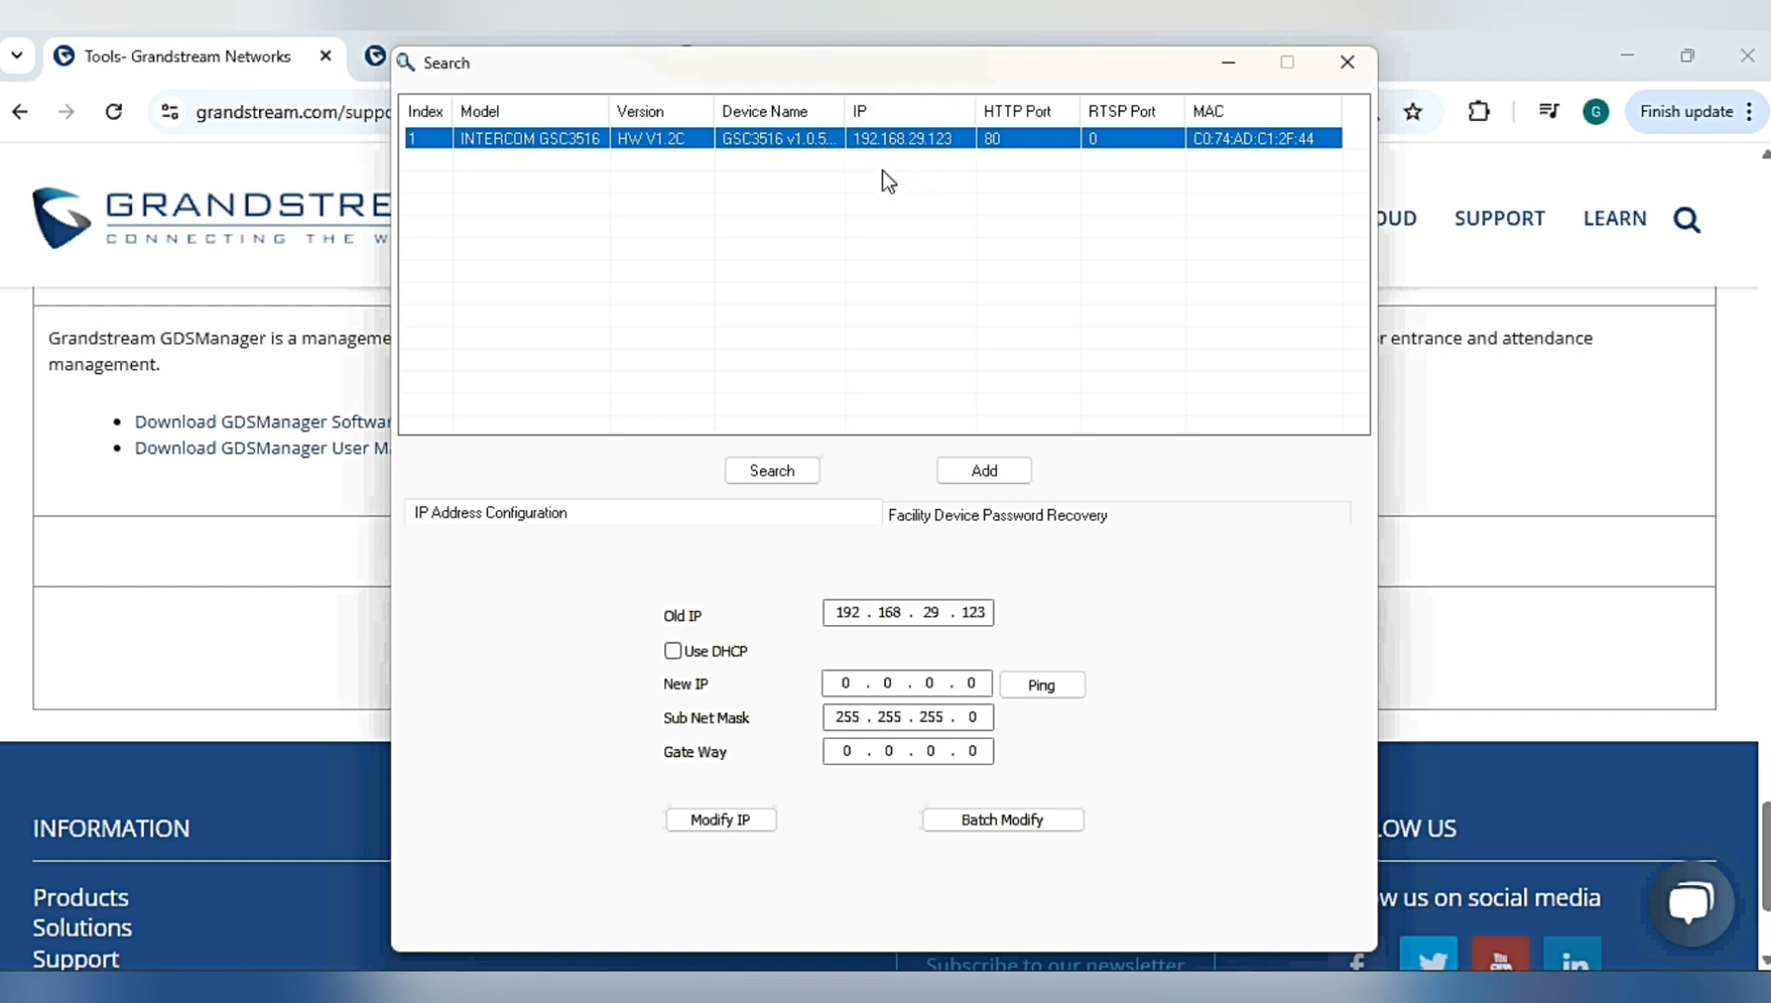
{"action": "mouse_move", "coordinate": [931, 188]}
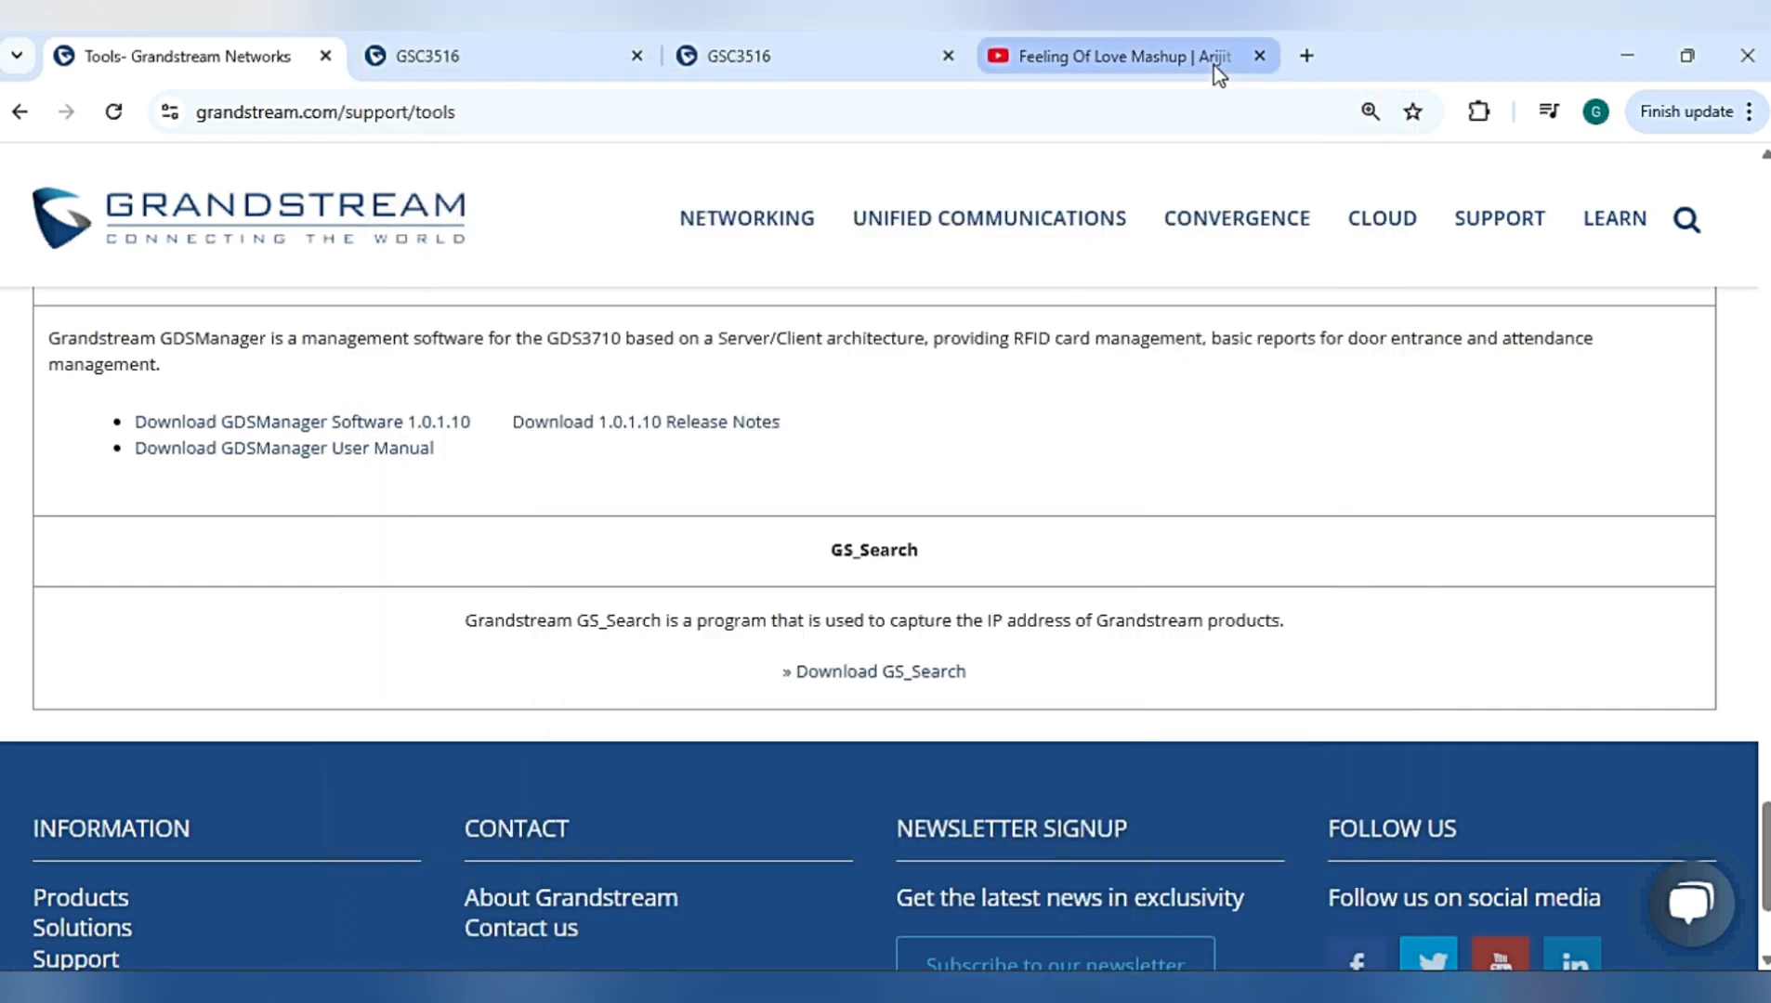
- Reach the logged-in GSC3516 admin pages at 192.168.29.123 showing Ethernet network status
{"action": "left_click", "coordinate": [434, 57]}
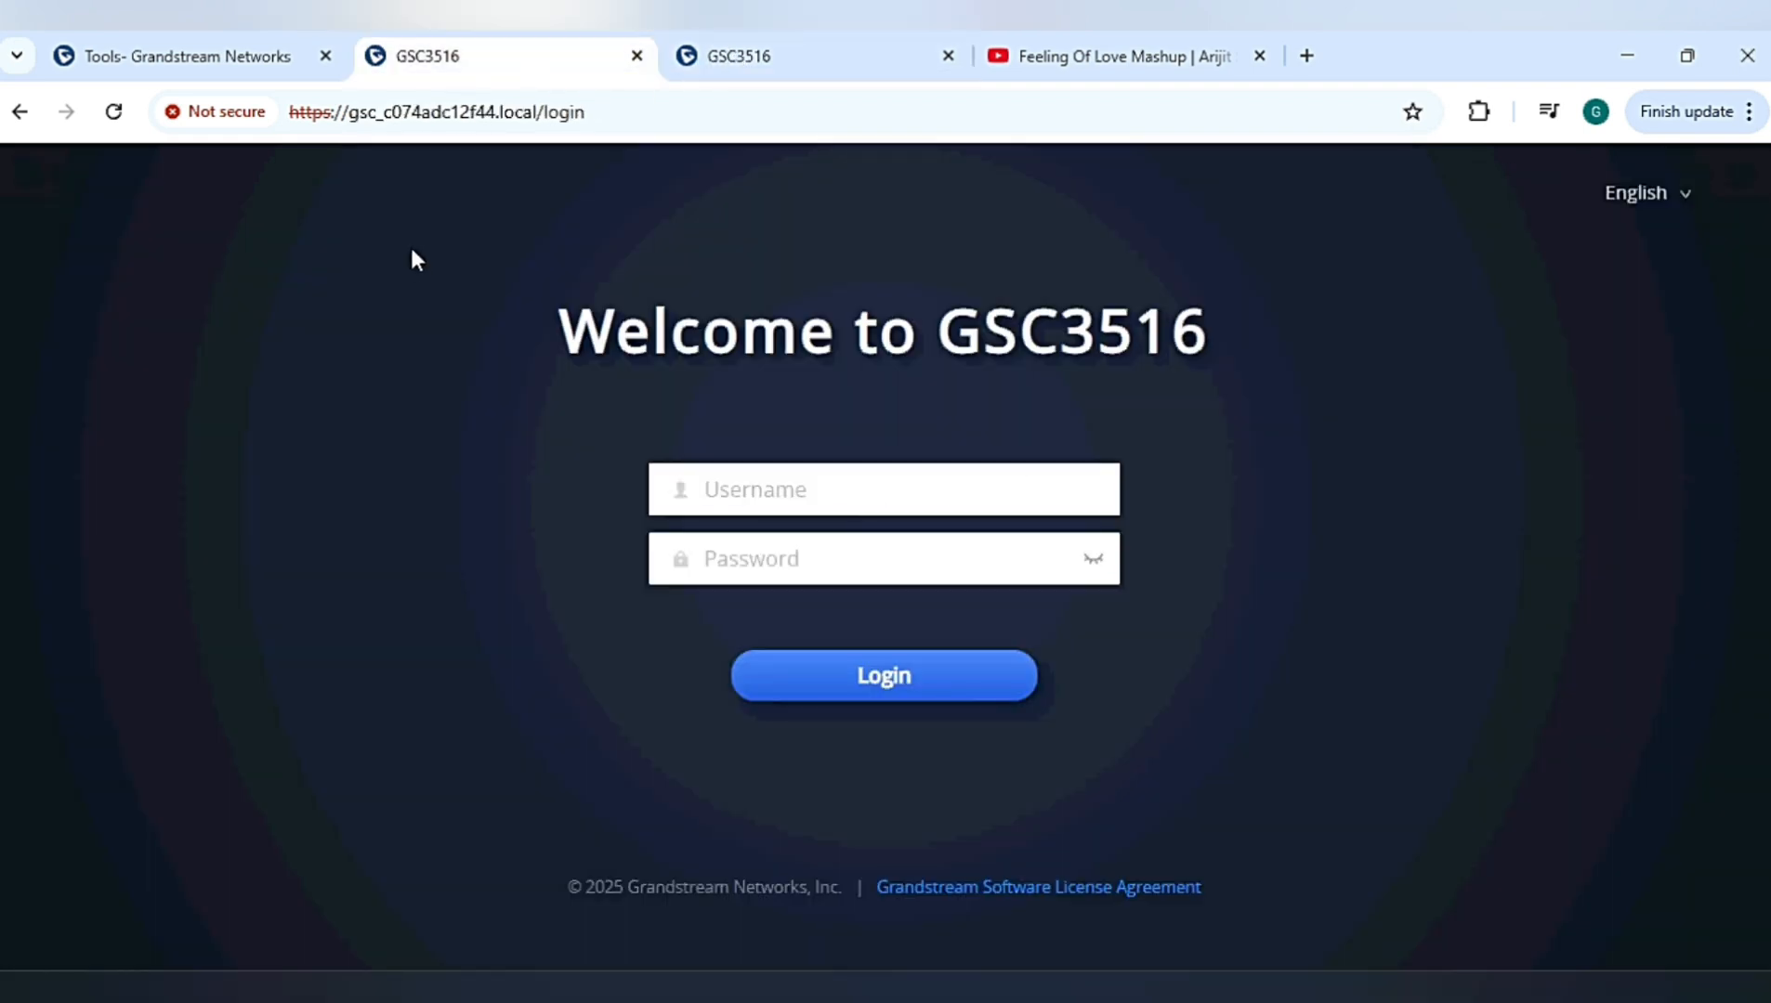
{"action": "mouse_move", "coordinate": [365, 211]}
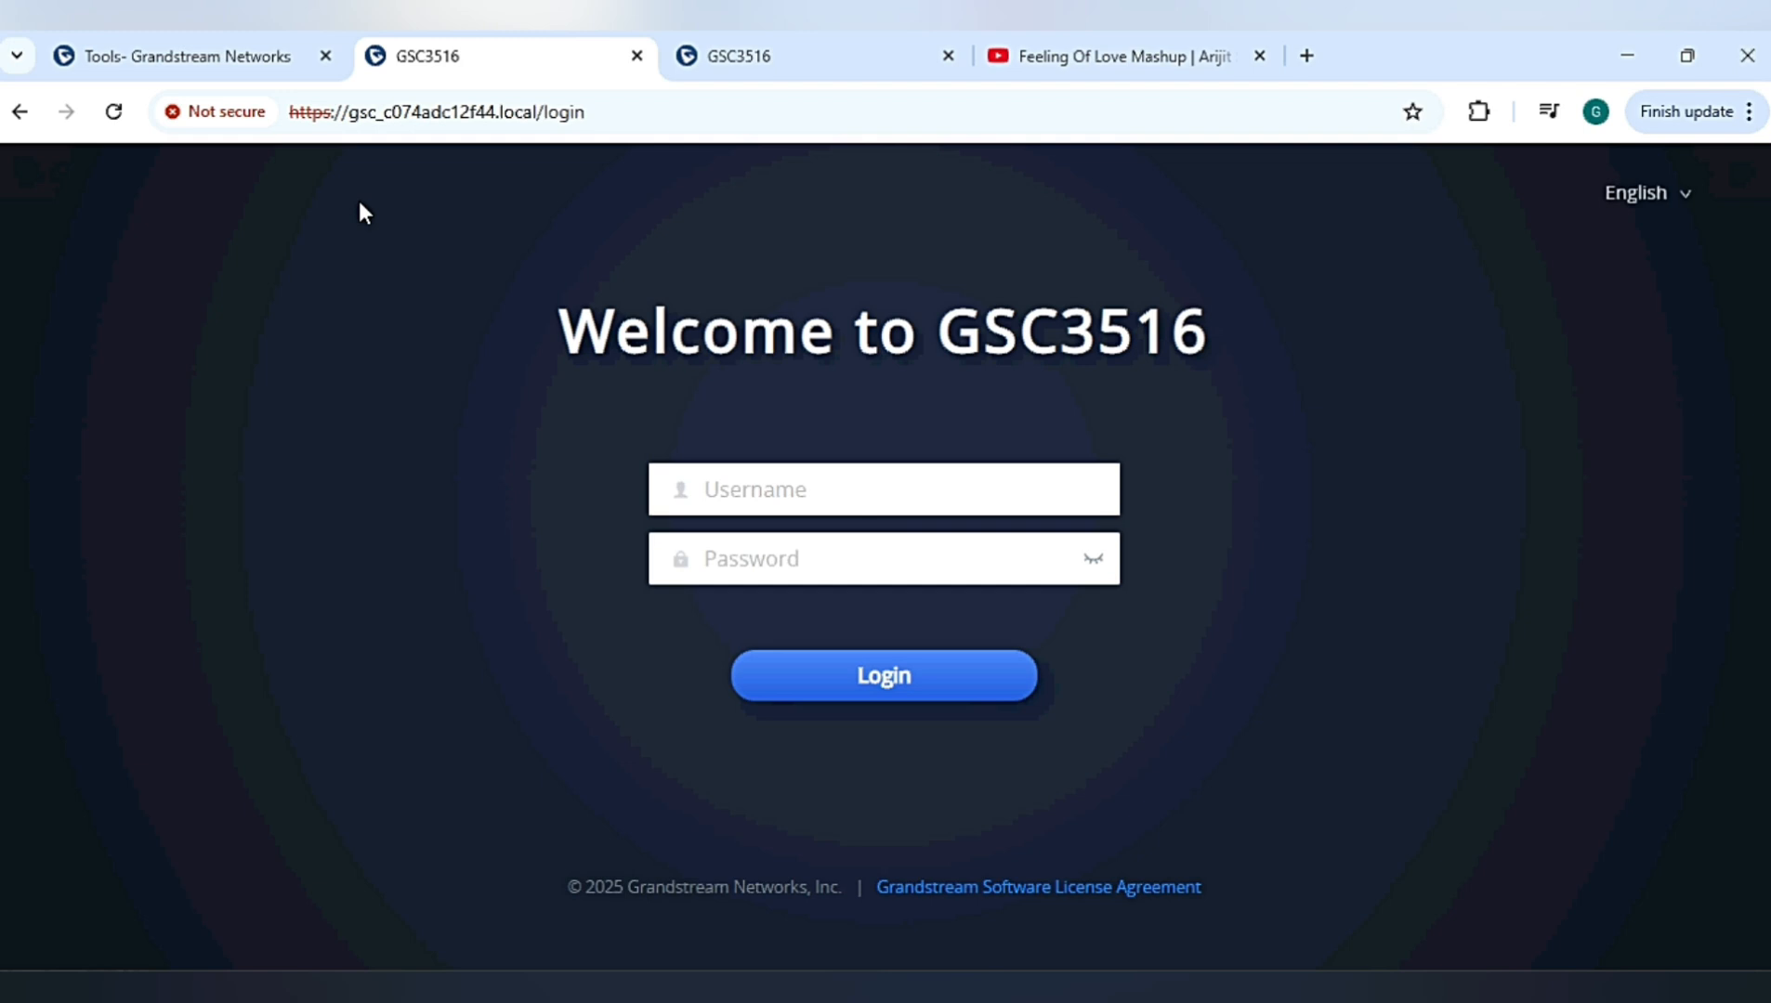
{"action": "mouse_move", "coordinate": [346, 156]}
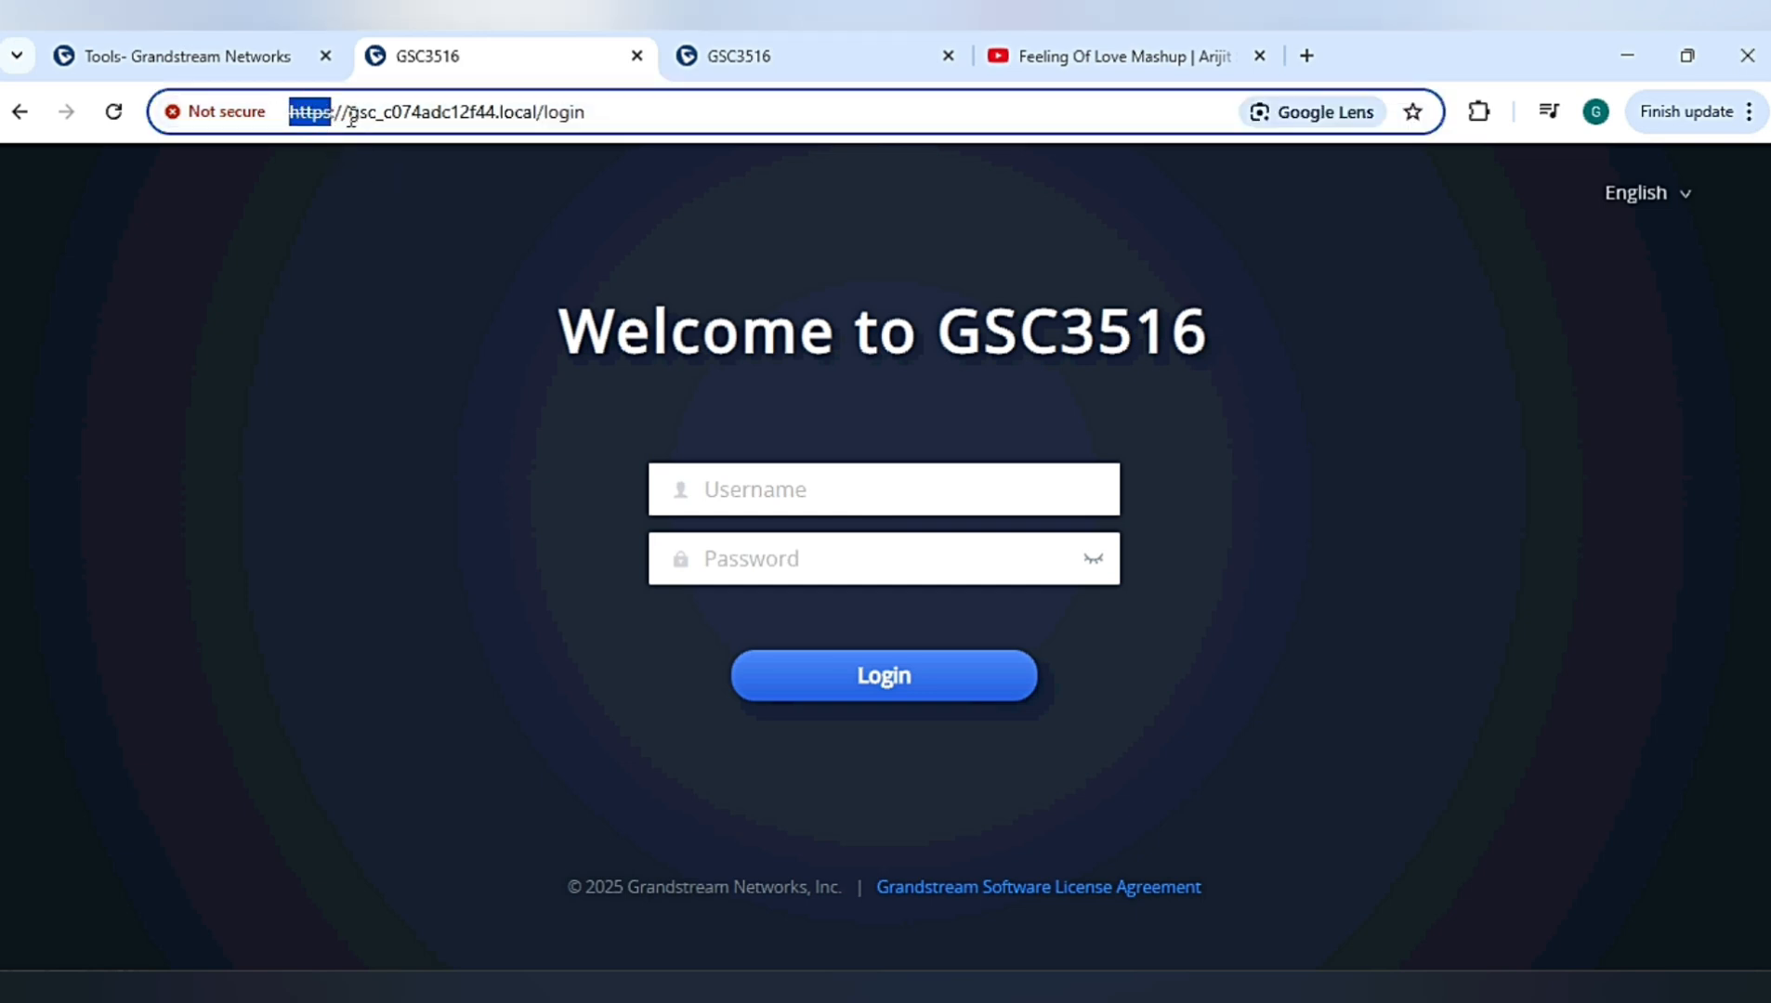
{"action": "double_click", "coordinate": [362, 111]}
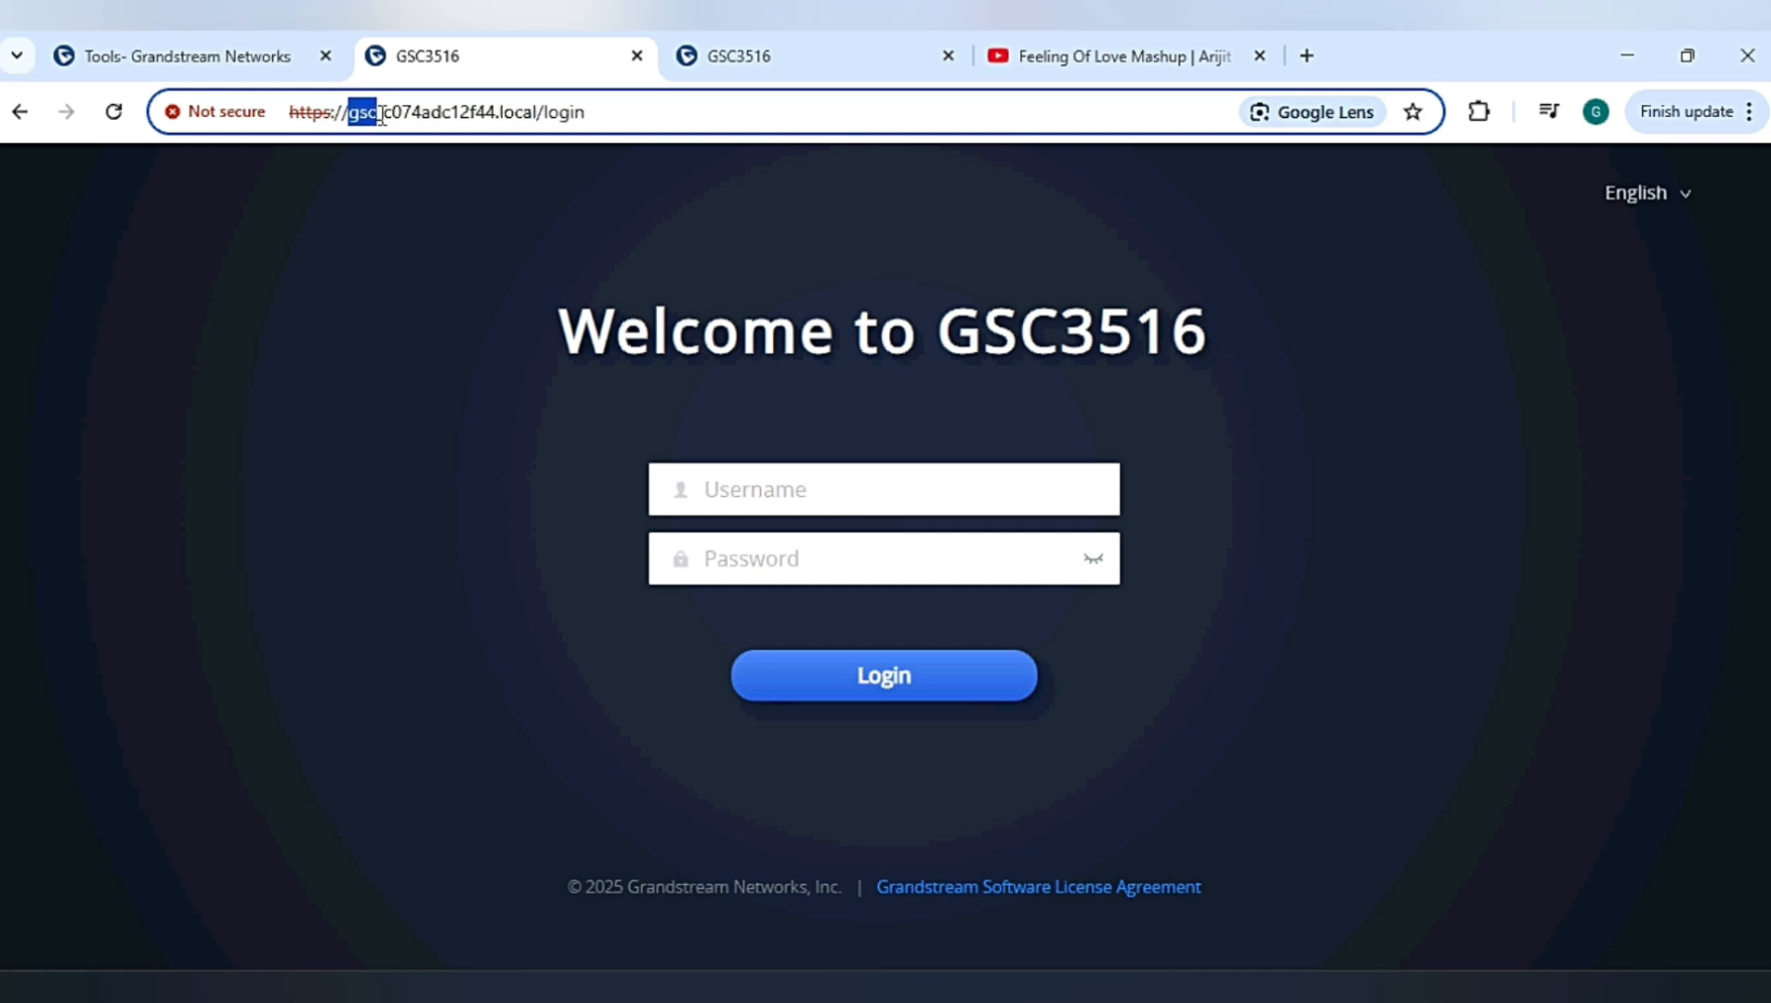
{"action": "left_click", "coordinate": [381, 112]}
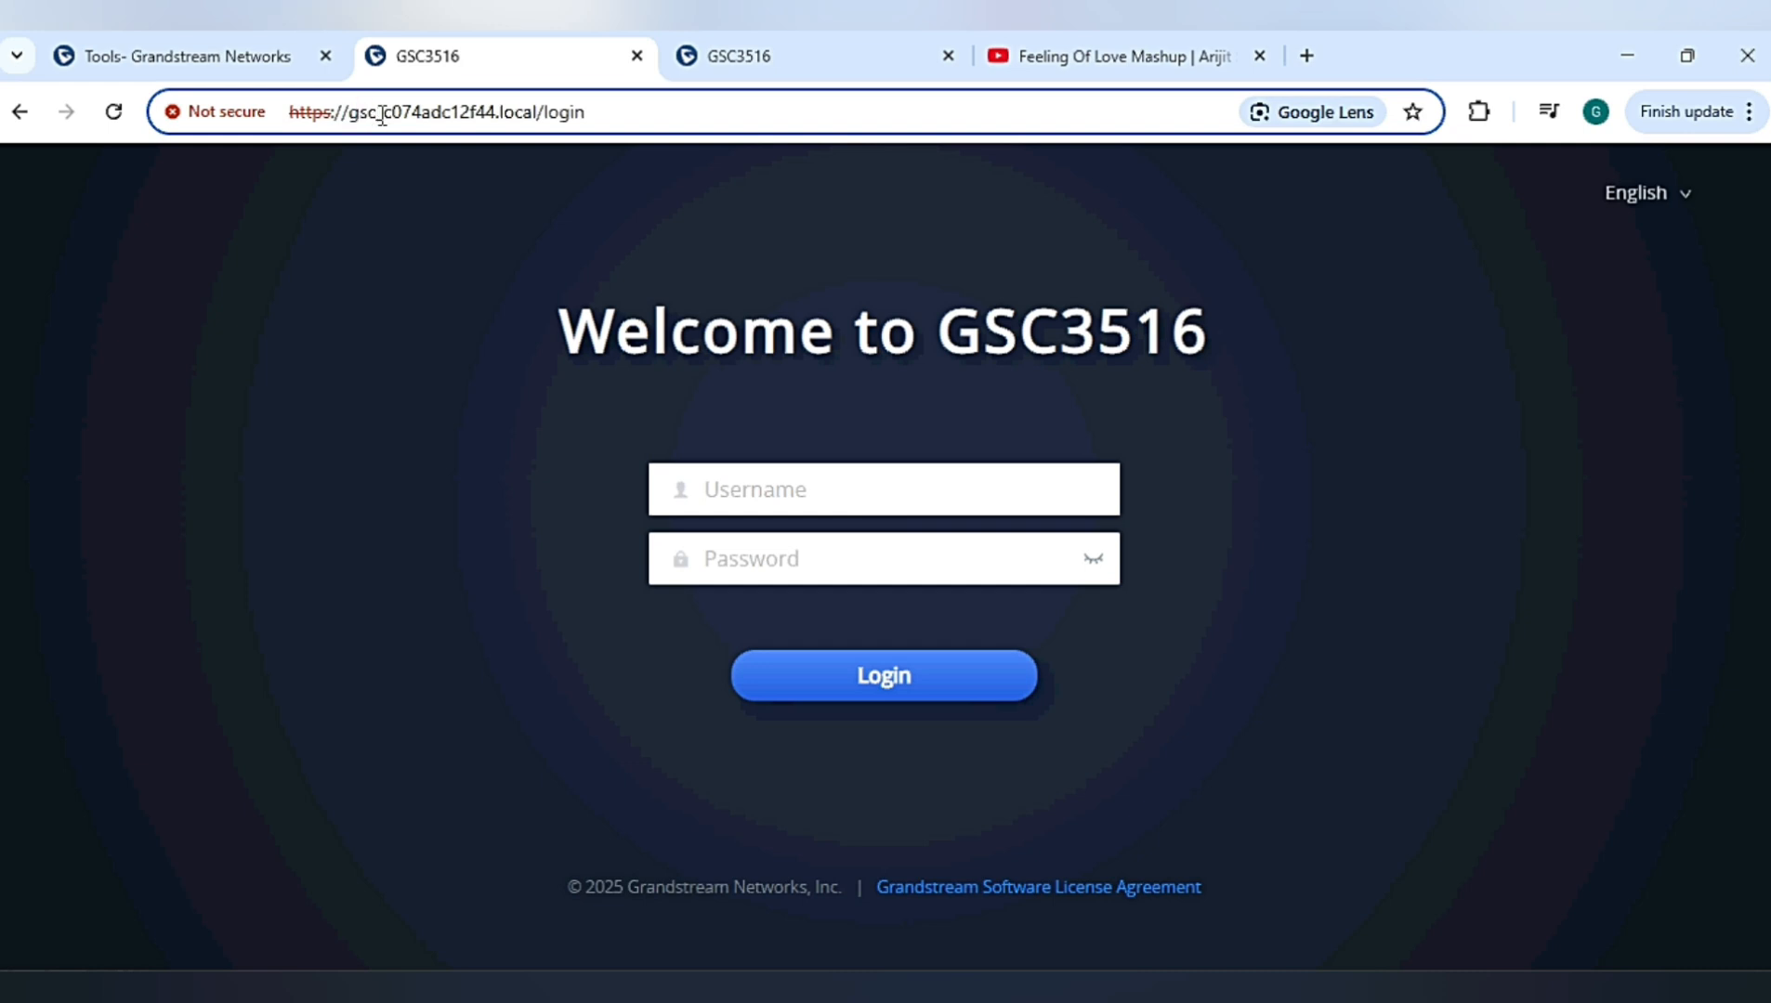
{"action": "double_click", "coordinate": [420, 112]}
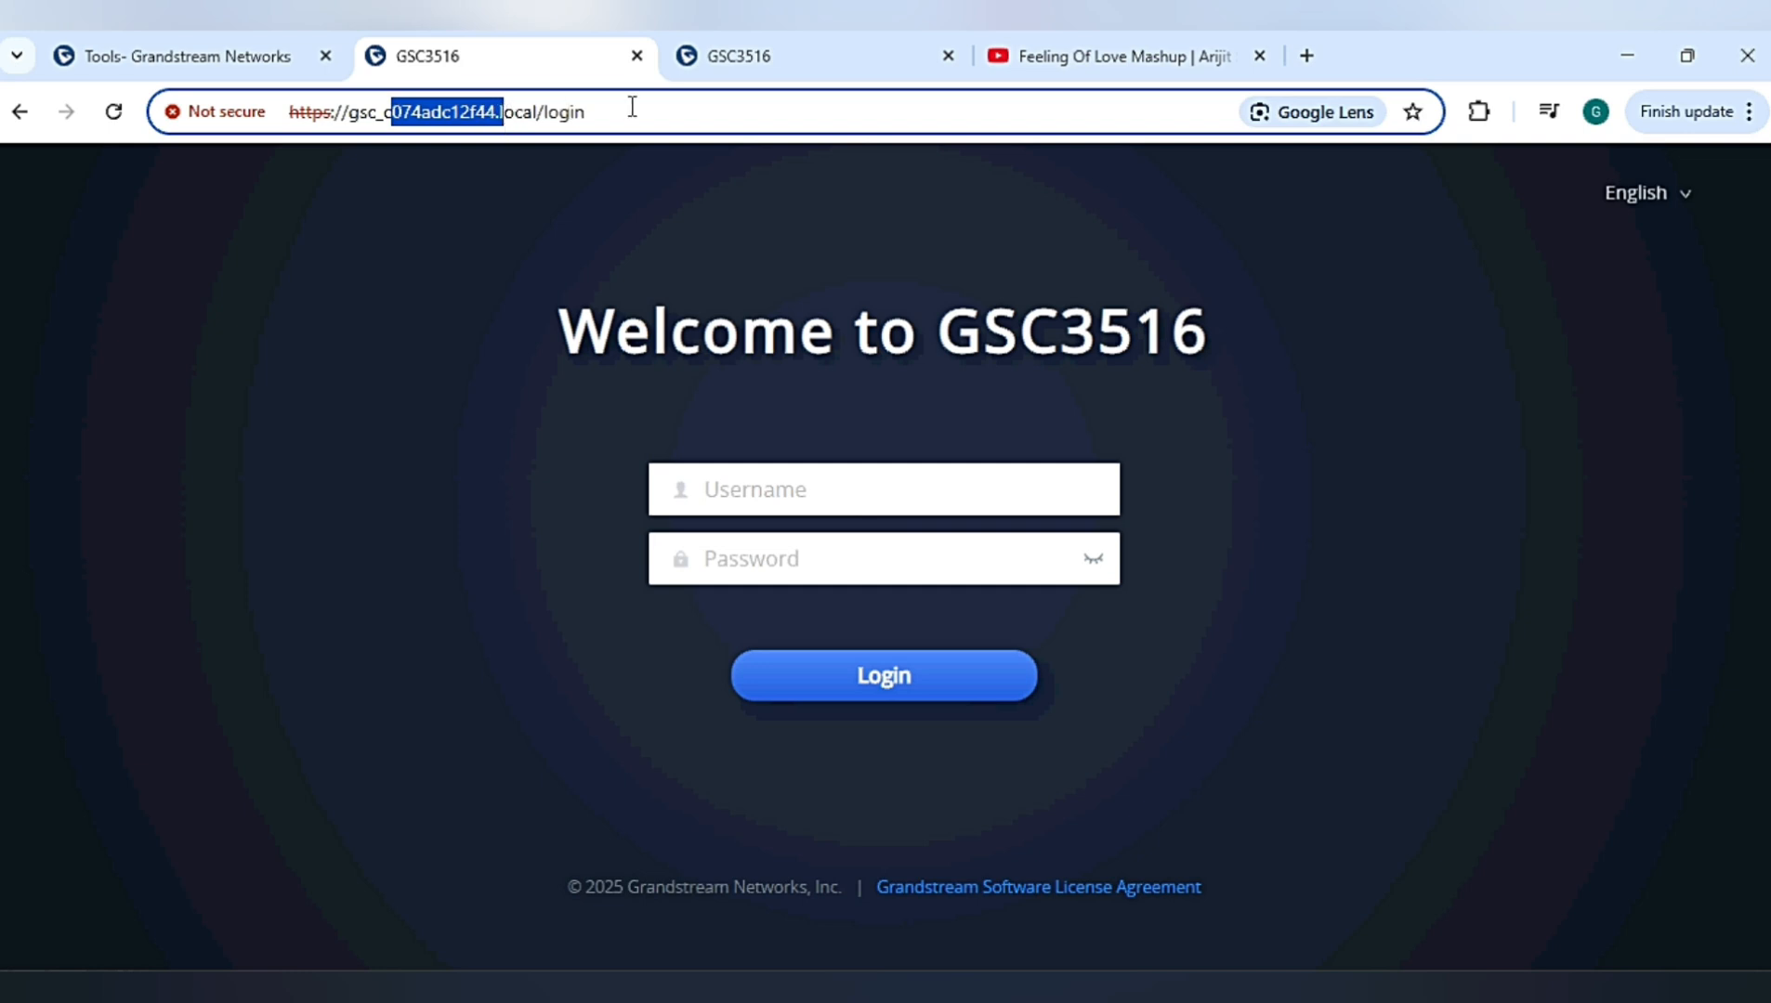
{"action": "key", "text": "Enter"}
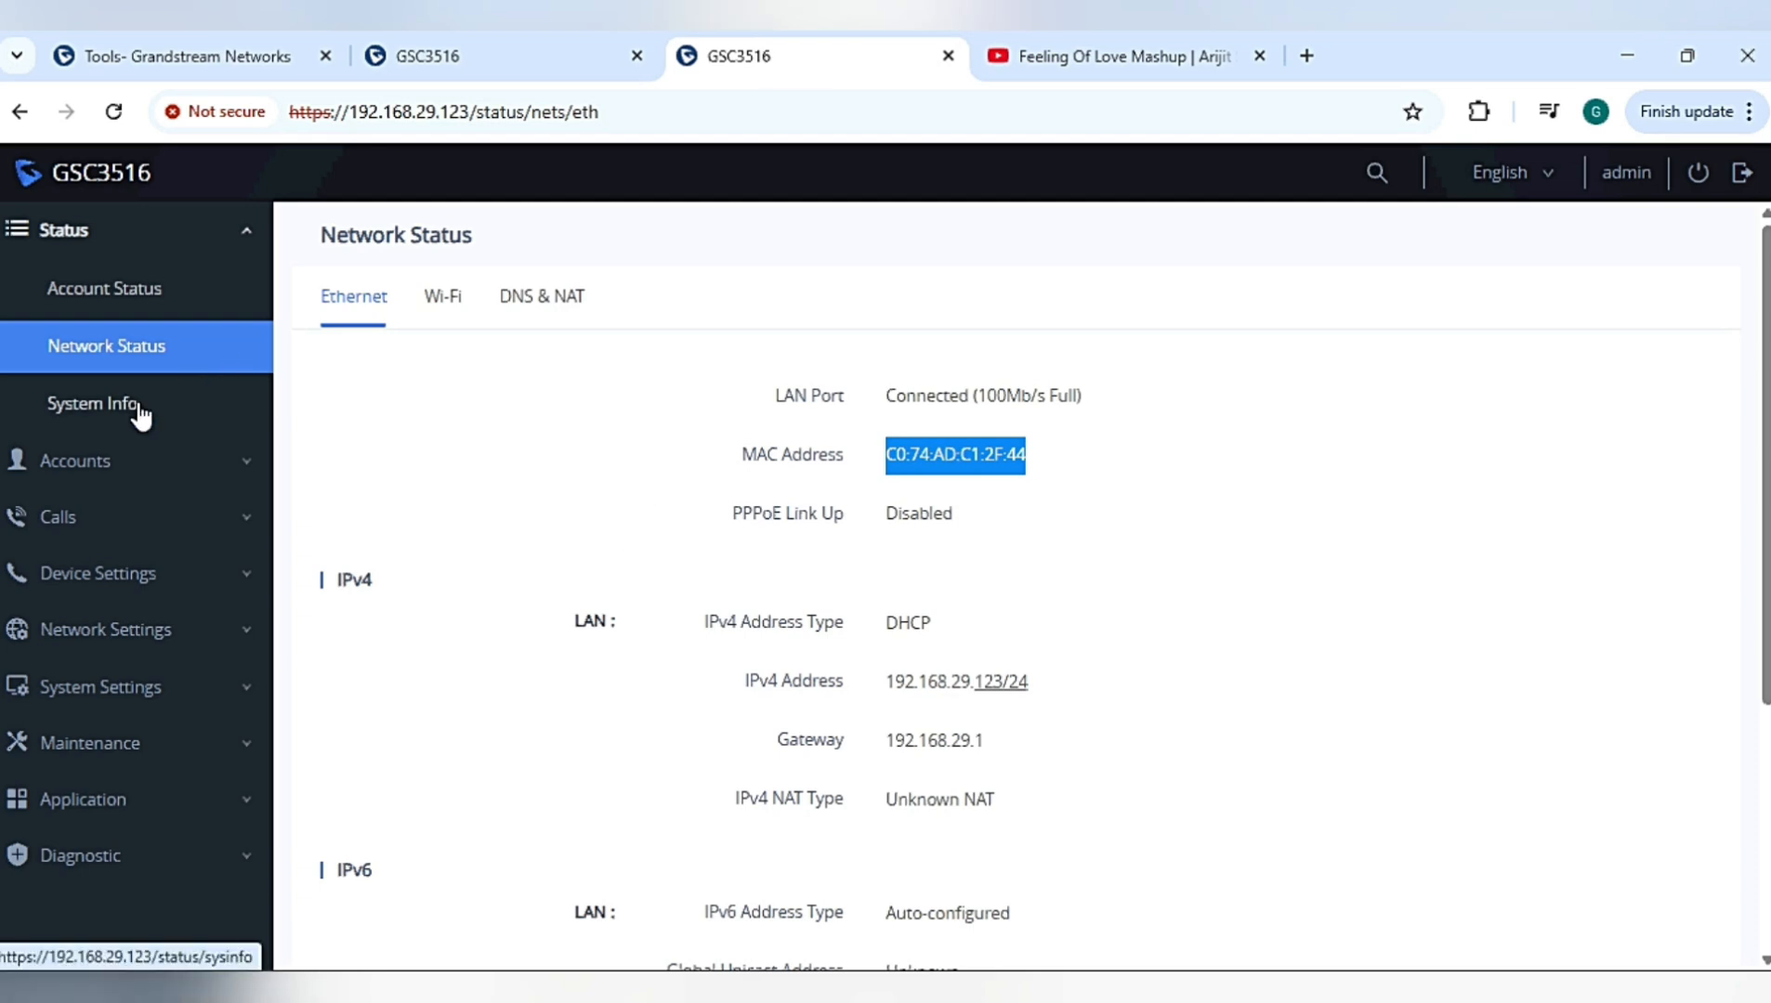
{"action": "left_click", "coordinate": [93, 405]}
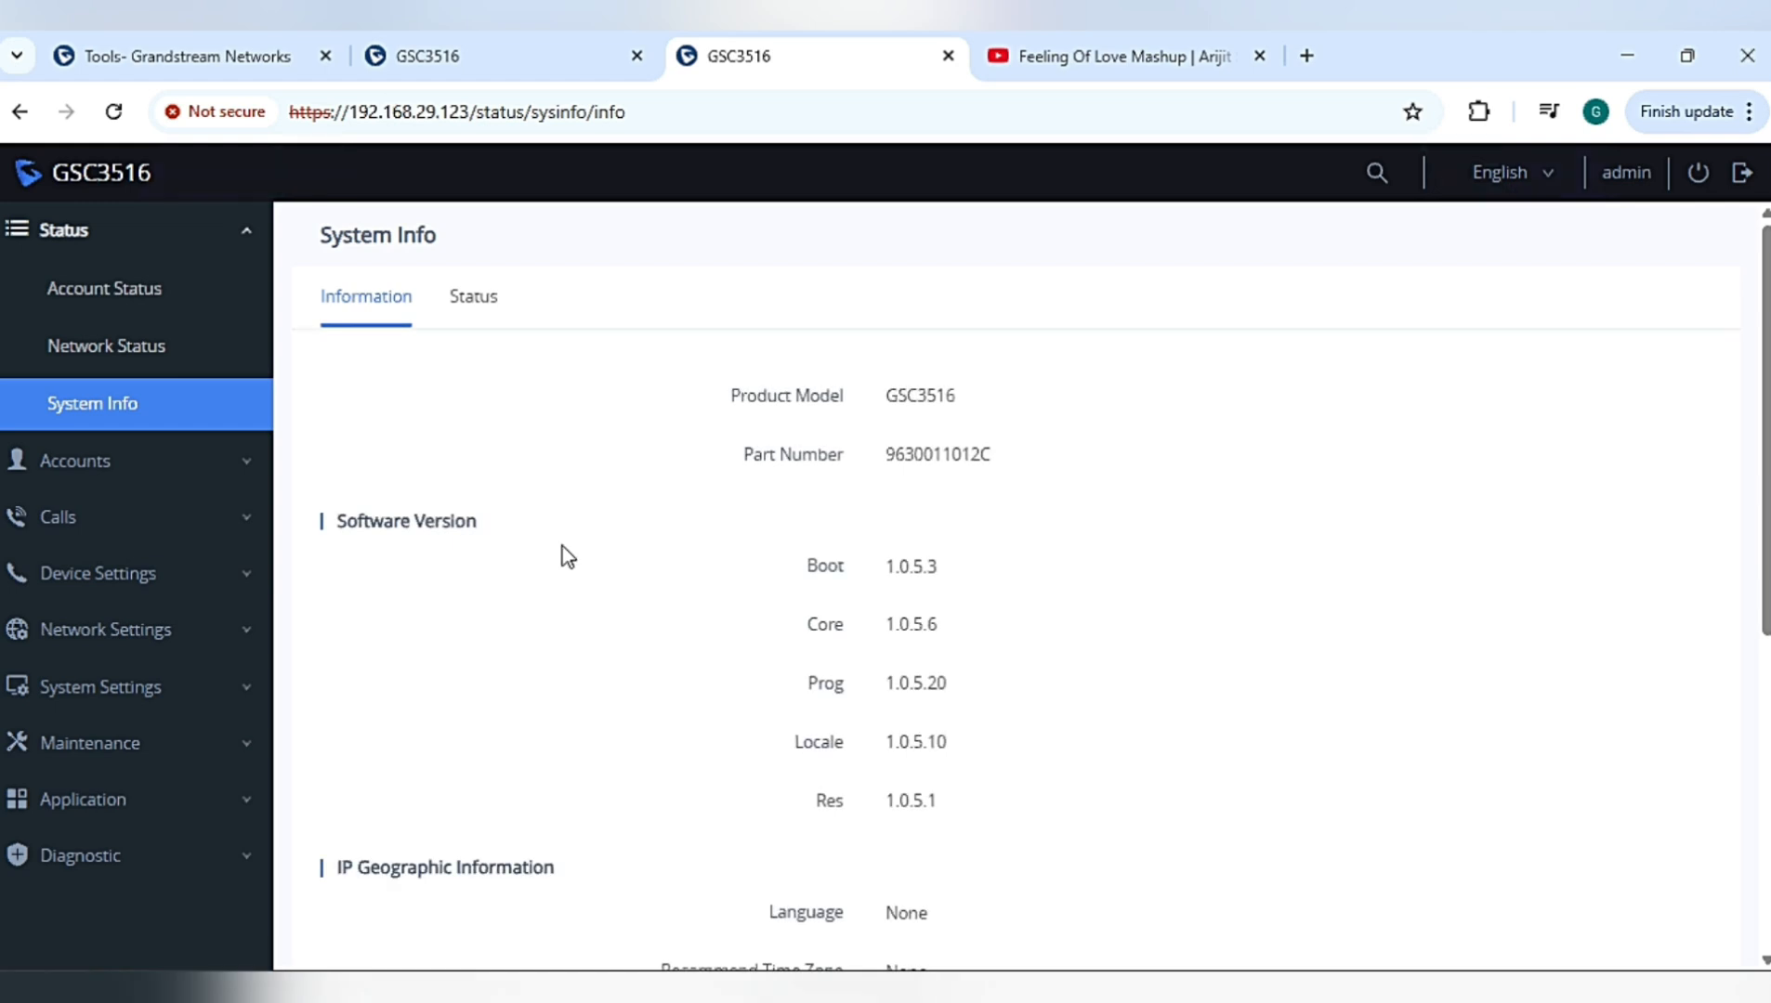
{"action": "mouse_move", "coordinate": [699, 611]}
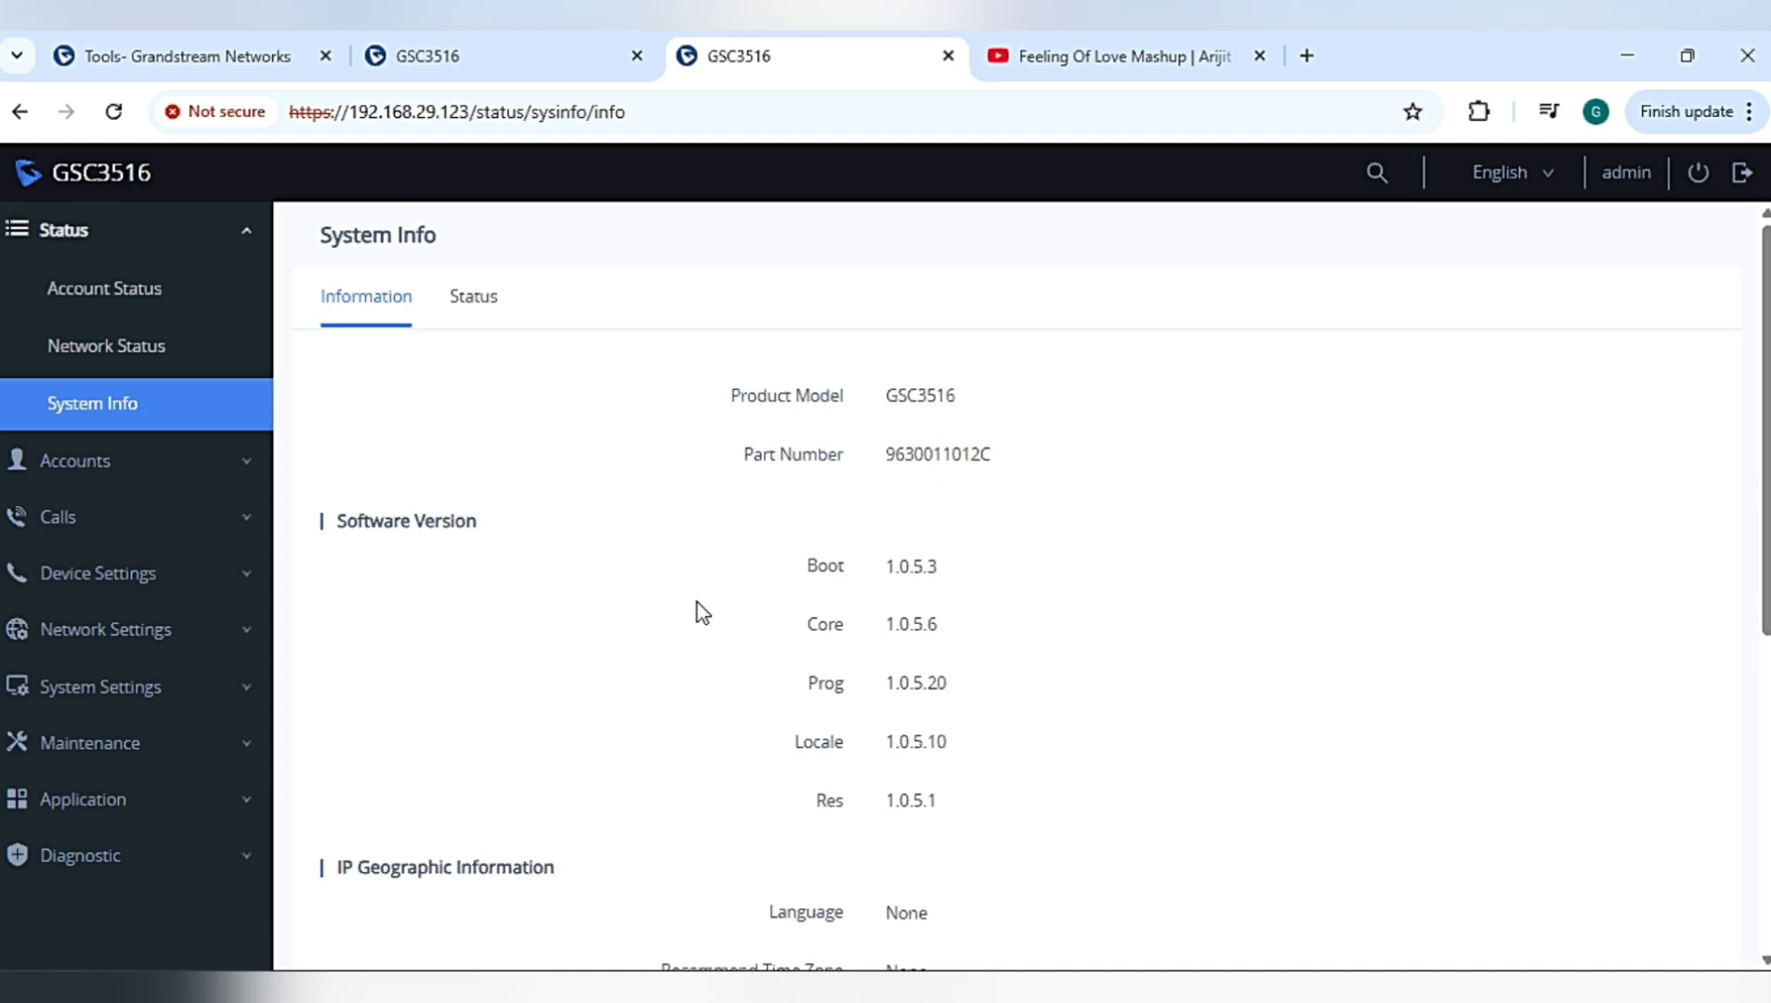
{"action": "mouse_move", "coordinate": [773, 661]}
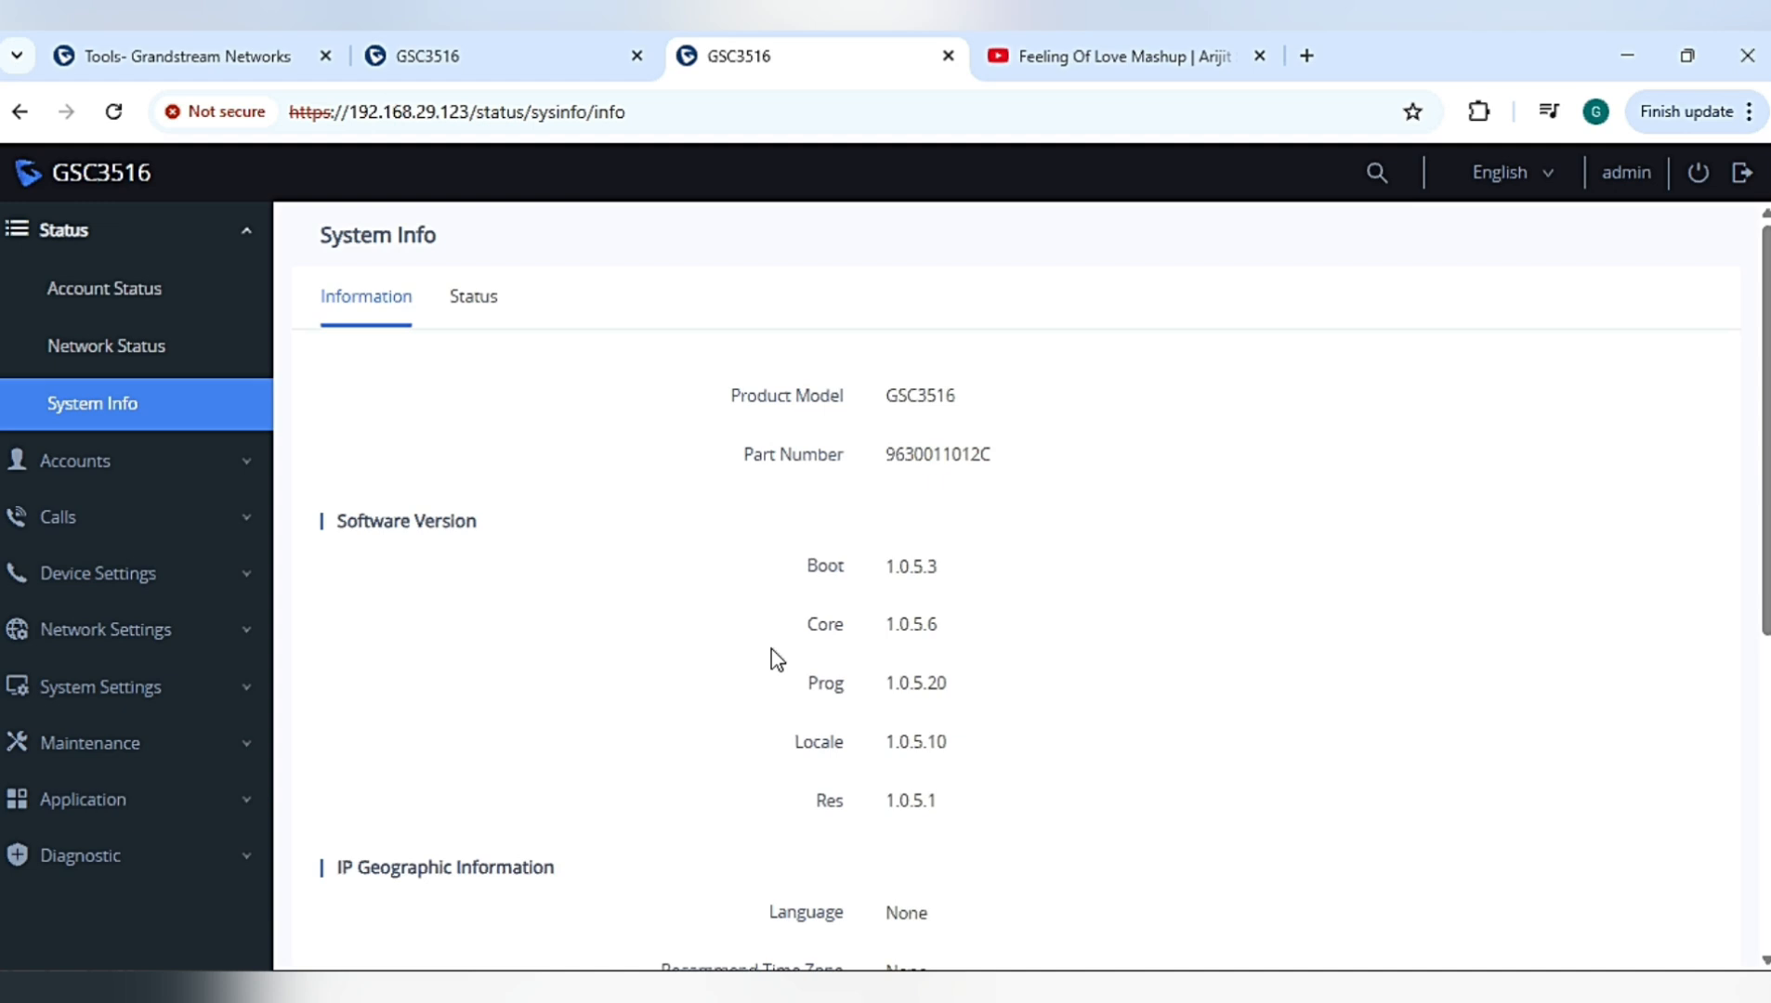
{"action": "mouse_move", "coordinate": [550, 631]}
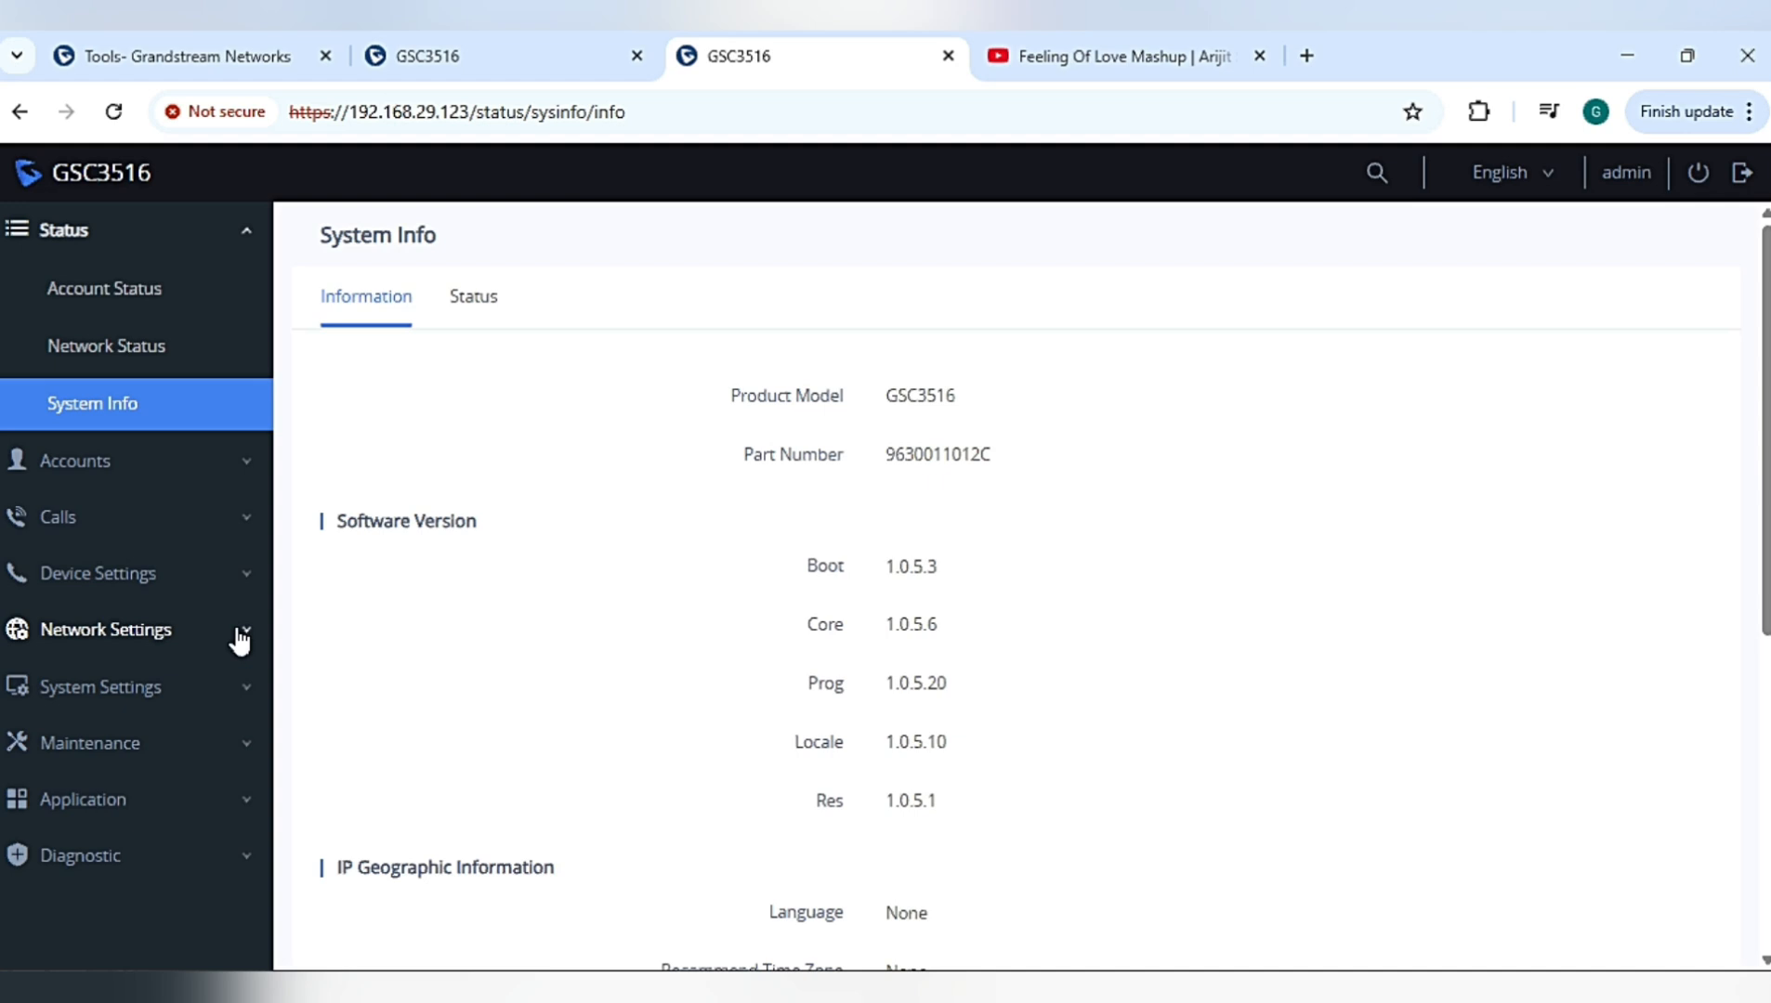
- On the Airplay&Miracast network settings page, turn on both AirPlay and Miracast
{"action": "left_click", "coordinate": [105, 630]}
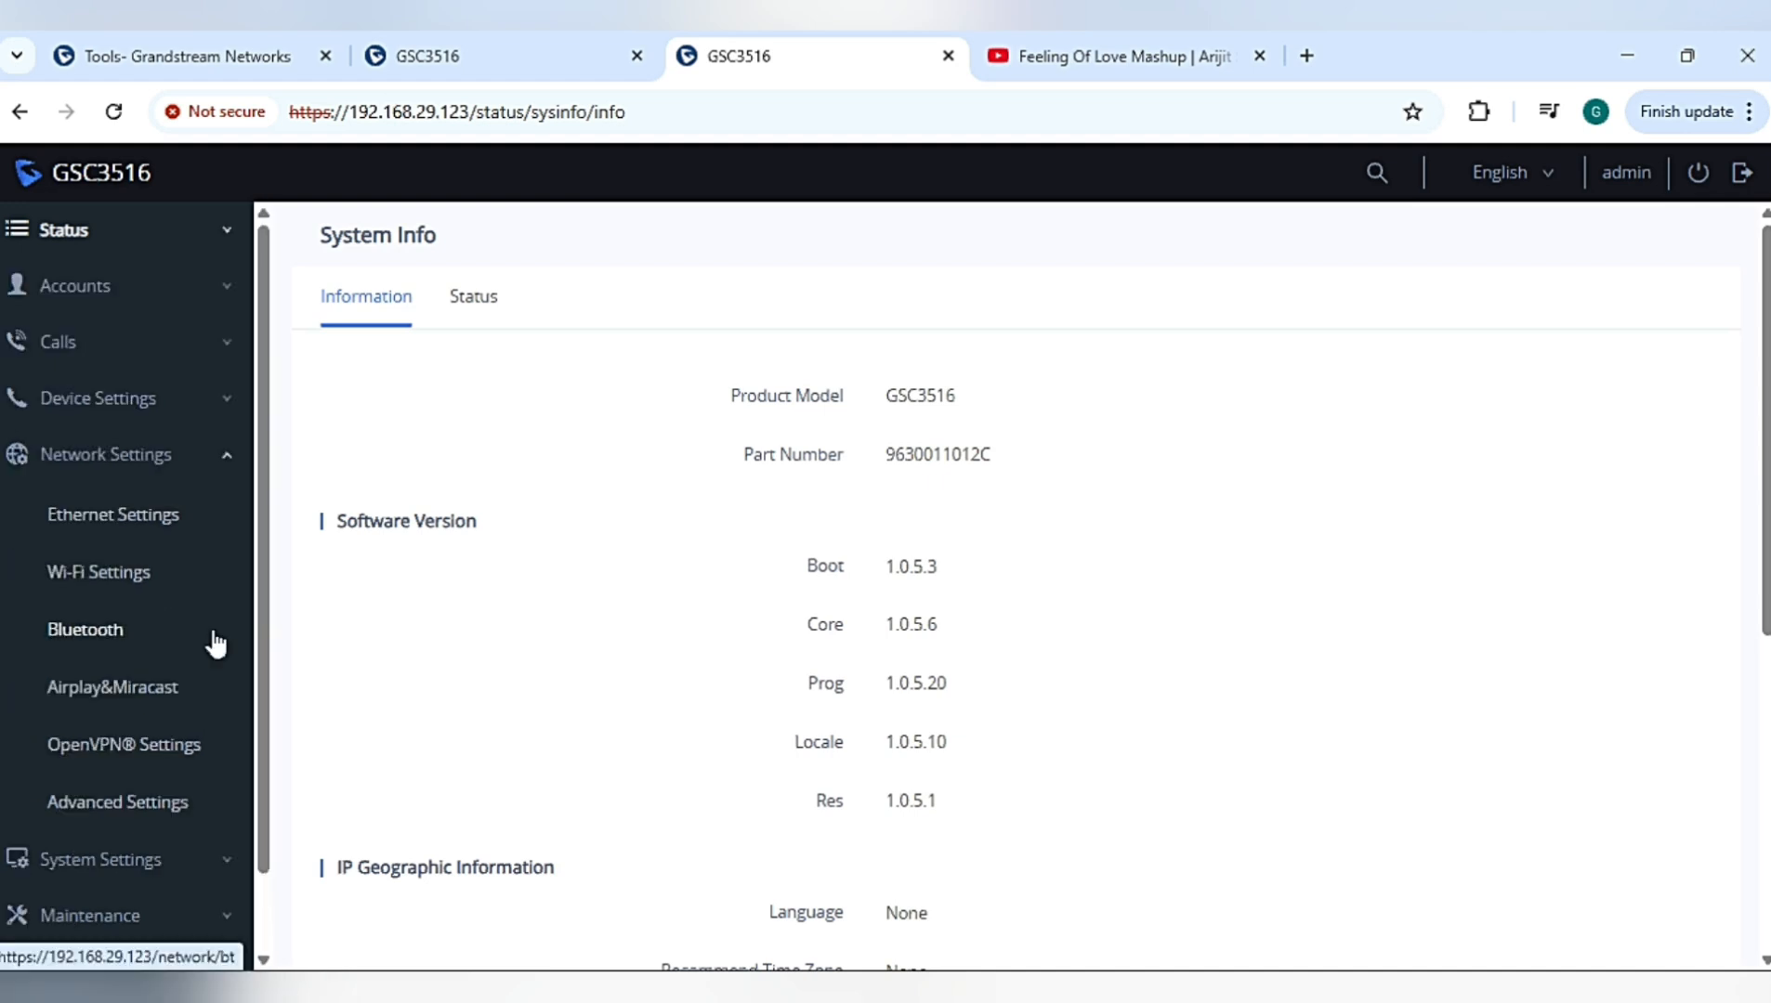
{"action": "mouse_move", "coordinate": [91, 706]}
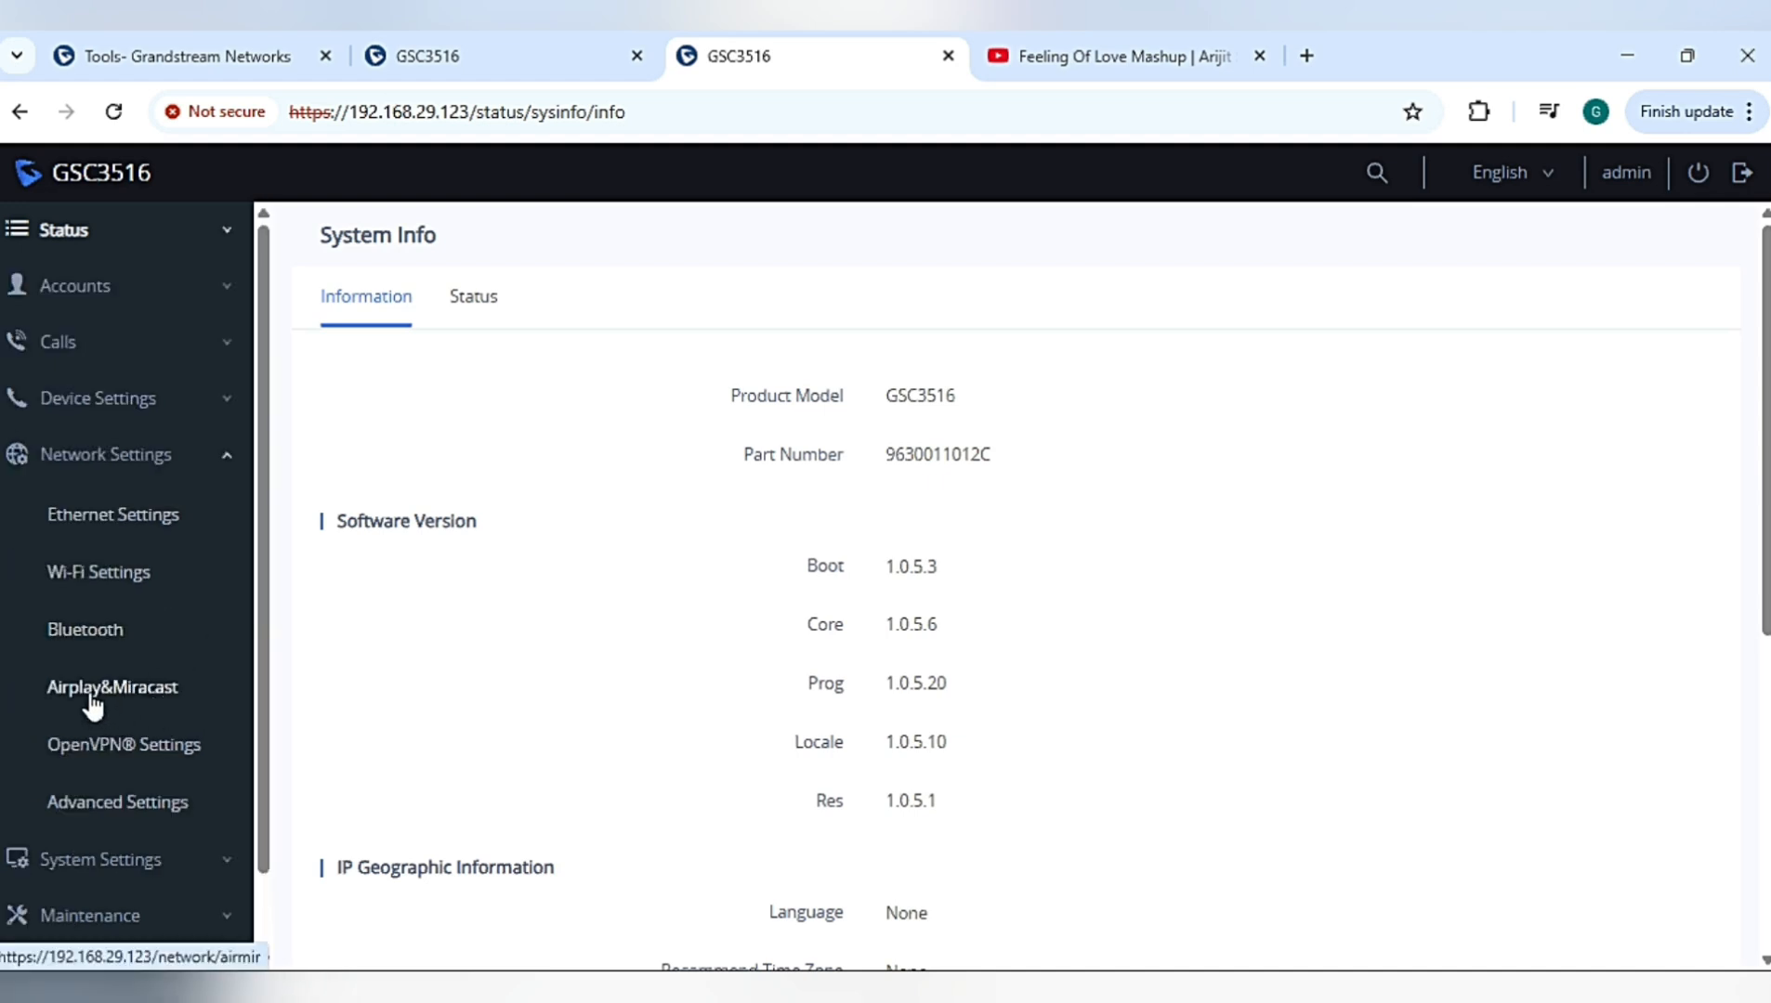
{"action": "left_click", "coordinate": [113, 687]}
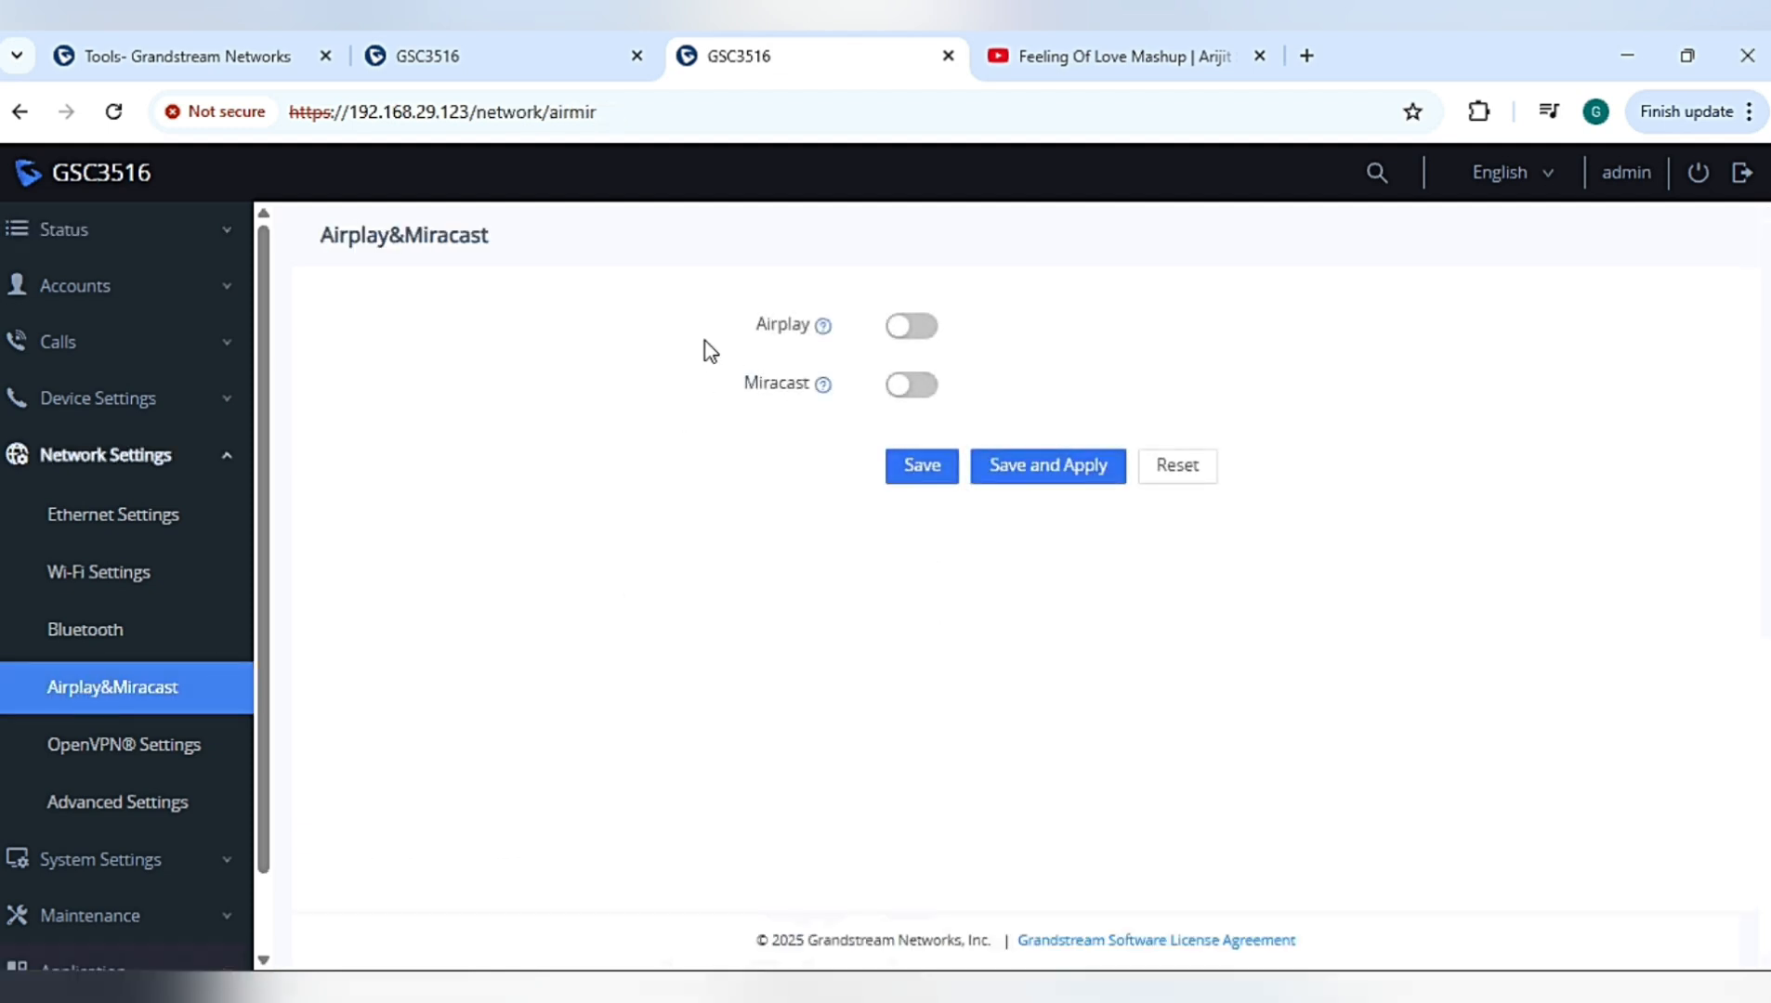
{"action": "mouse_move", "coordinate": [695, 342]}
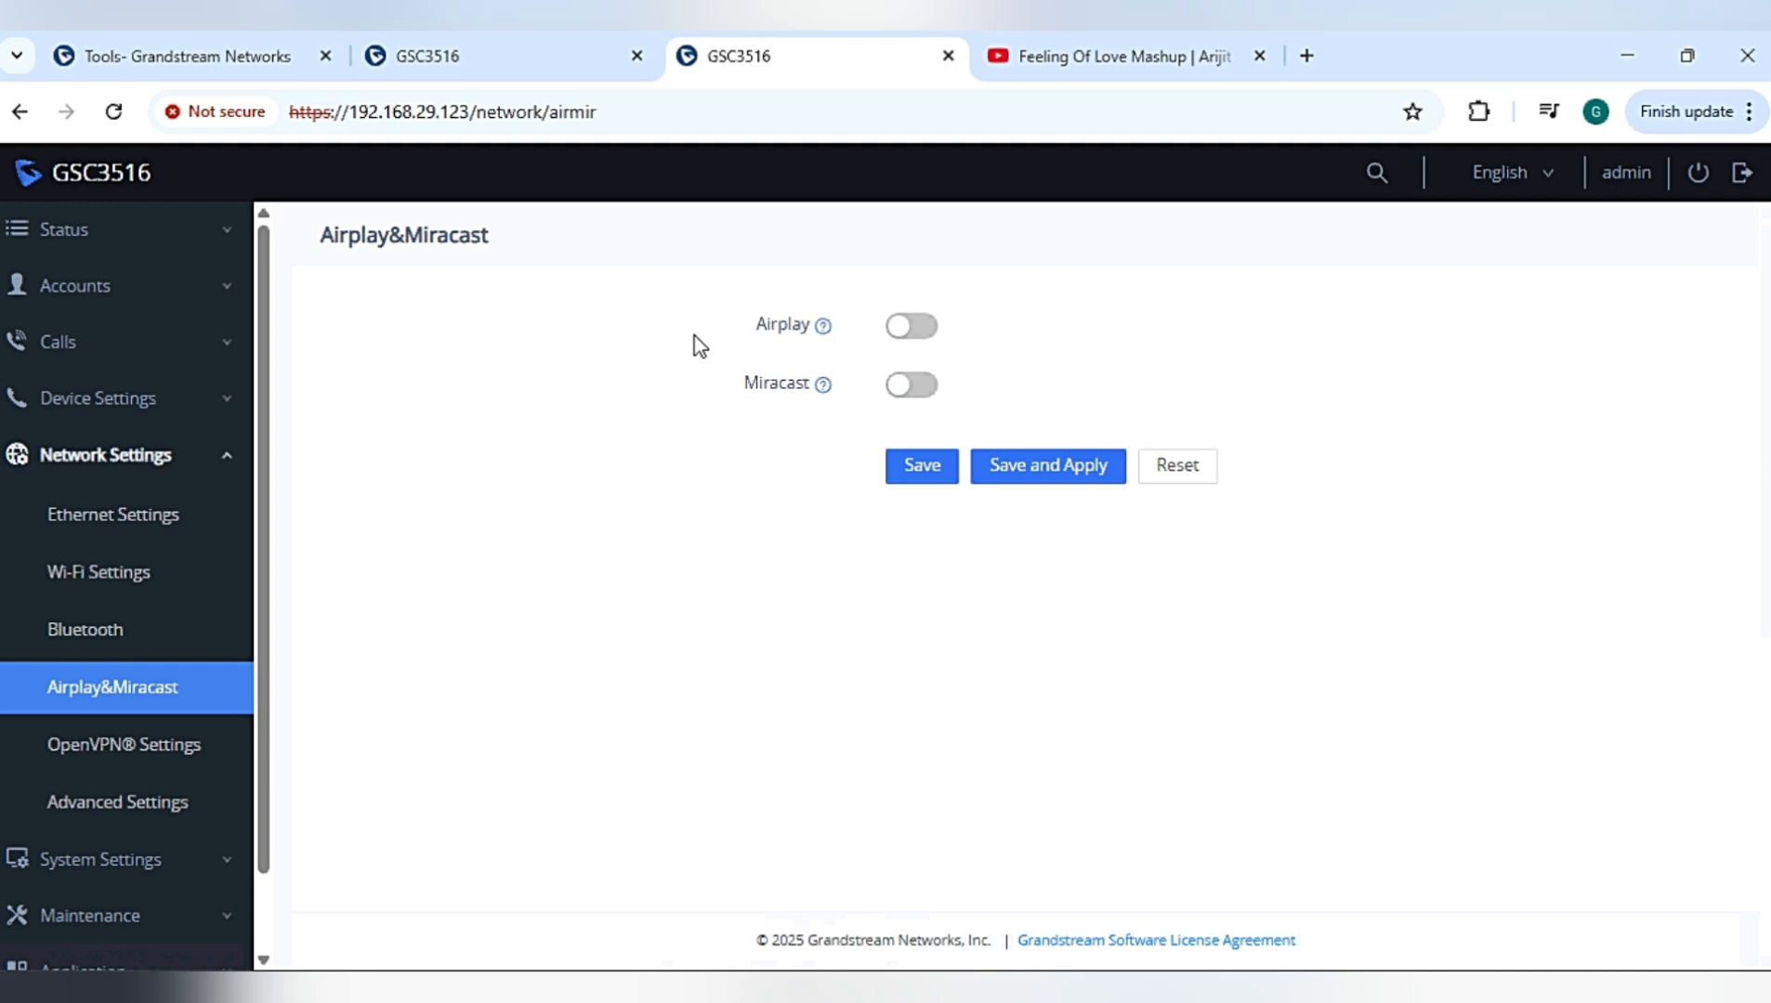
{"action": "left_click", "coordinate": [910, 327]}
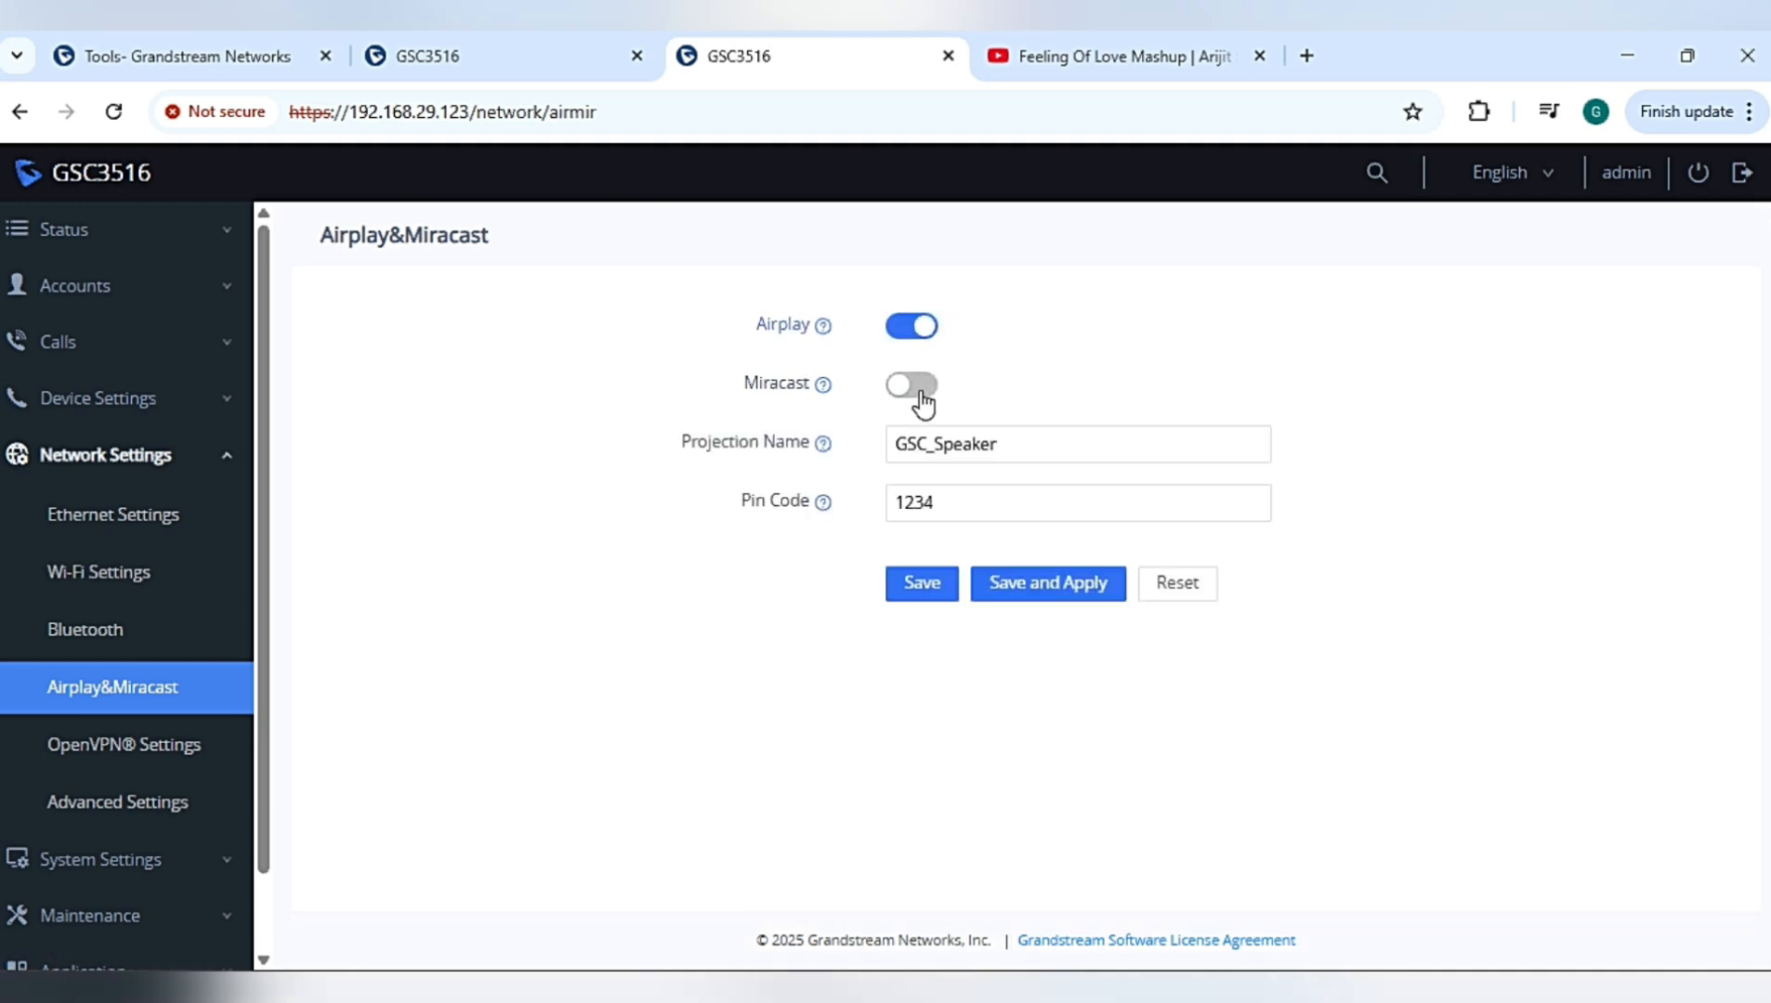
{"action": "left_click", "coordinate": [911, 387]}
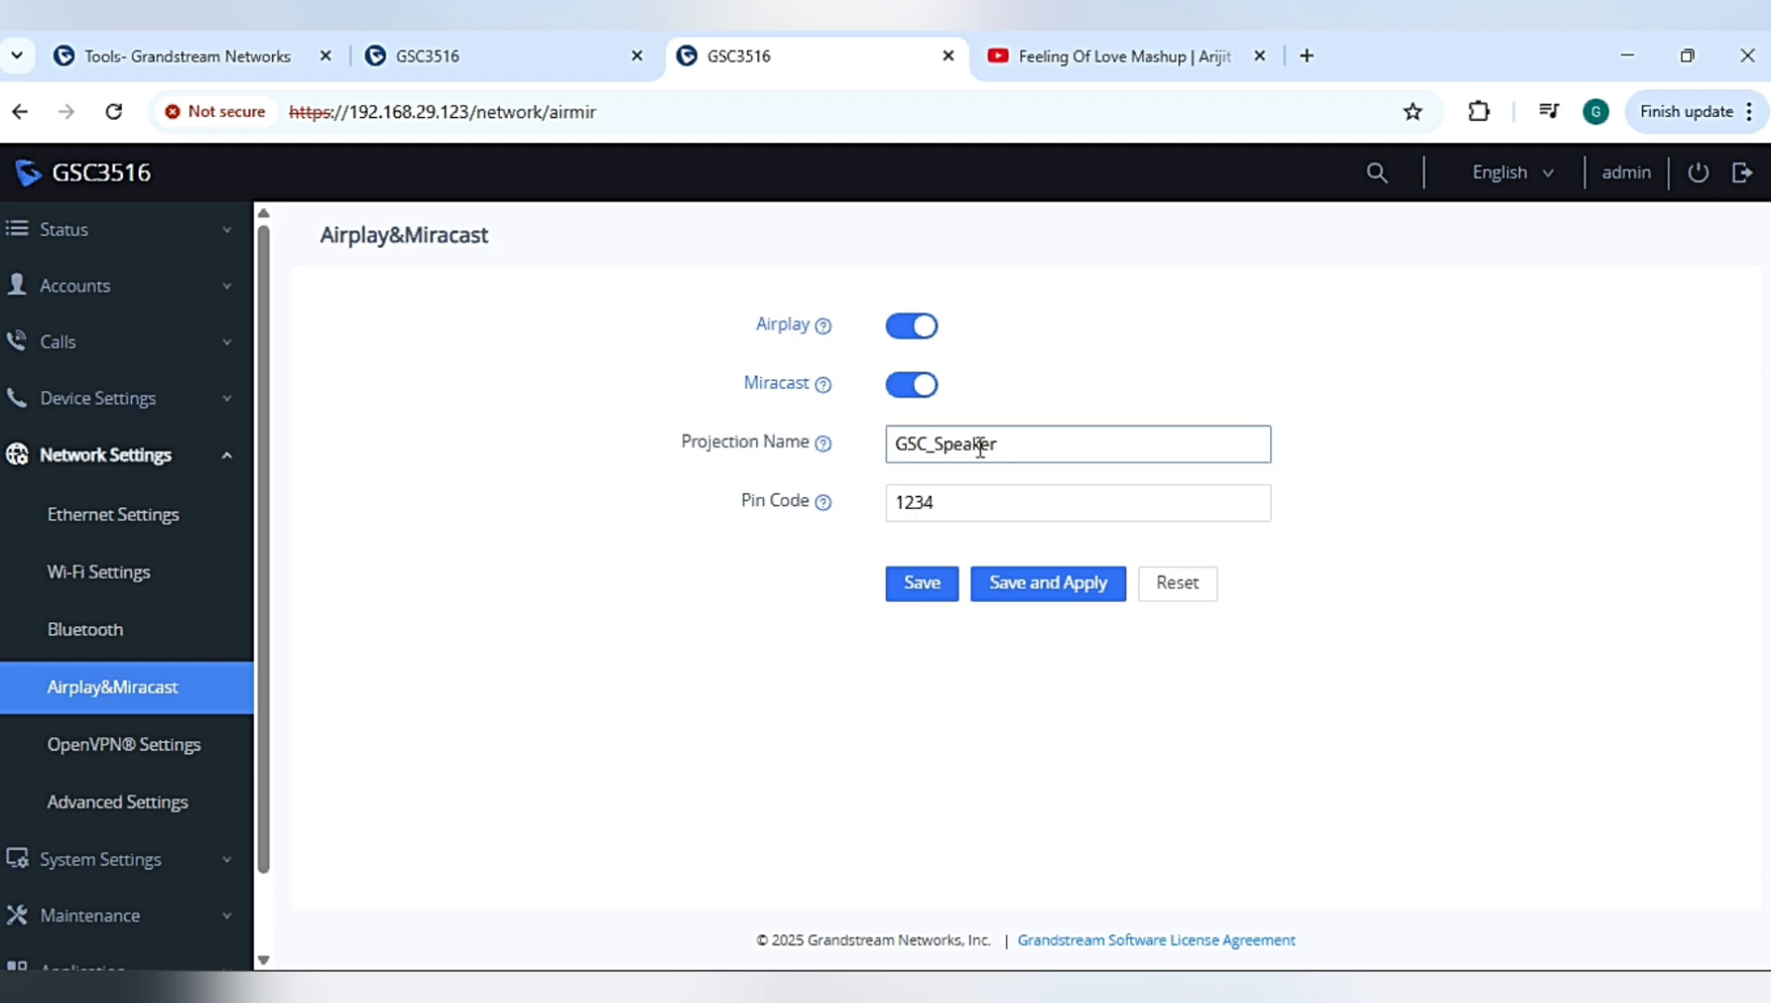
{"action": "double_click", "coordinate": [977, 444]}
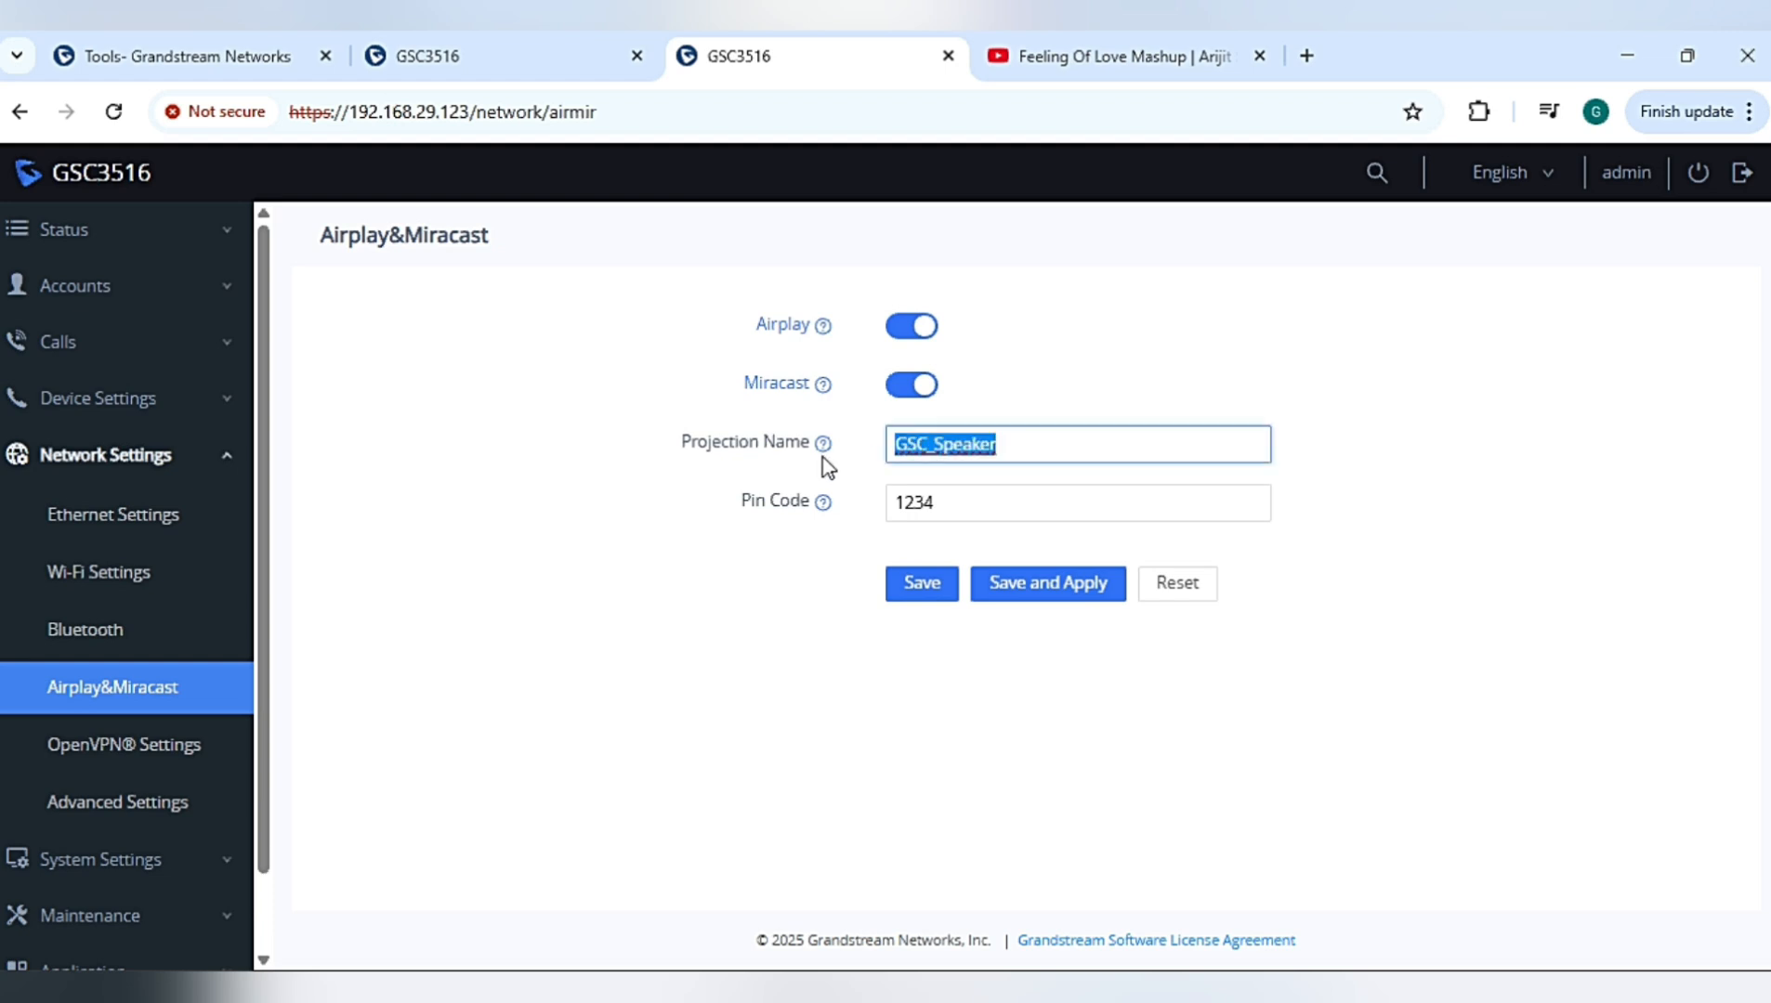
{"action": "type", "text": "GS"}
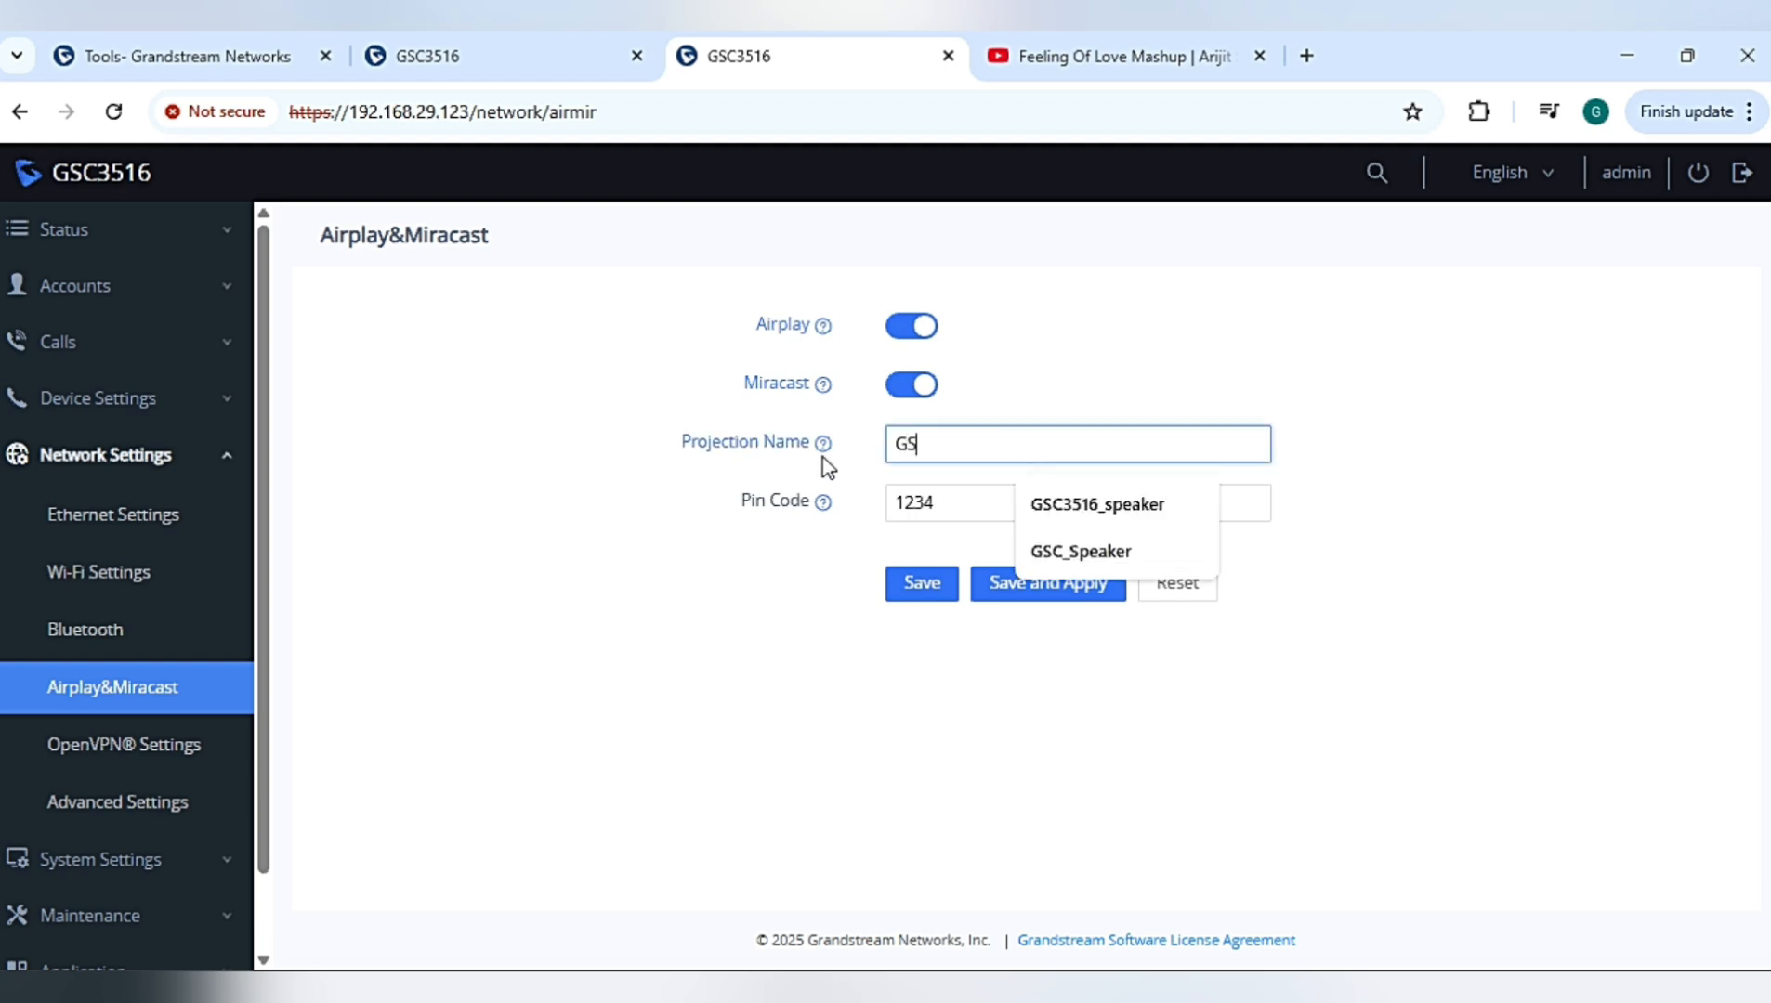
{"action": "type", "text": "C_"}
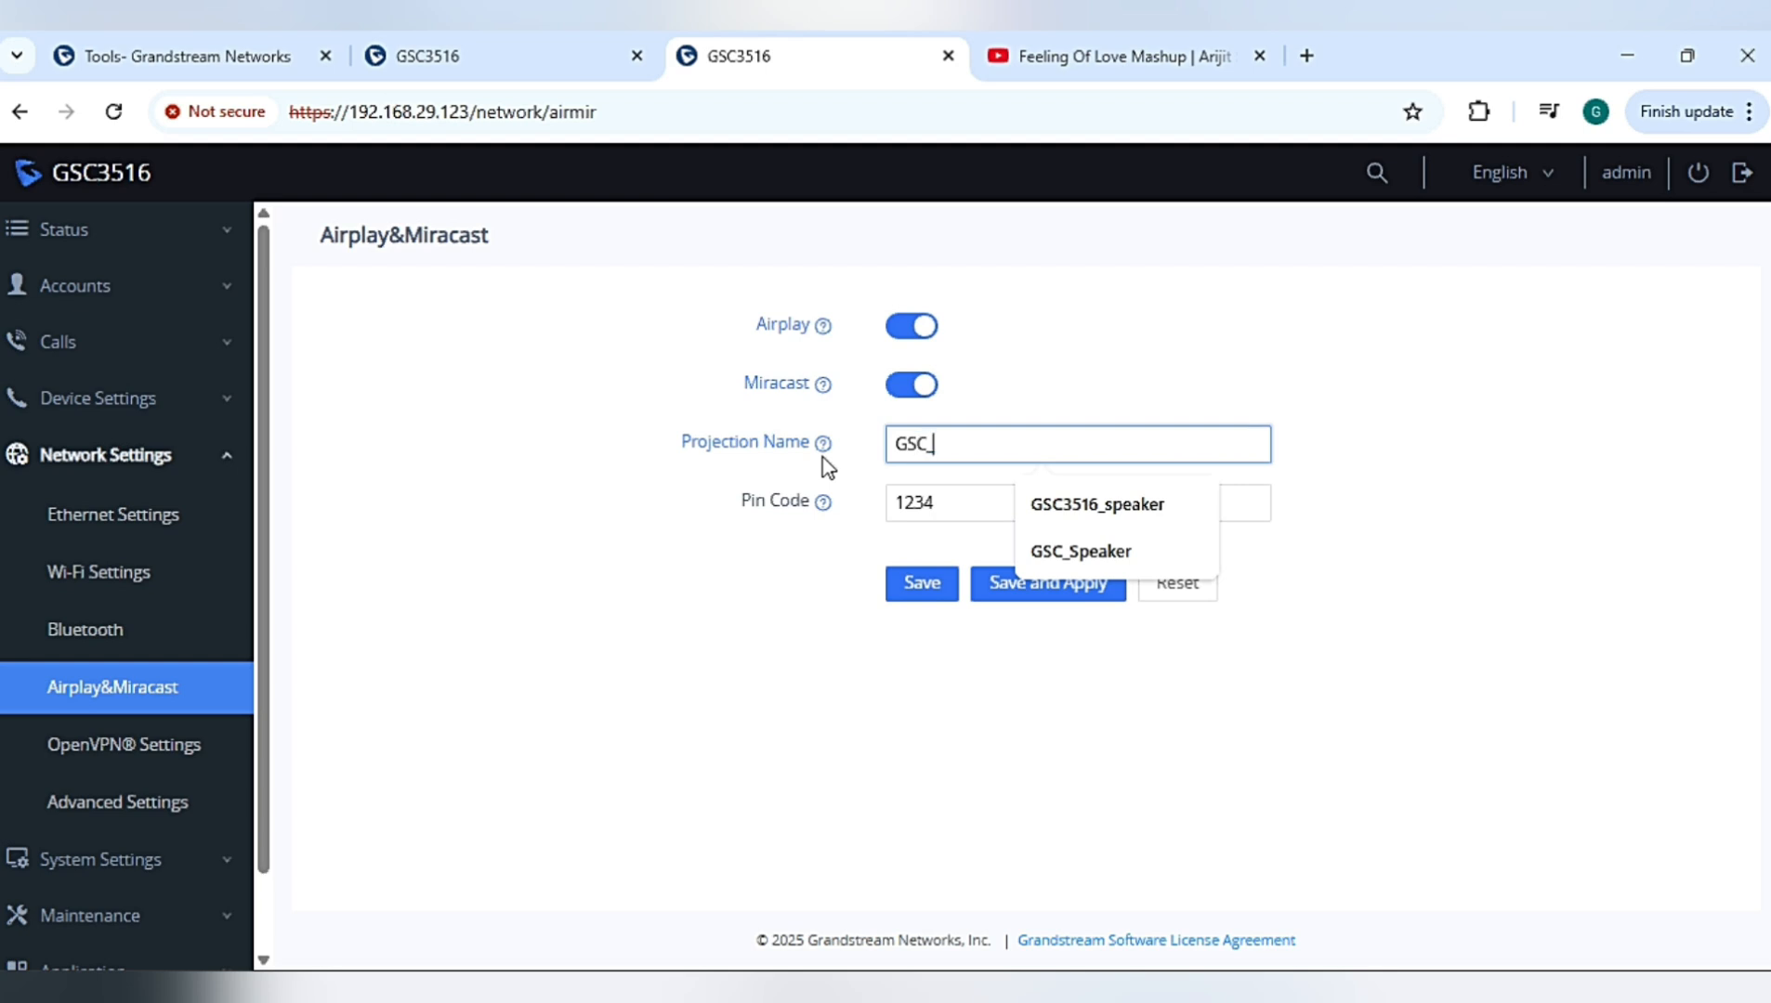
{"action": "left_click", "coordinate": [1078, 552]}
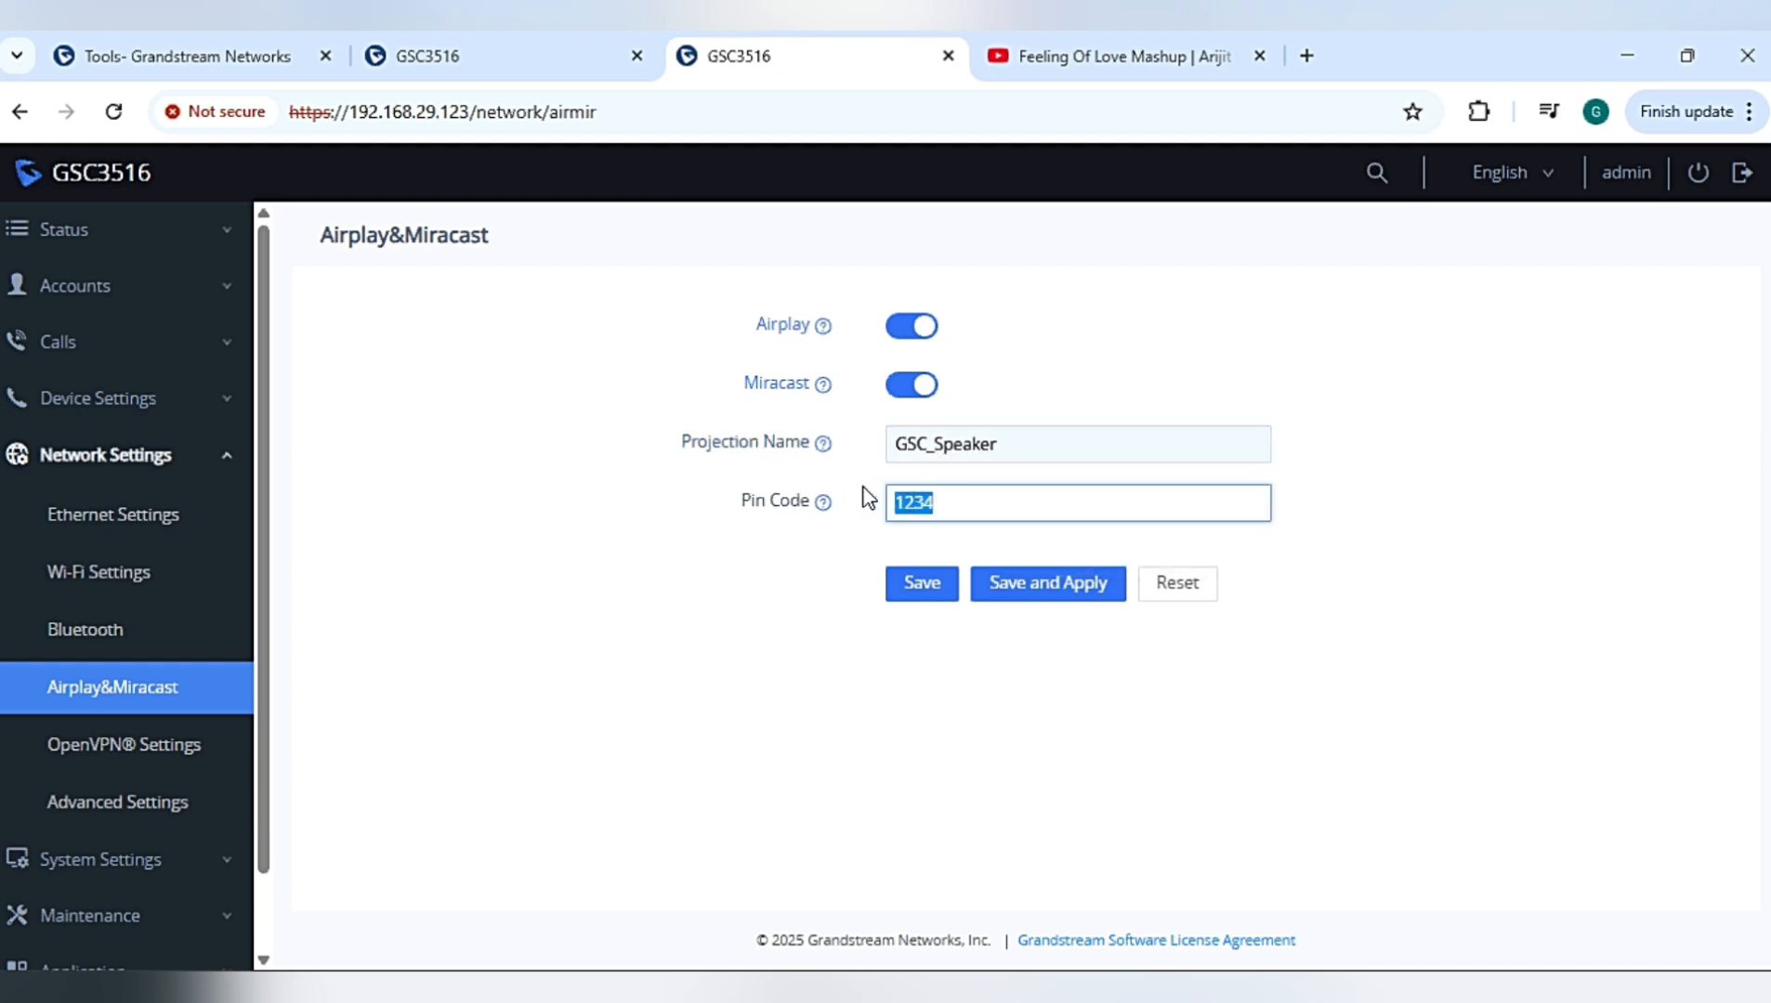
{"action": "left_click", "coordinate": [862, 540]}
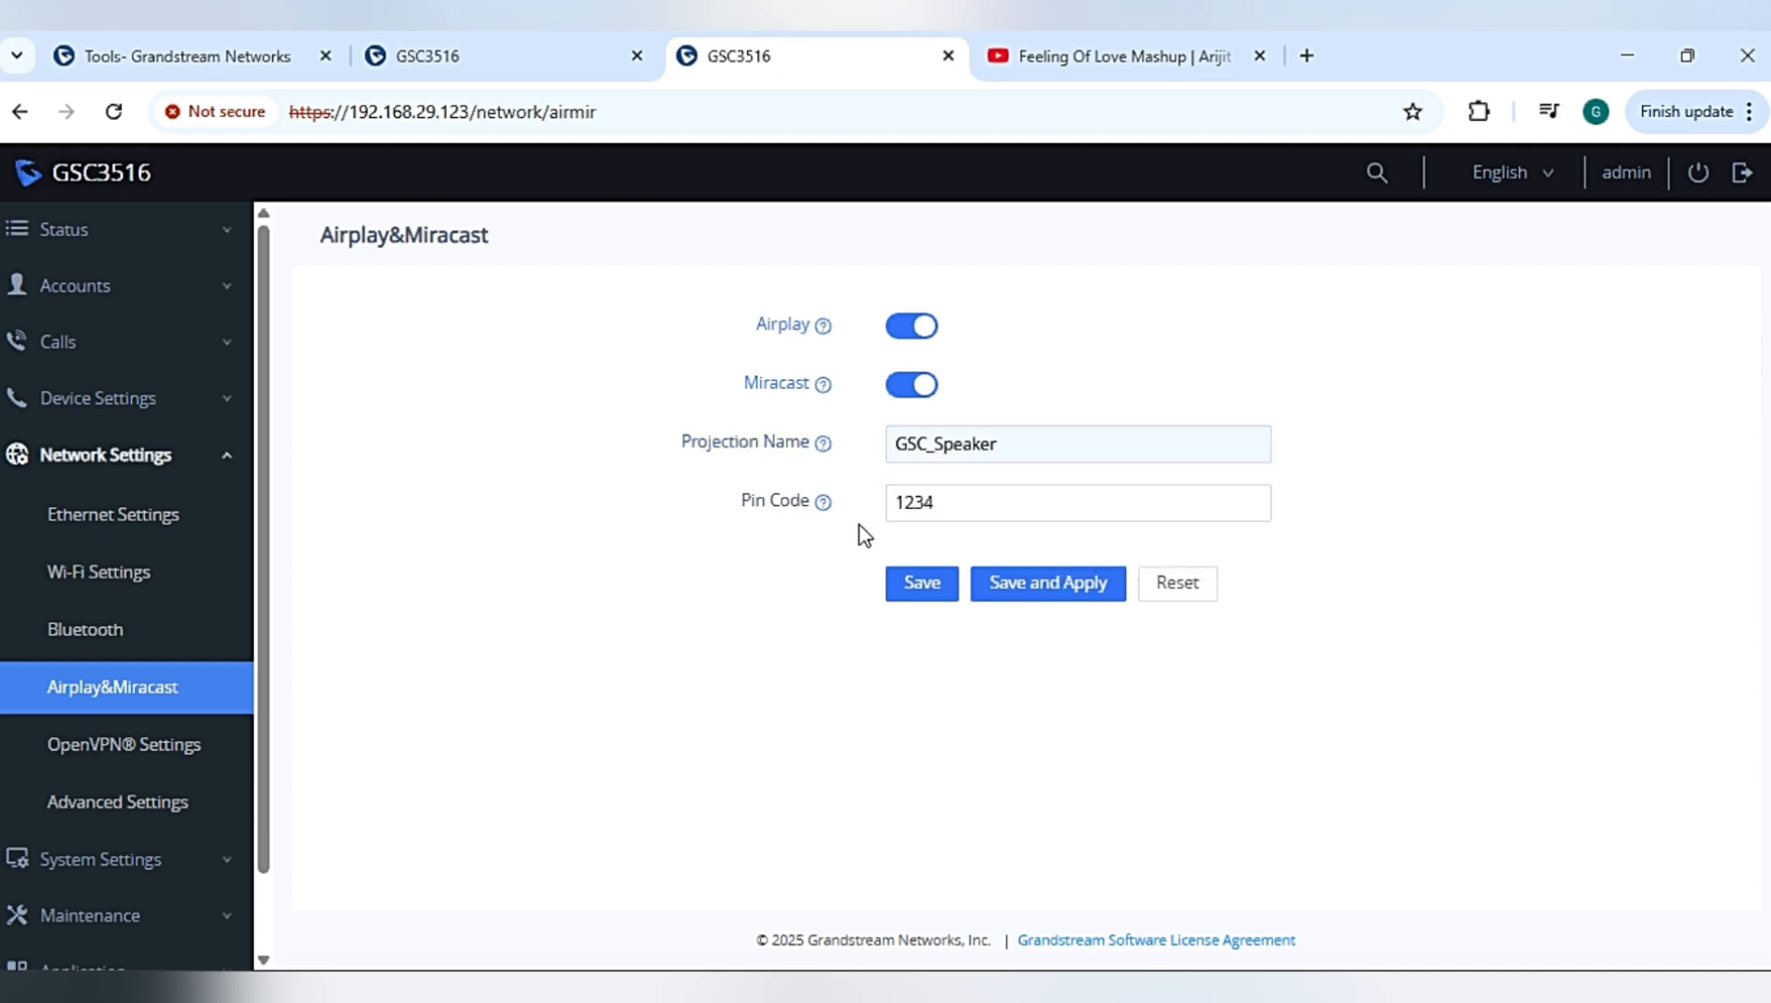
{"action": "mouse_move", "coordinate": [847, 533]}
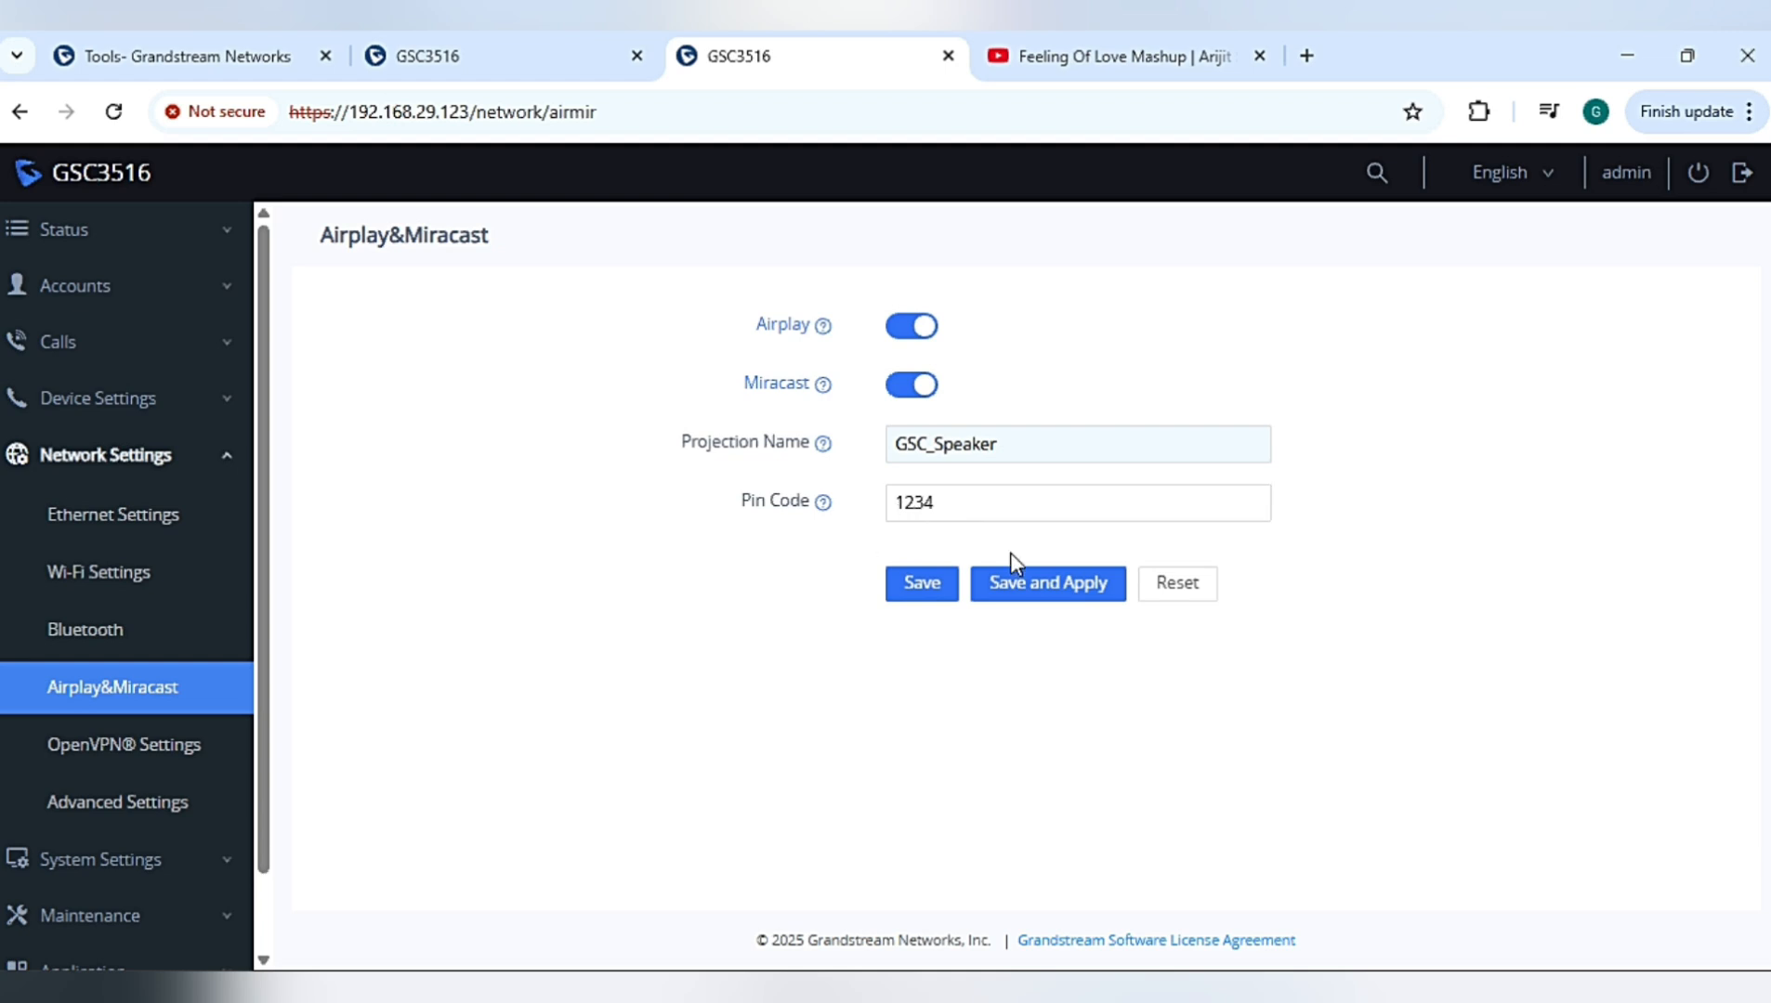
{"action": "left_click", "coordinate": [1048, 583]}
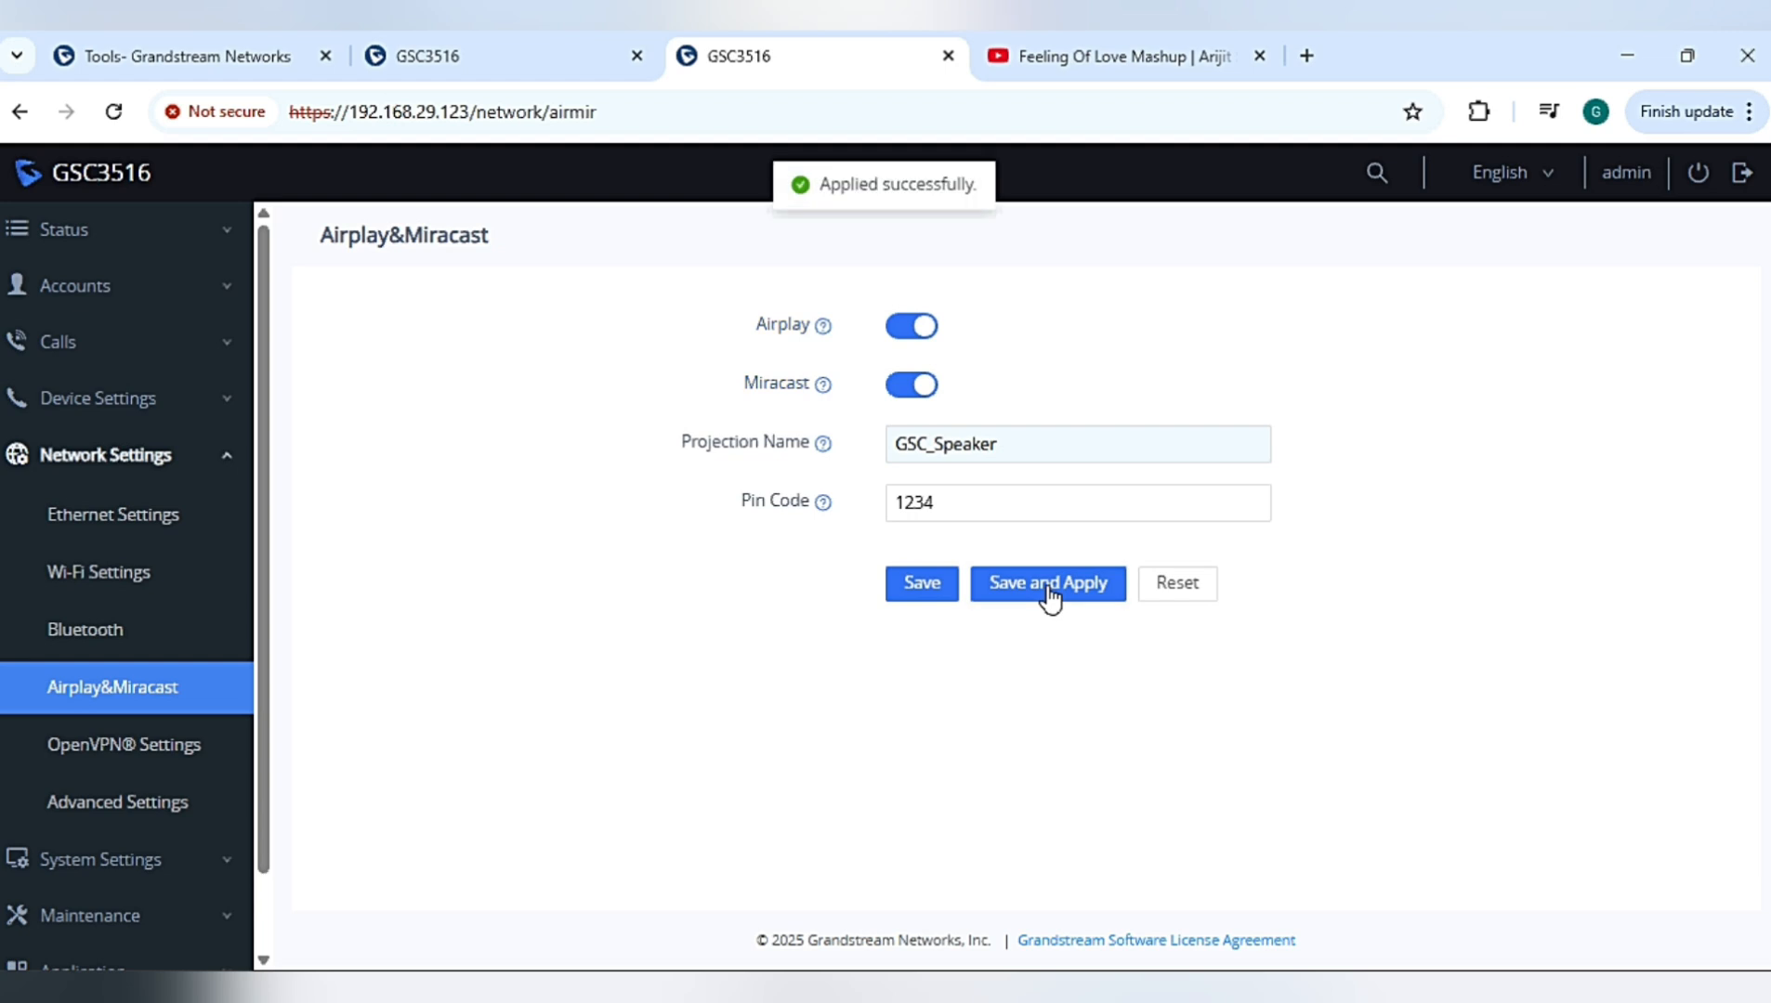
{"action": "mouse_move", "coordinate": [1042, 695]}
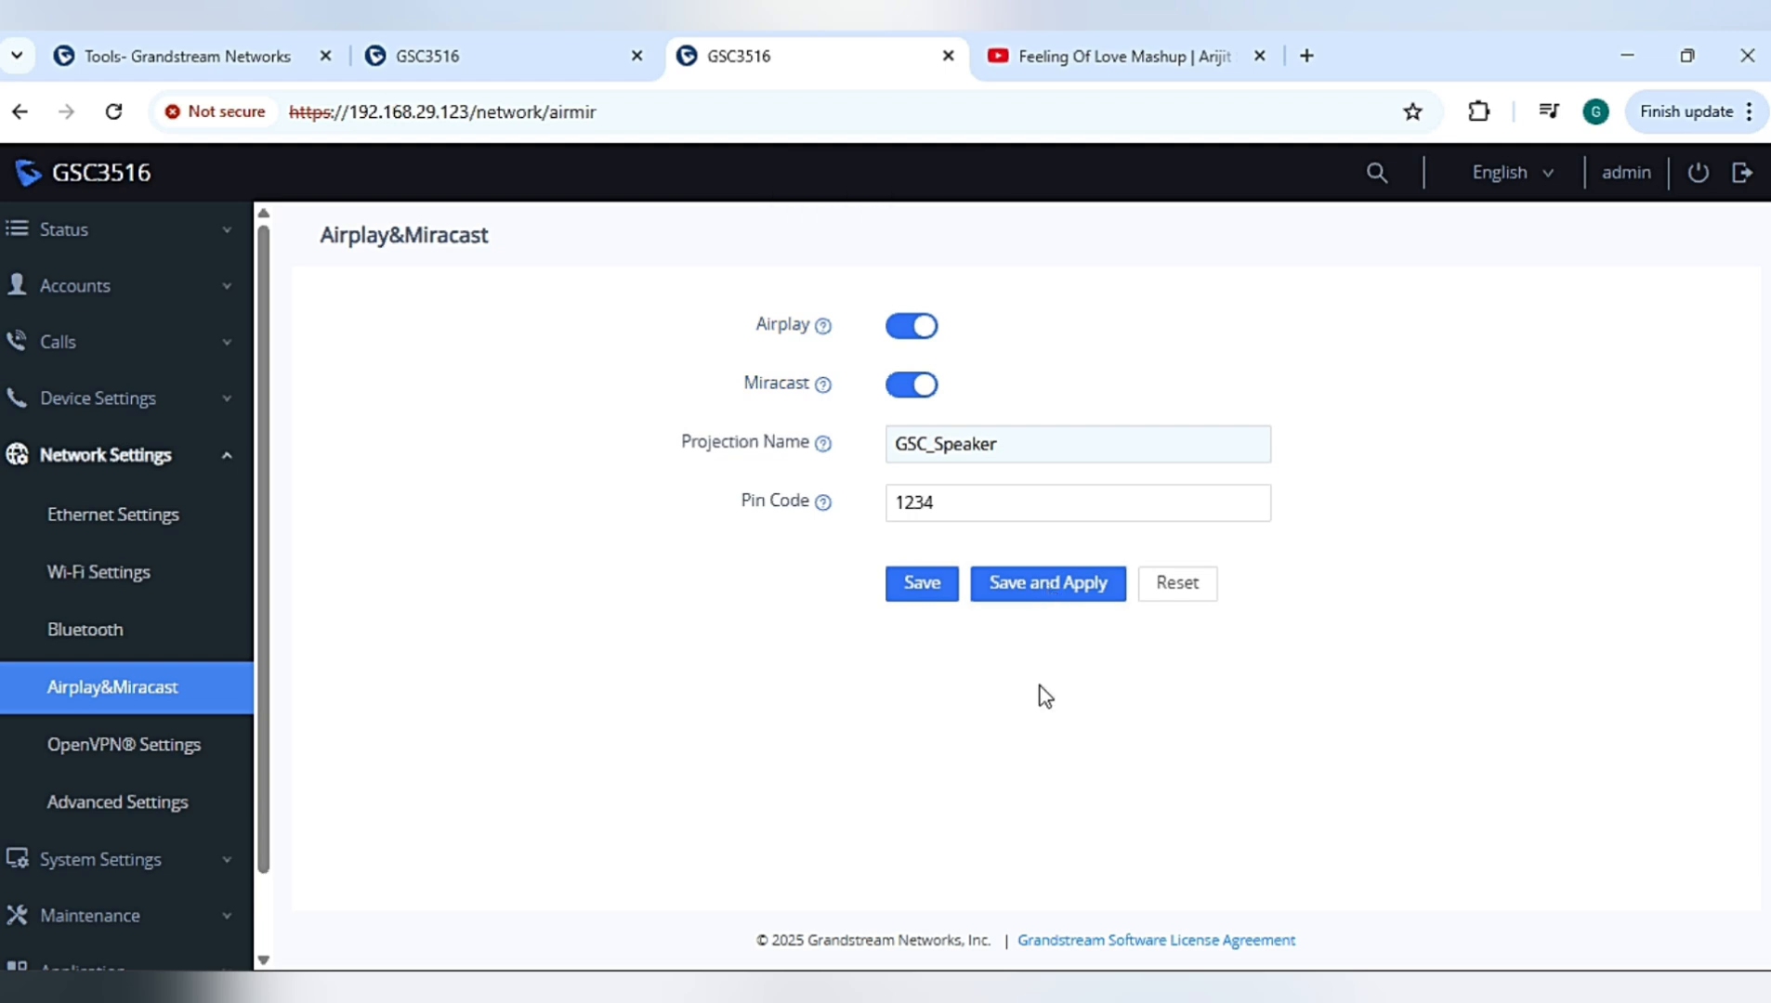
{"action": "mouse_move", "coordinate": [1174, 706]}
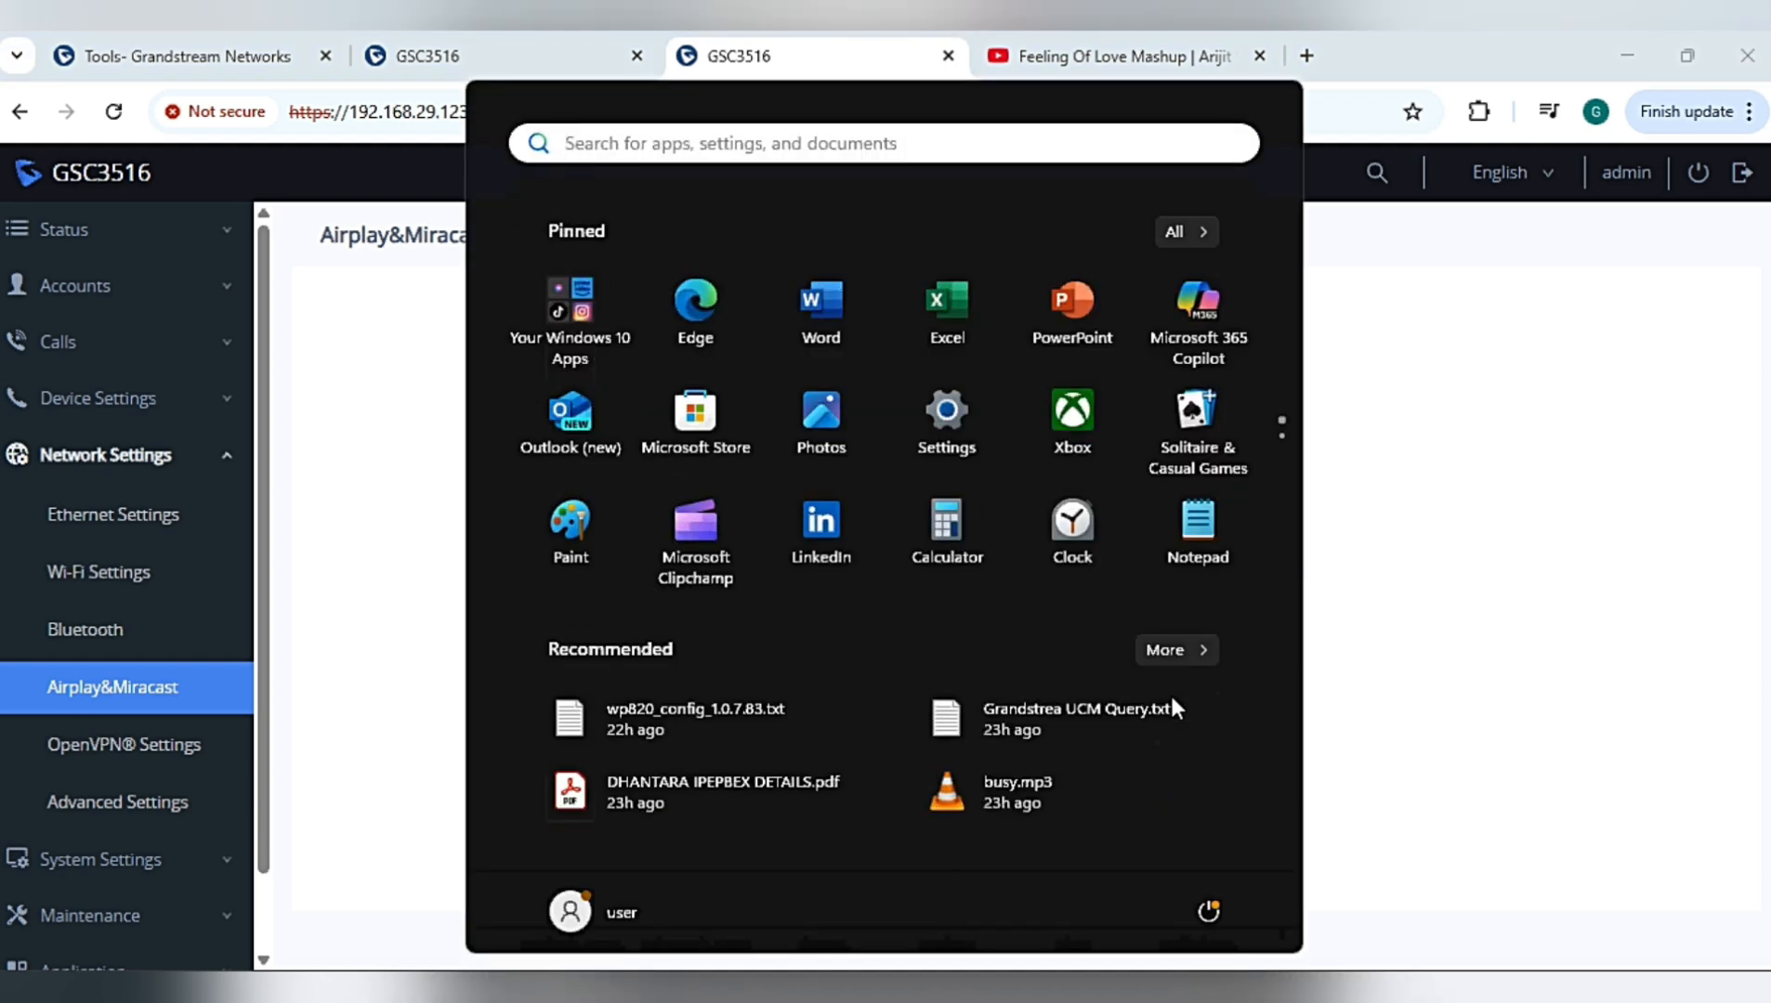
- Search Start for 'cast' and open the Connect to a wireless display settings
{"action": "type", "text": "cast"}
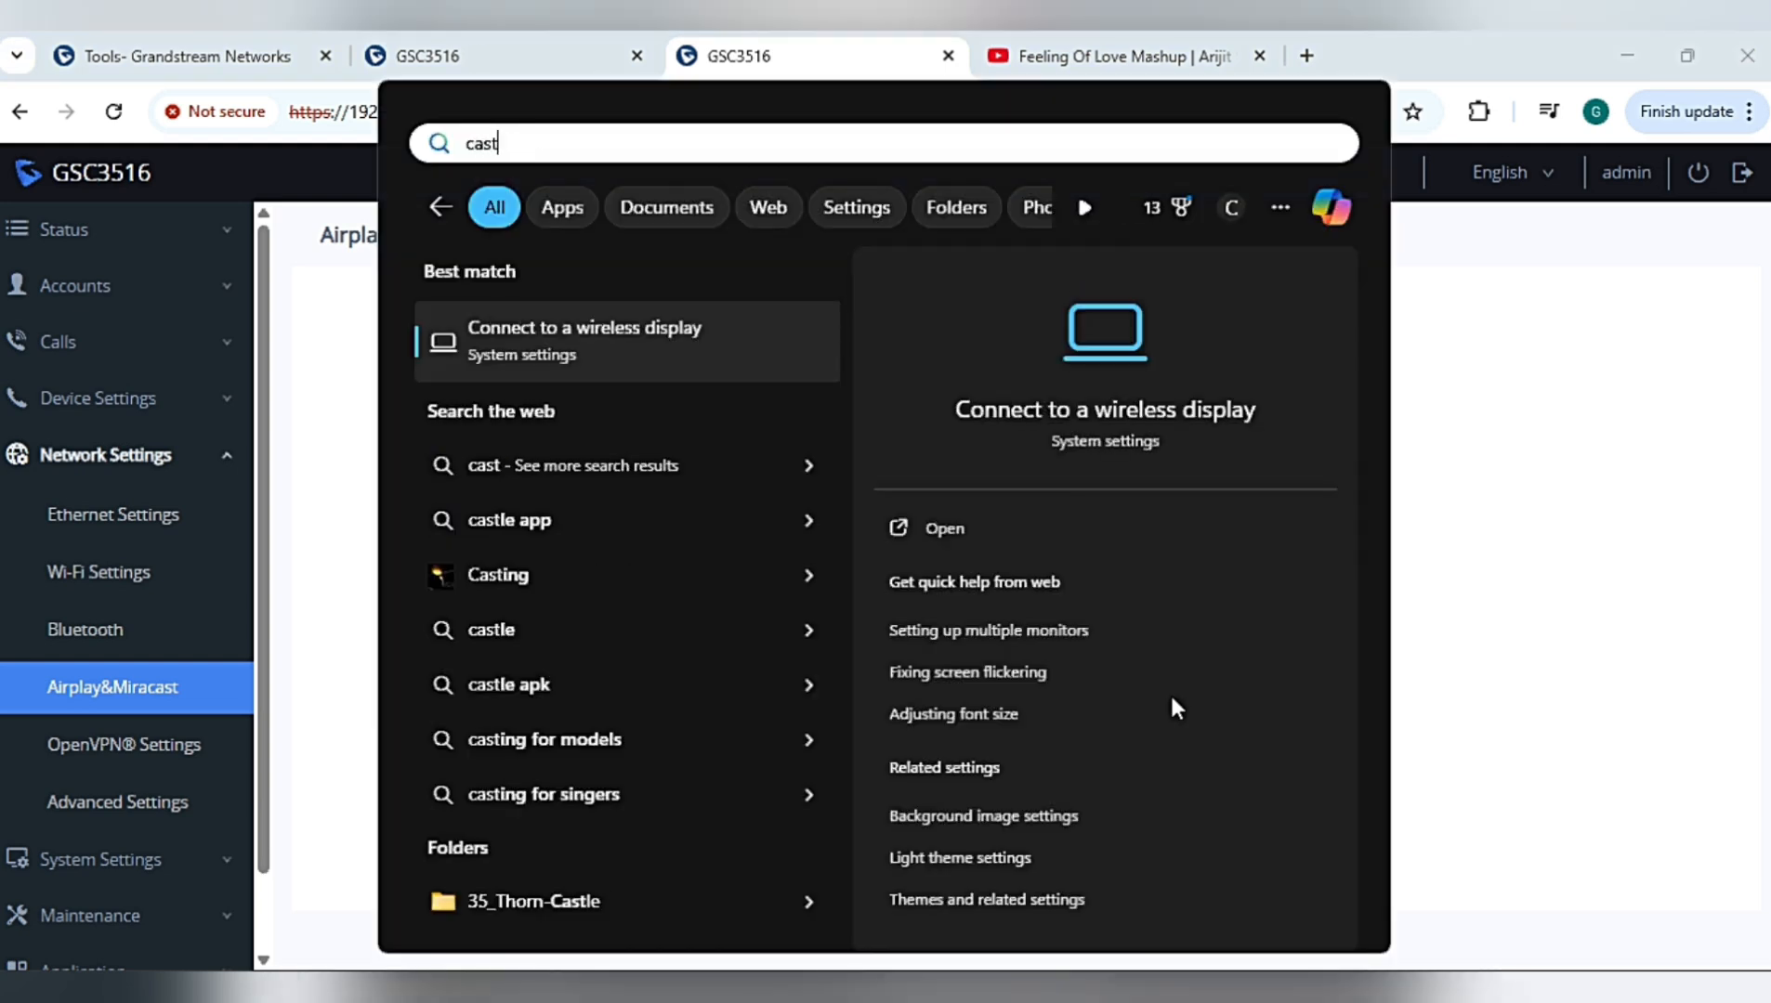
{"action": "mouse_move", "coordinate": [647, 356]}
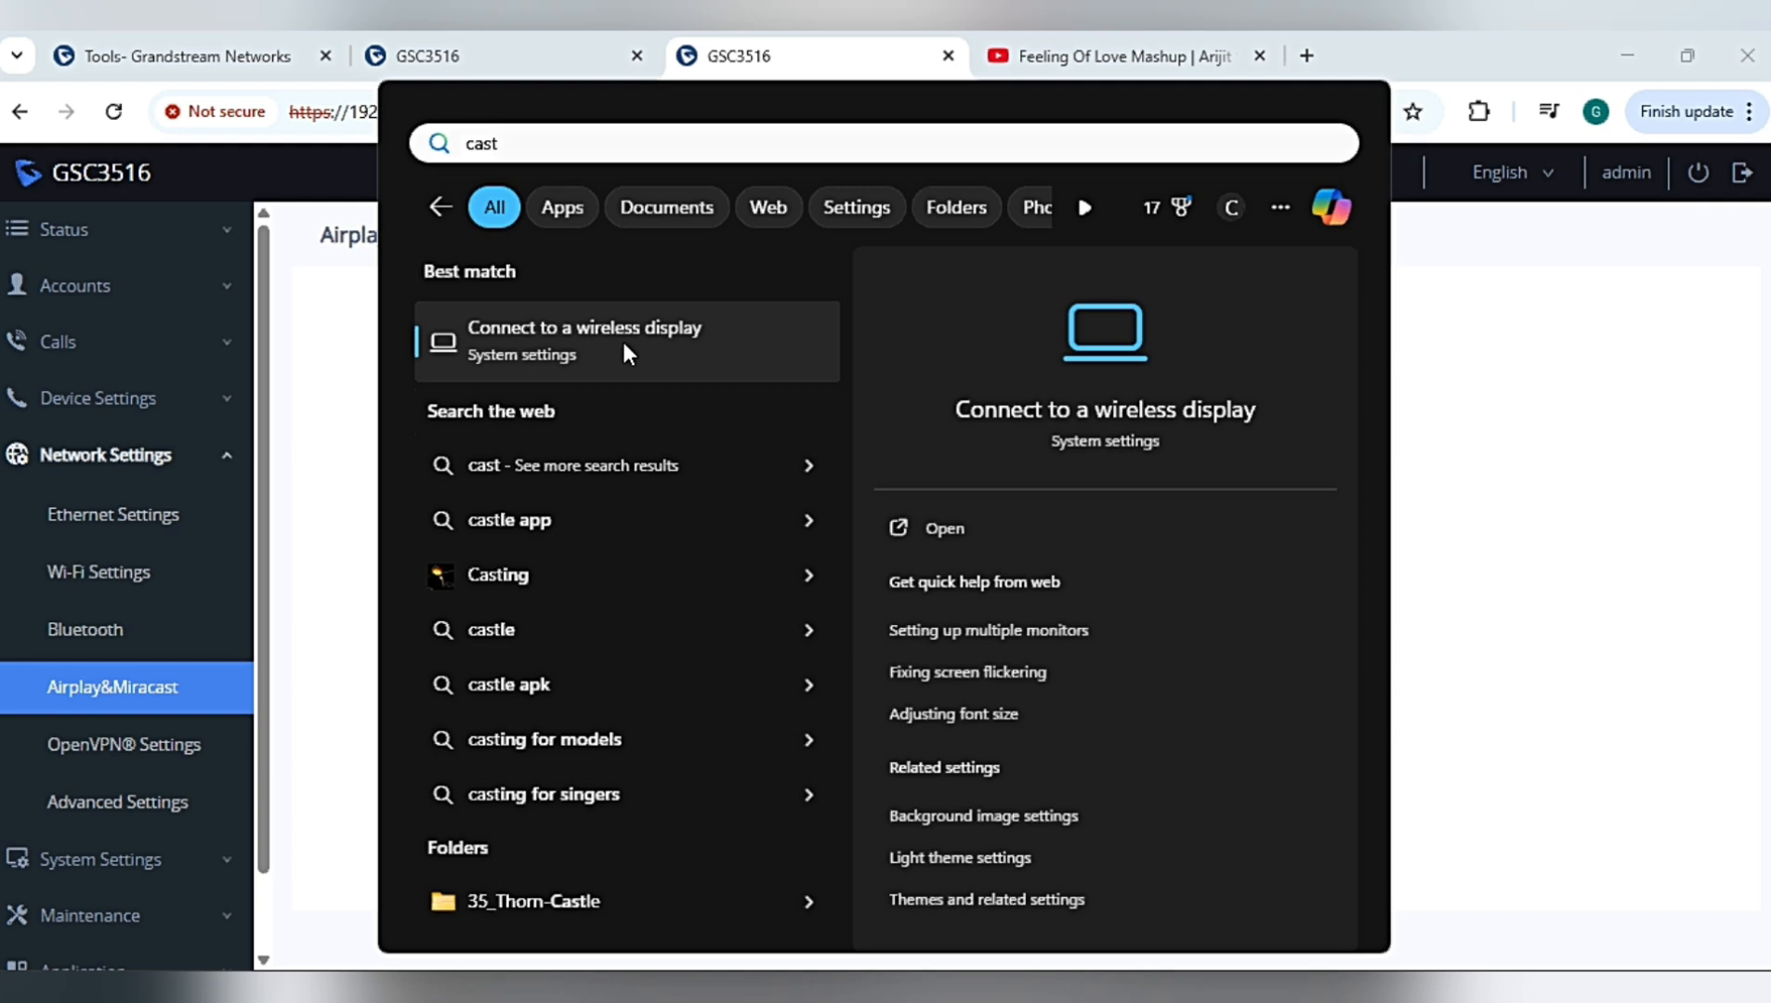
{"action": "left_click", "coordinate": [621, 342]}
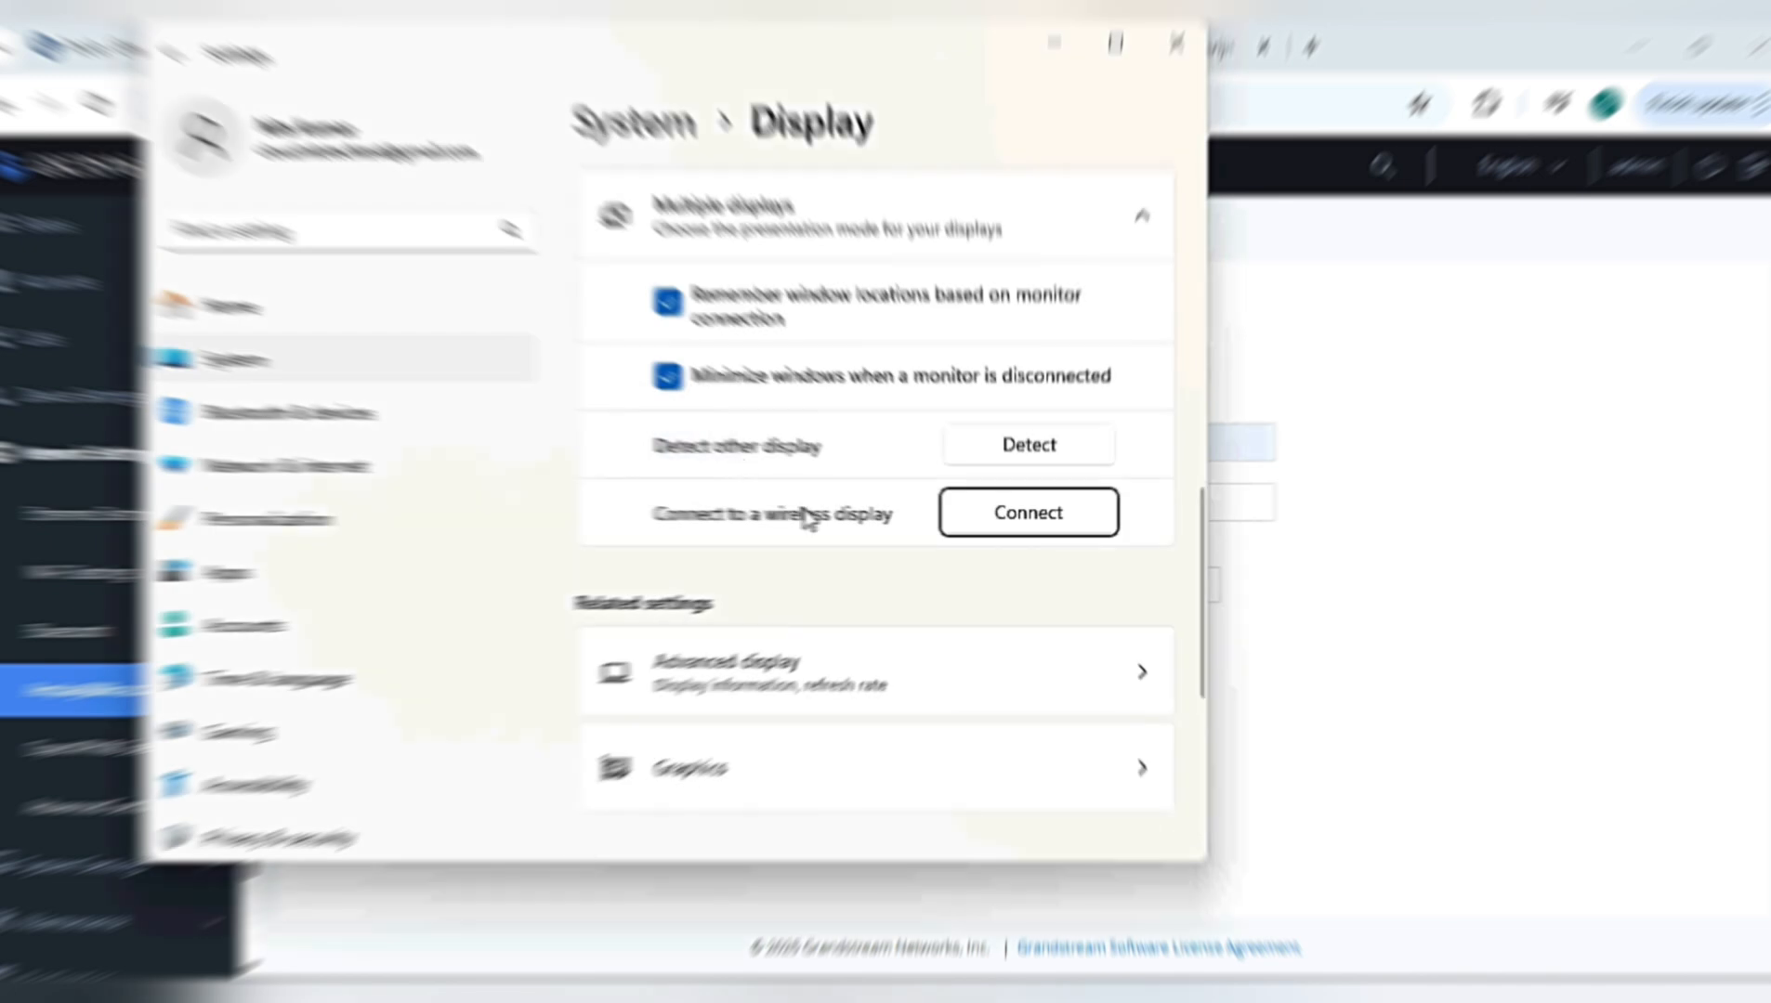
{"action": "mouse_move", "coordinate": [674, 535]}
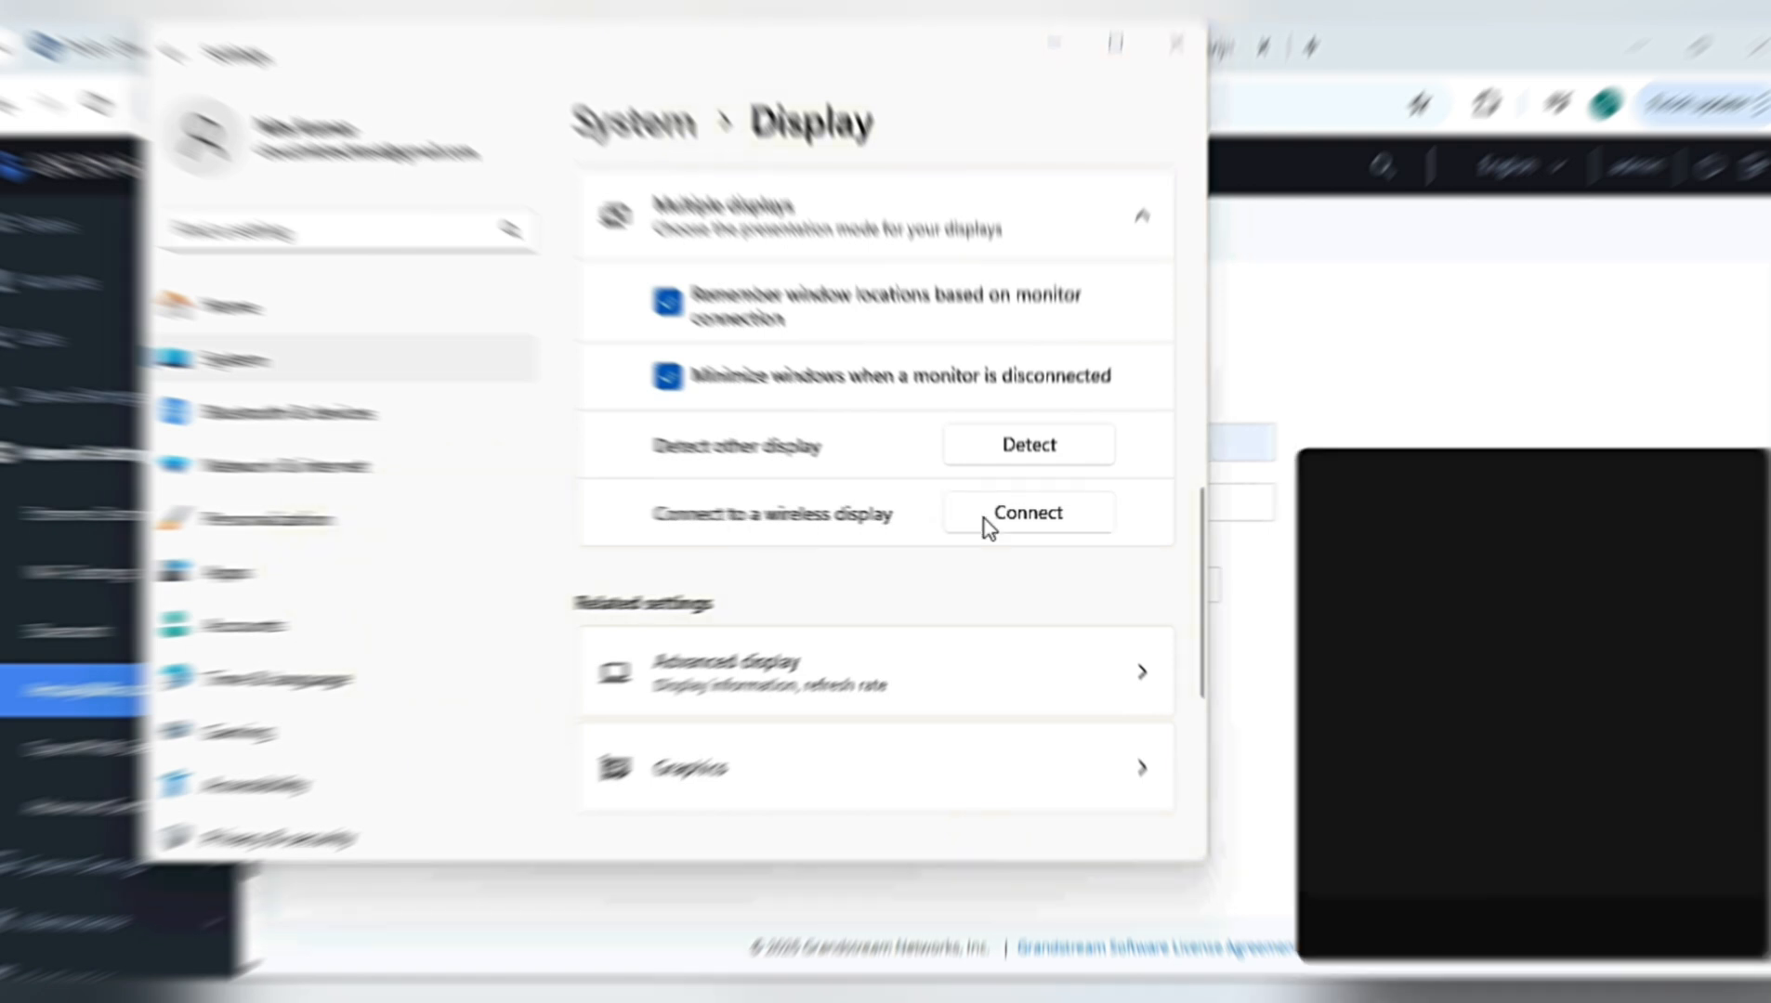
{"action": "left_click", "coordinate": [1025, 513]}
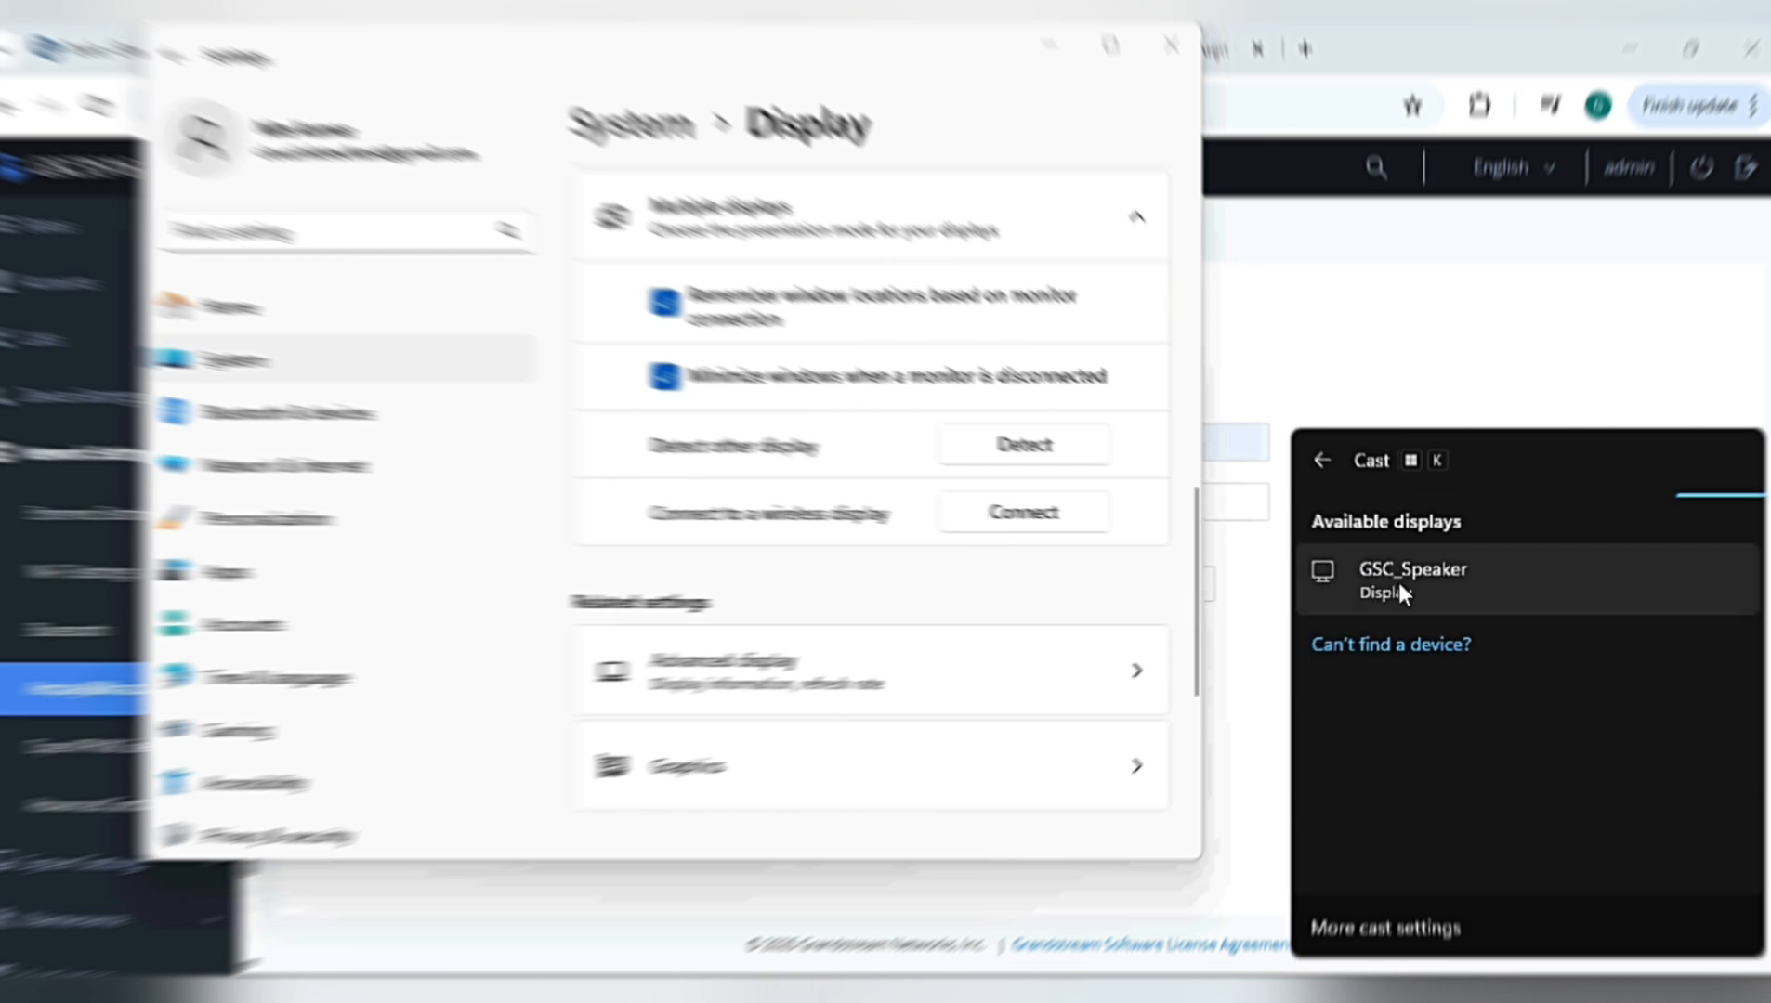
{"action": "mouse_move", "coordinate": [1421, 600]}
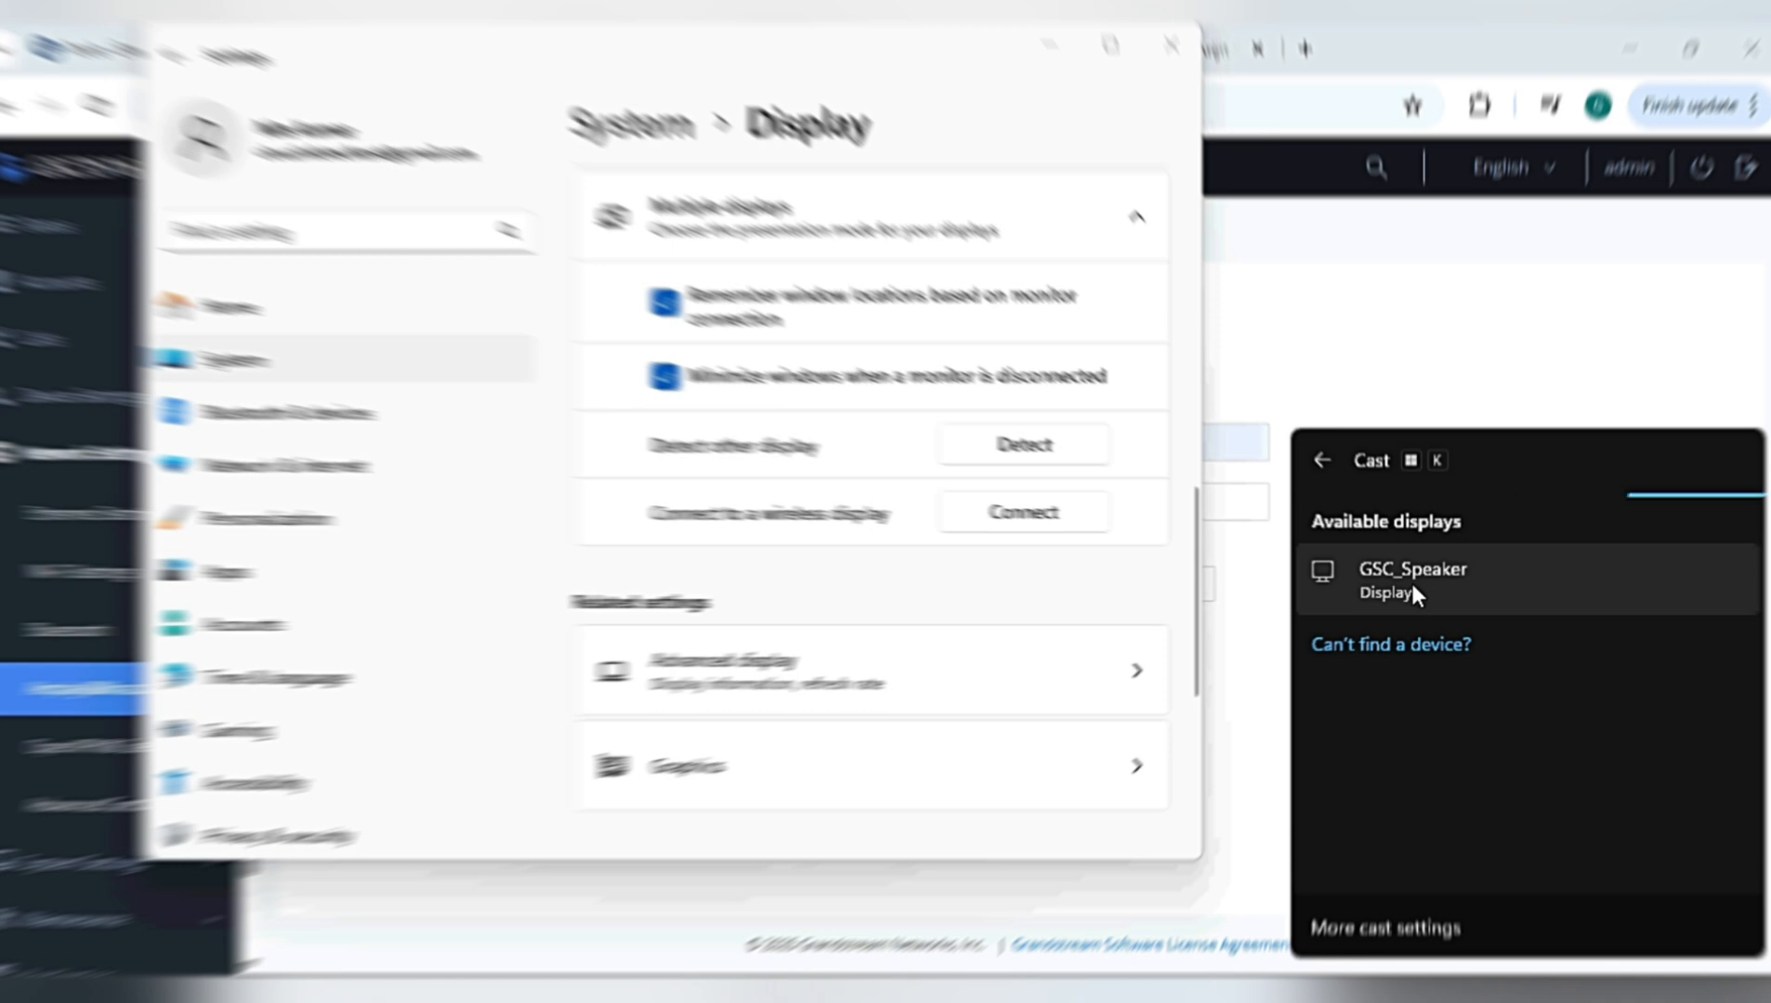
{"action": "left_click", "coordinate": [1412, 581]}
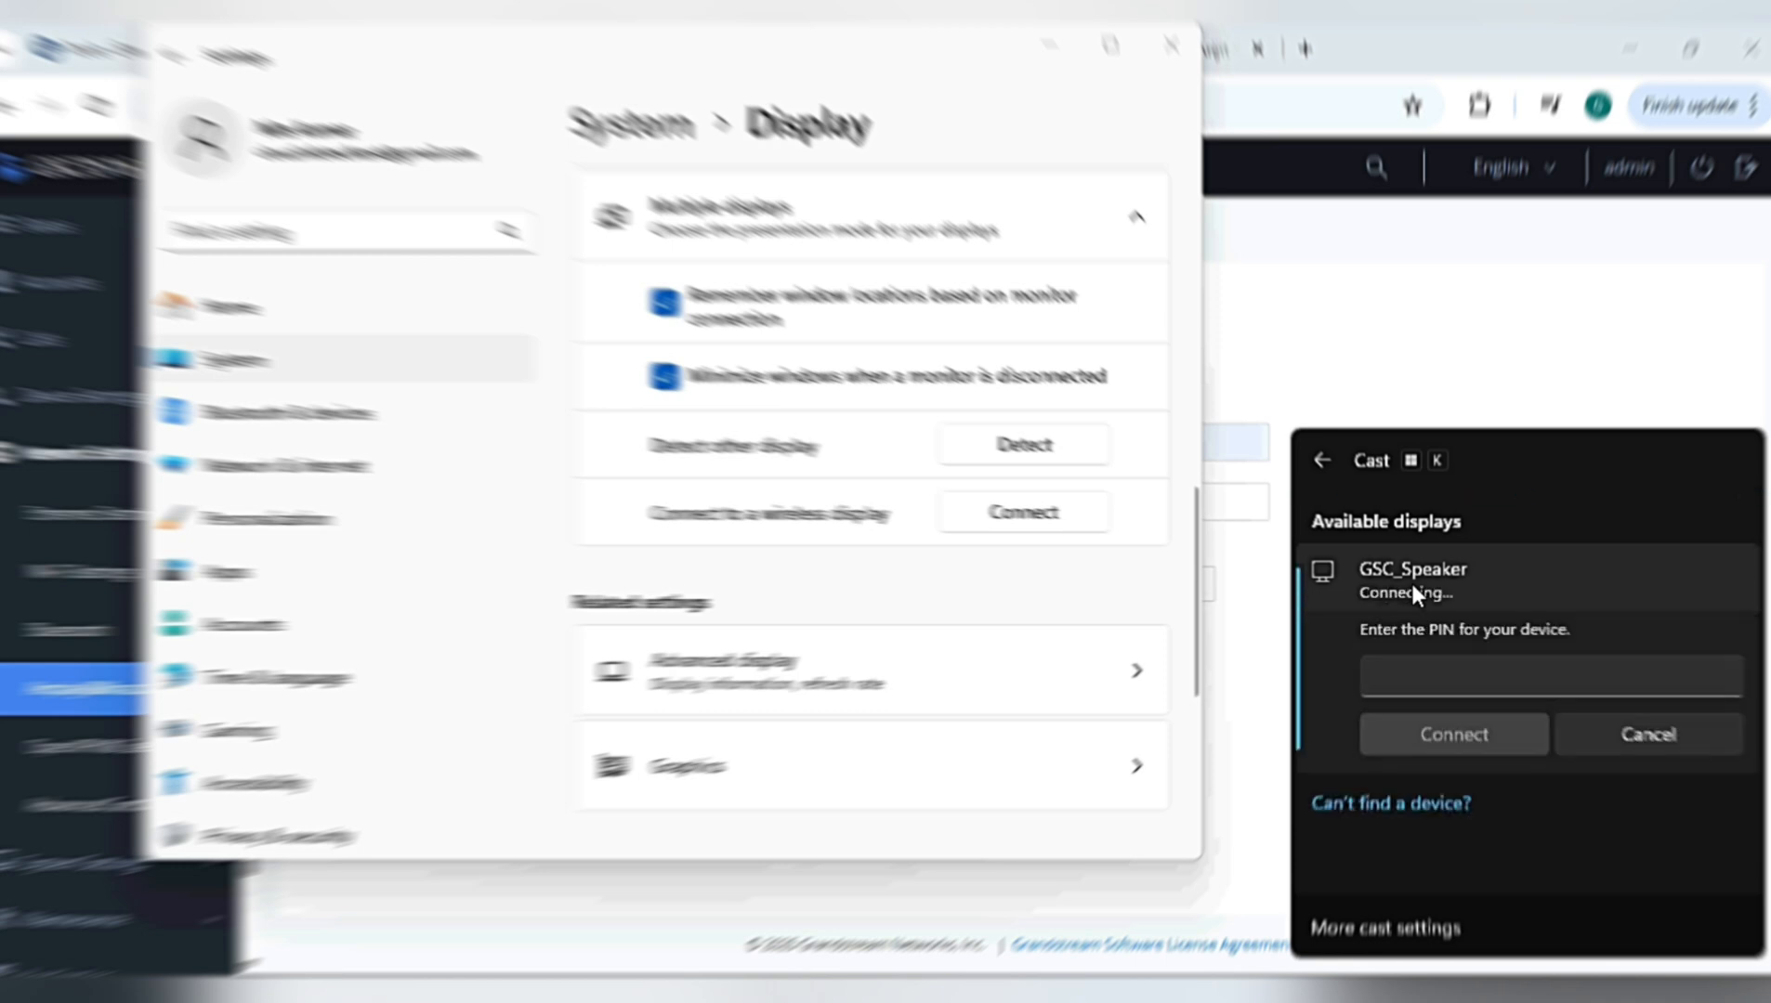
{"action": "left_click", "coordinate": [1549, 677]}
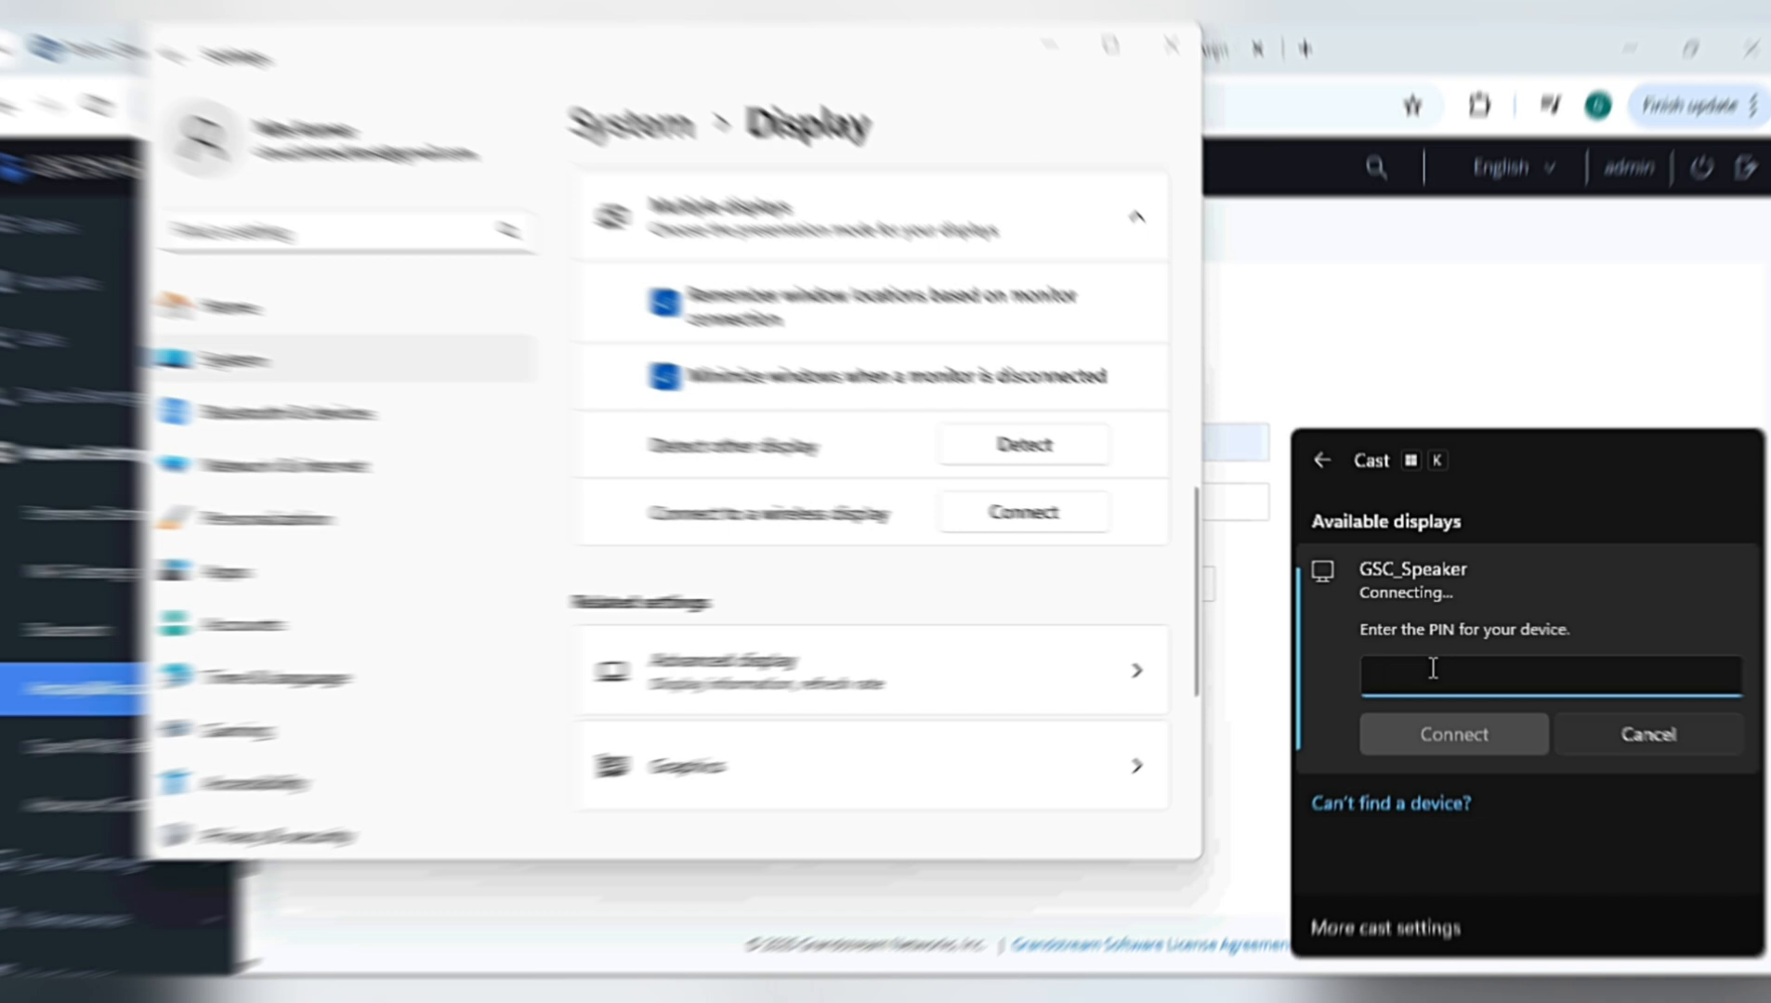
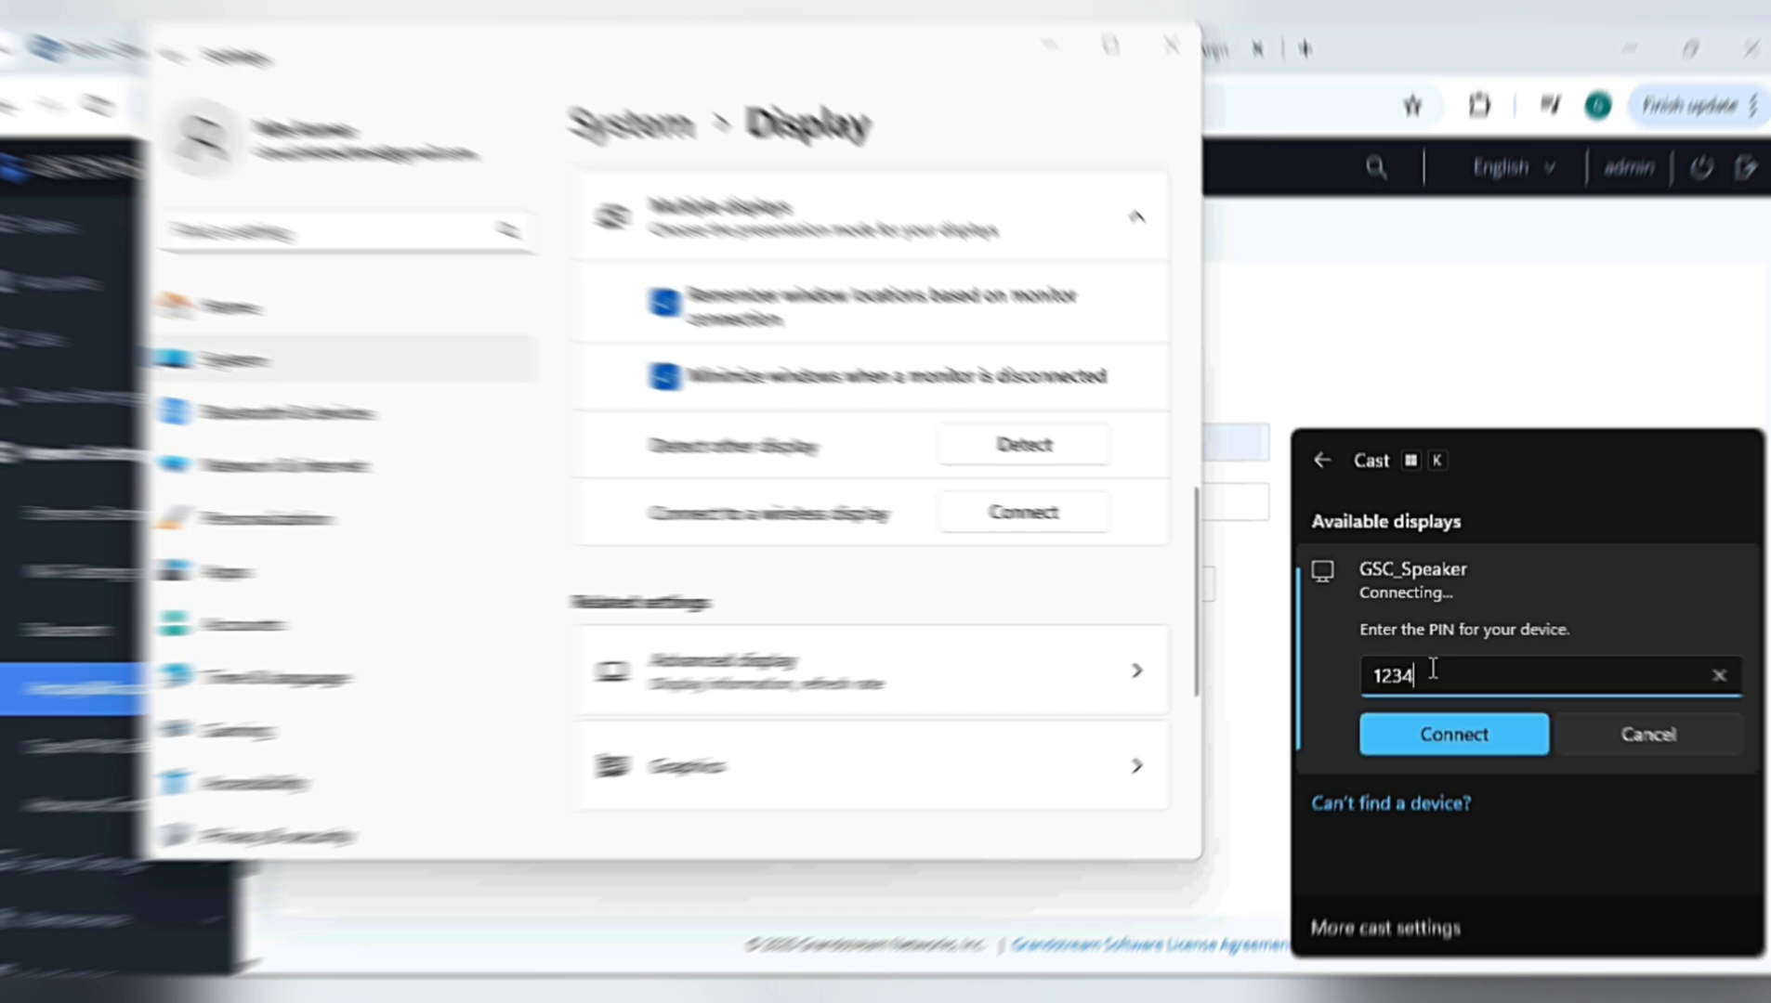
{"action": "left_click", "coordinate": [1453, 735]}
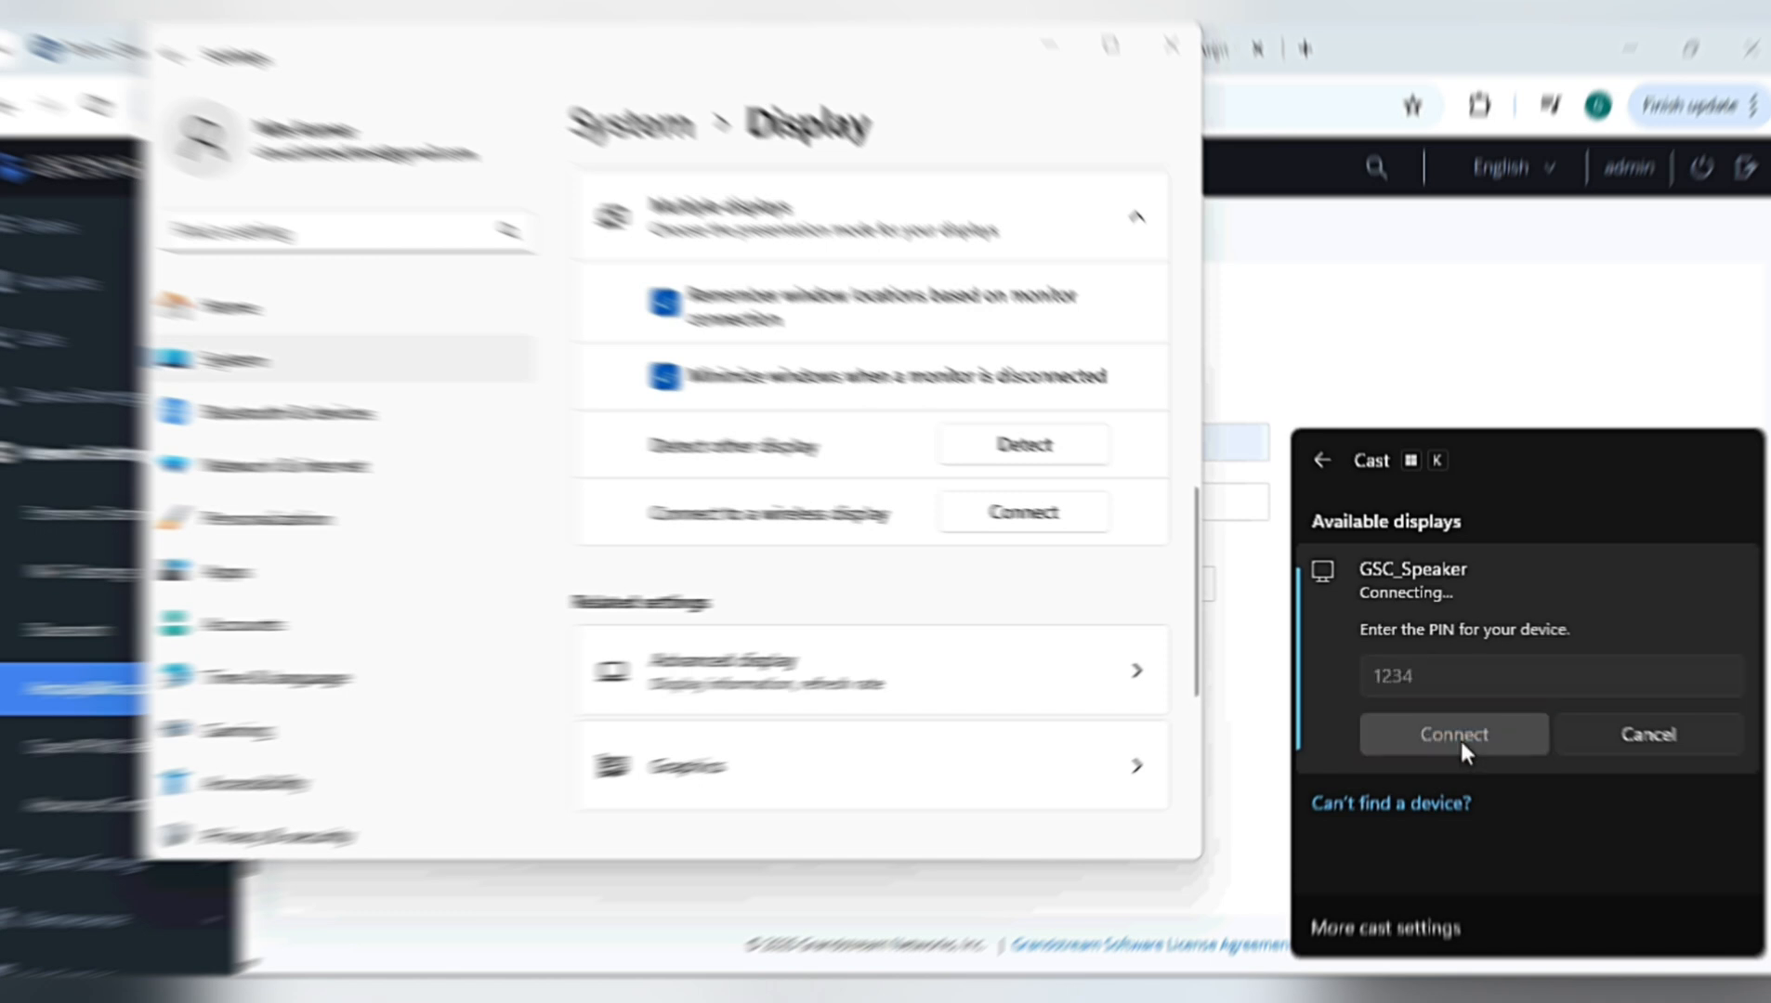
{"action": "left_click", "coordinate": [1453, 734]}
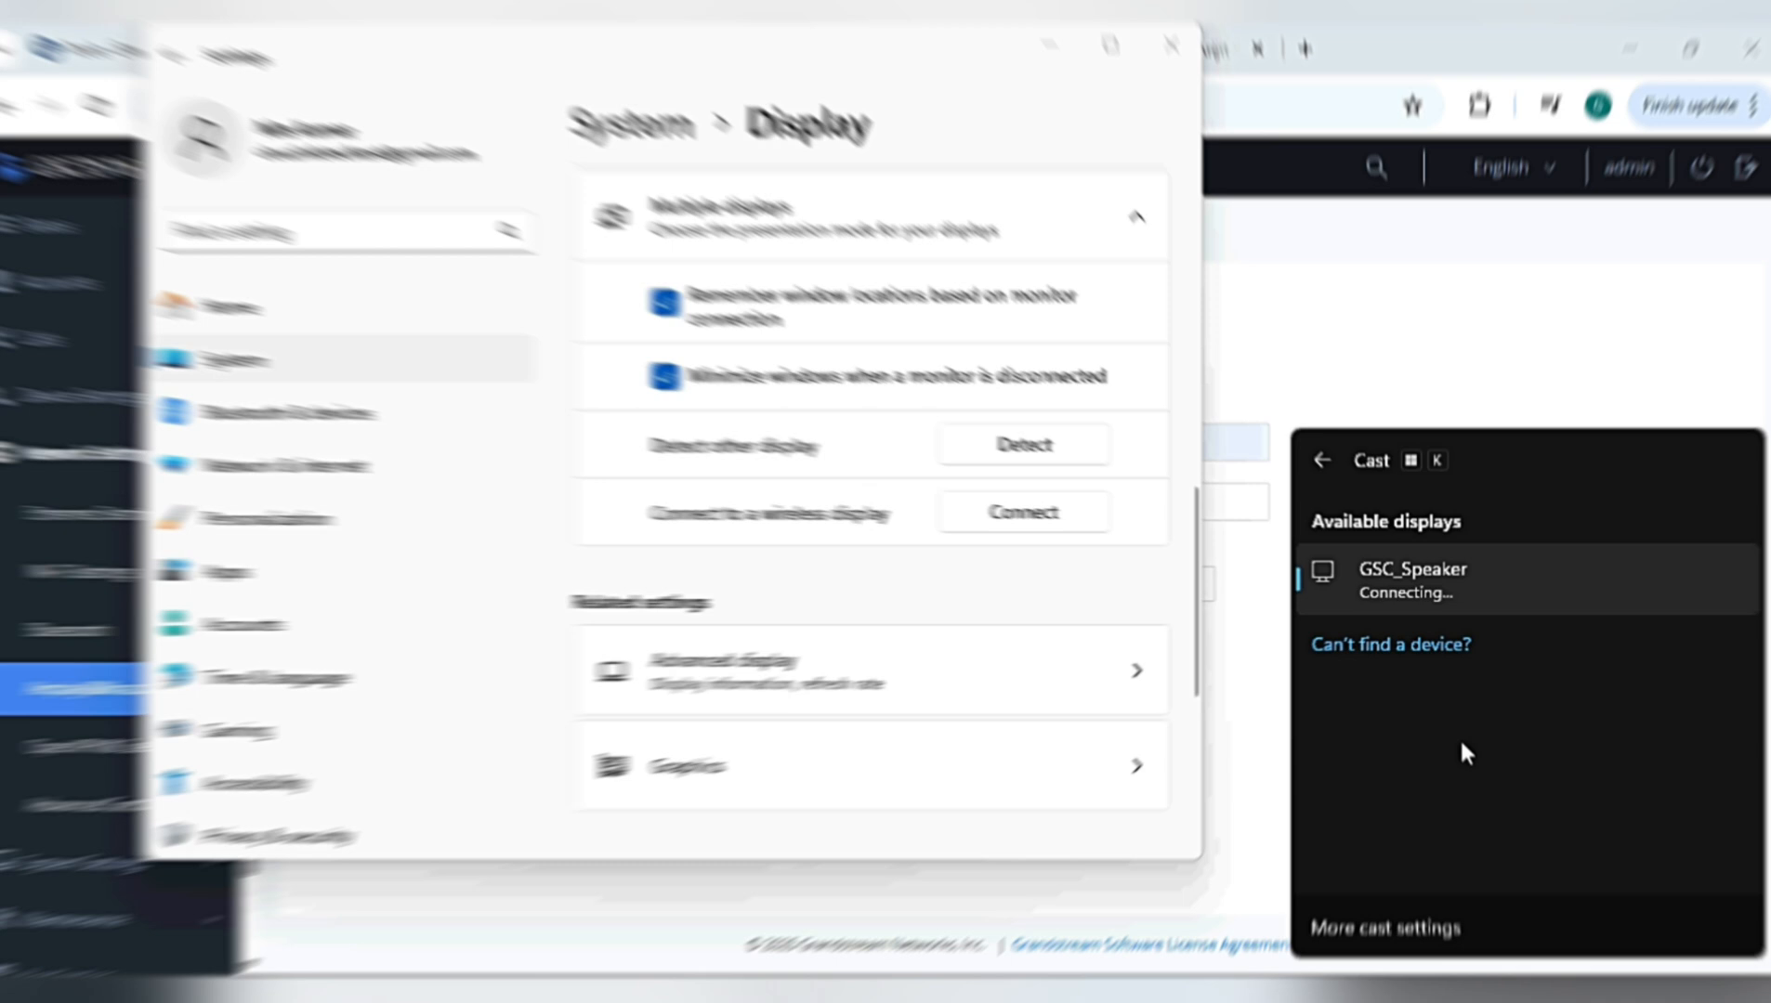
{"action": "scroll", "scroll_direction": "down", "scroll_amount": 3}
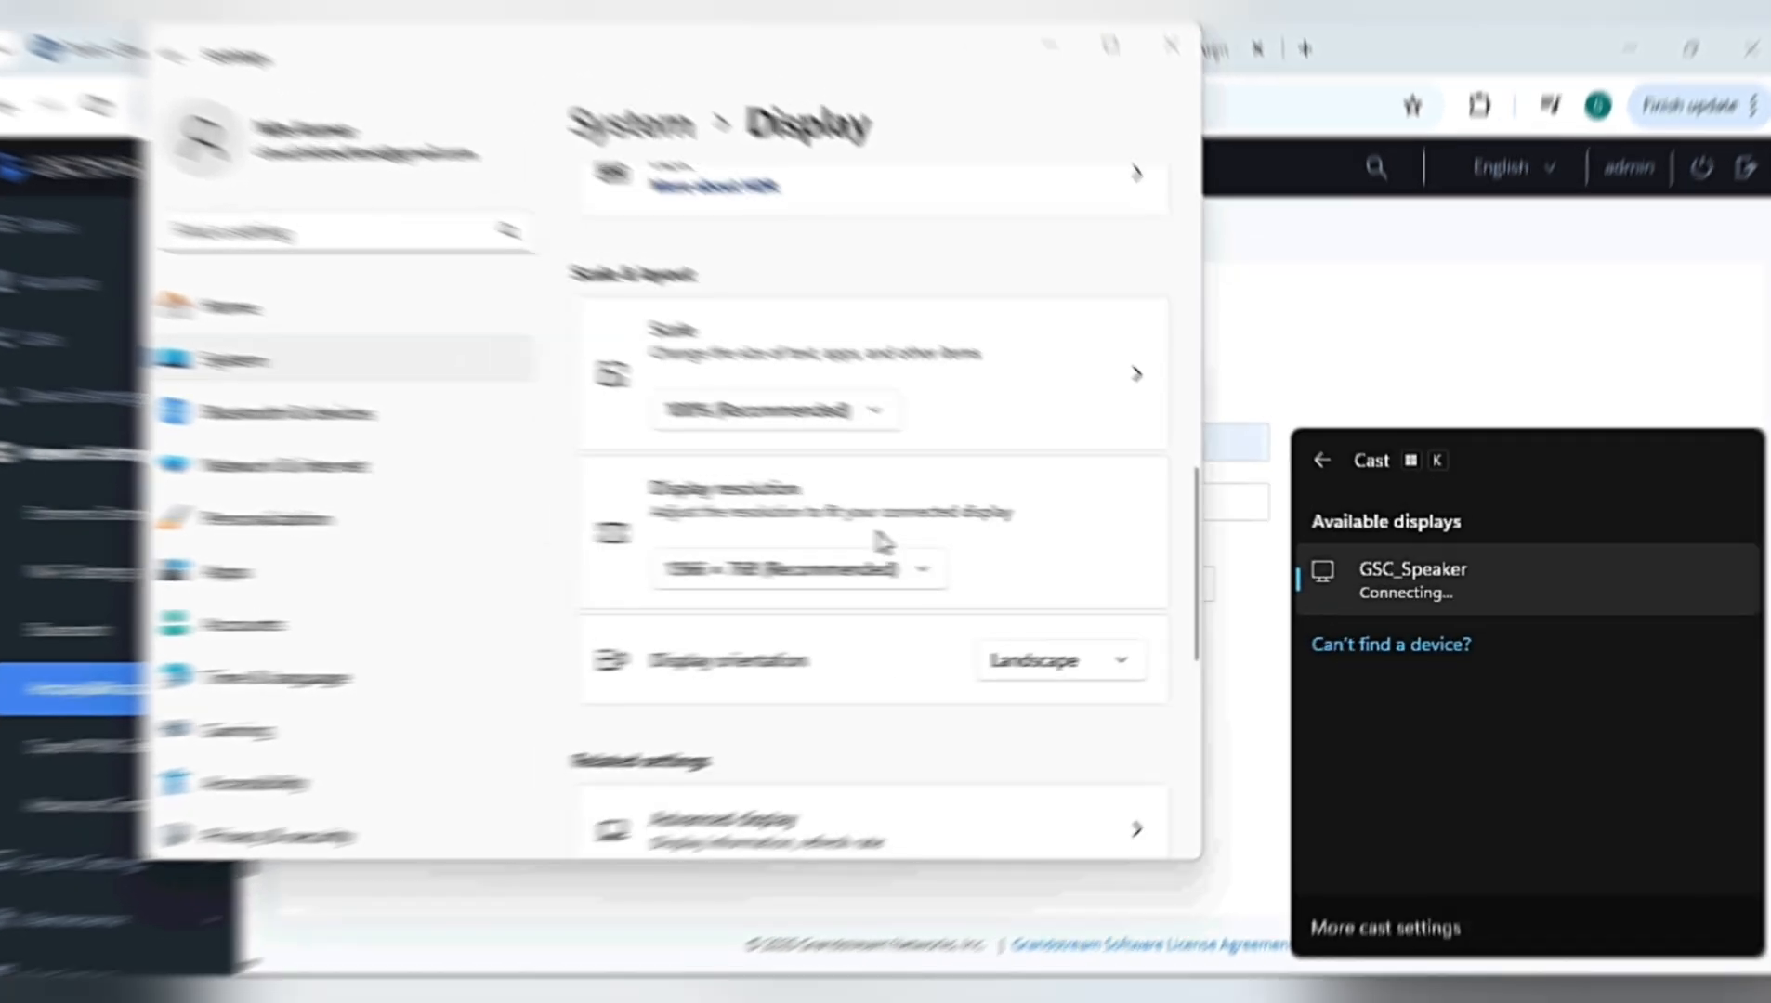
{"action": "left_click", "coordinate": [1412, 581]}
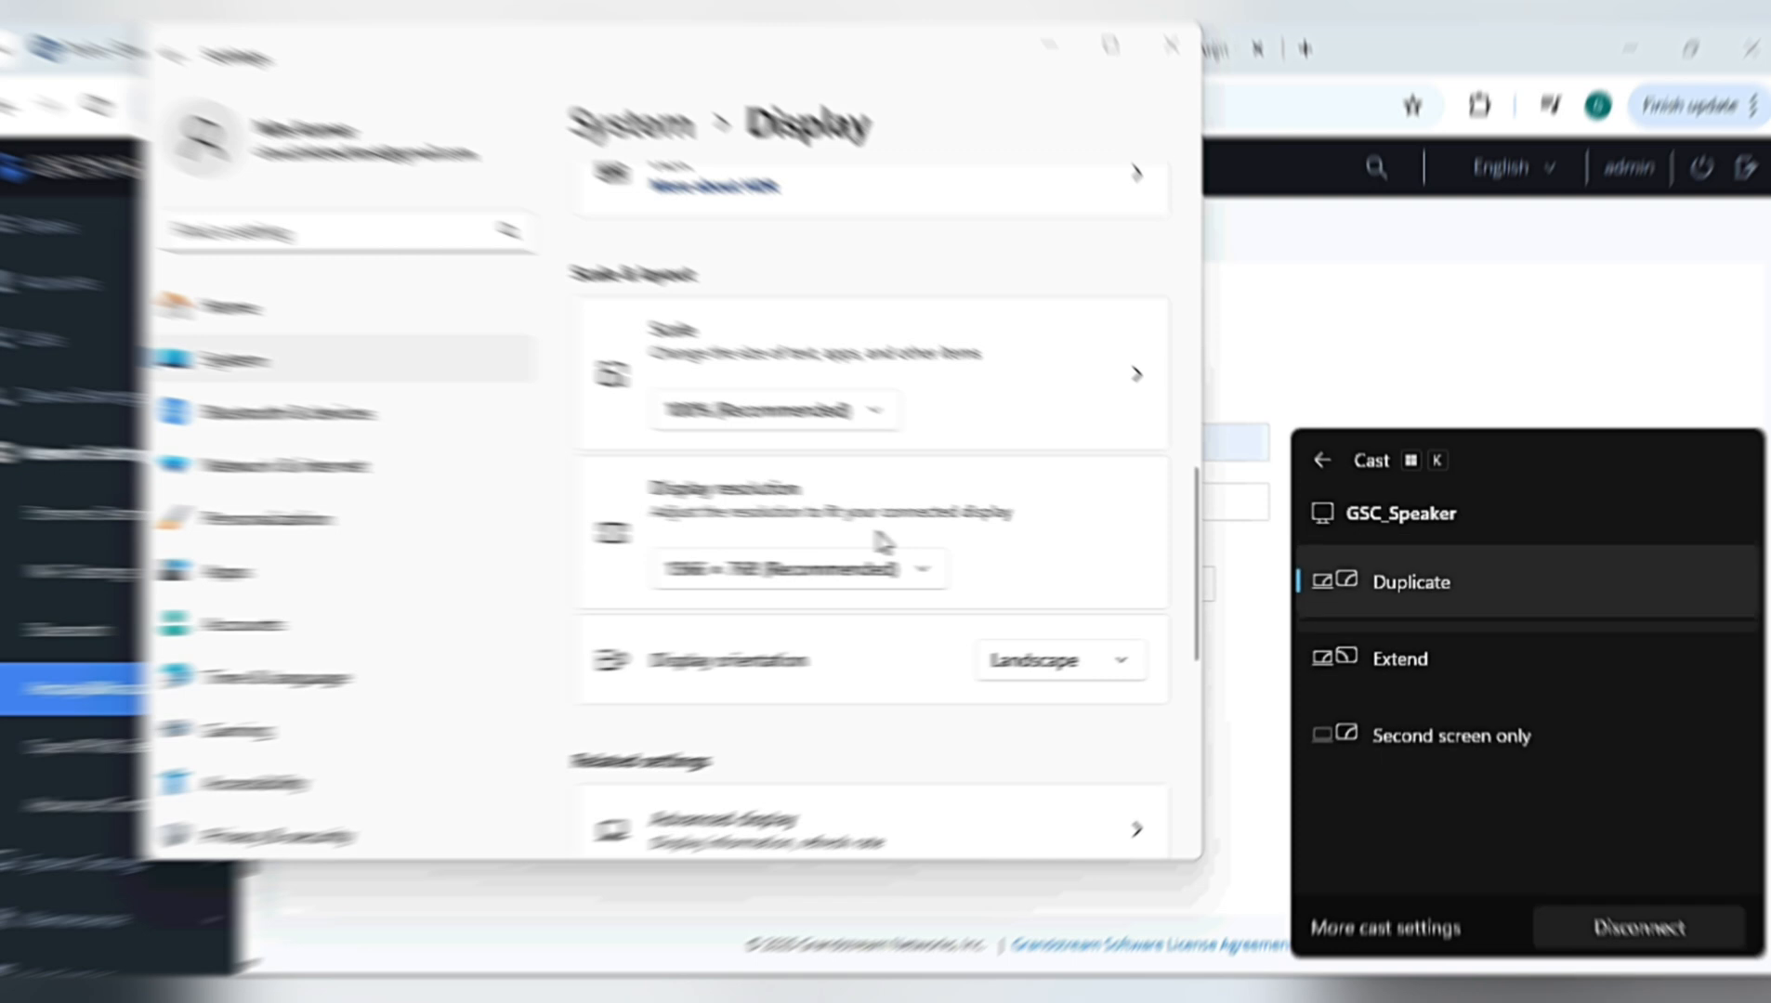
{"action": "mouse_move", "coordinate": [985, 569]}
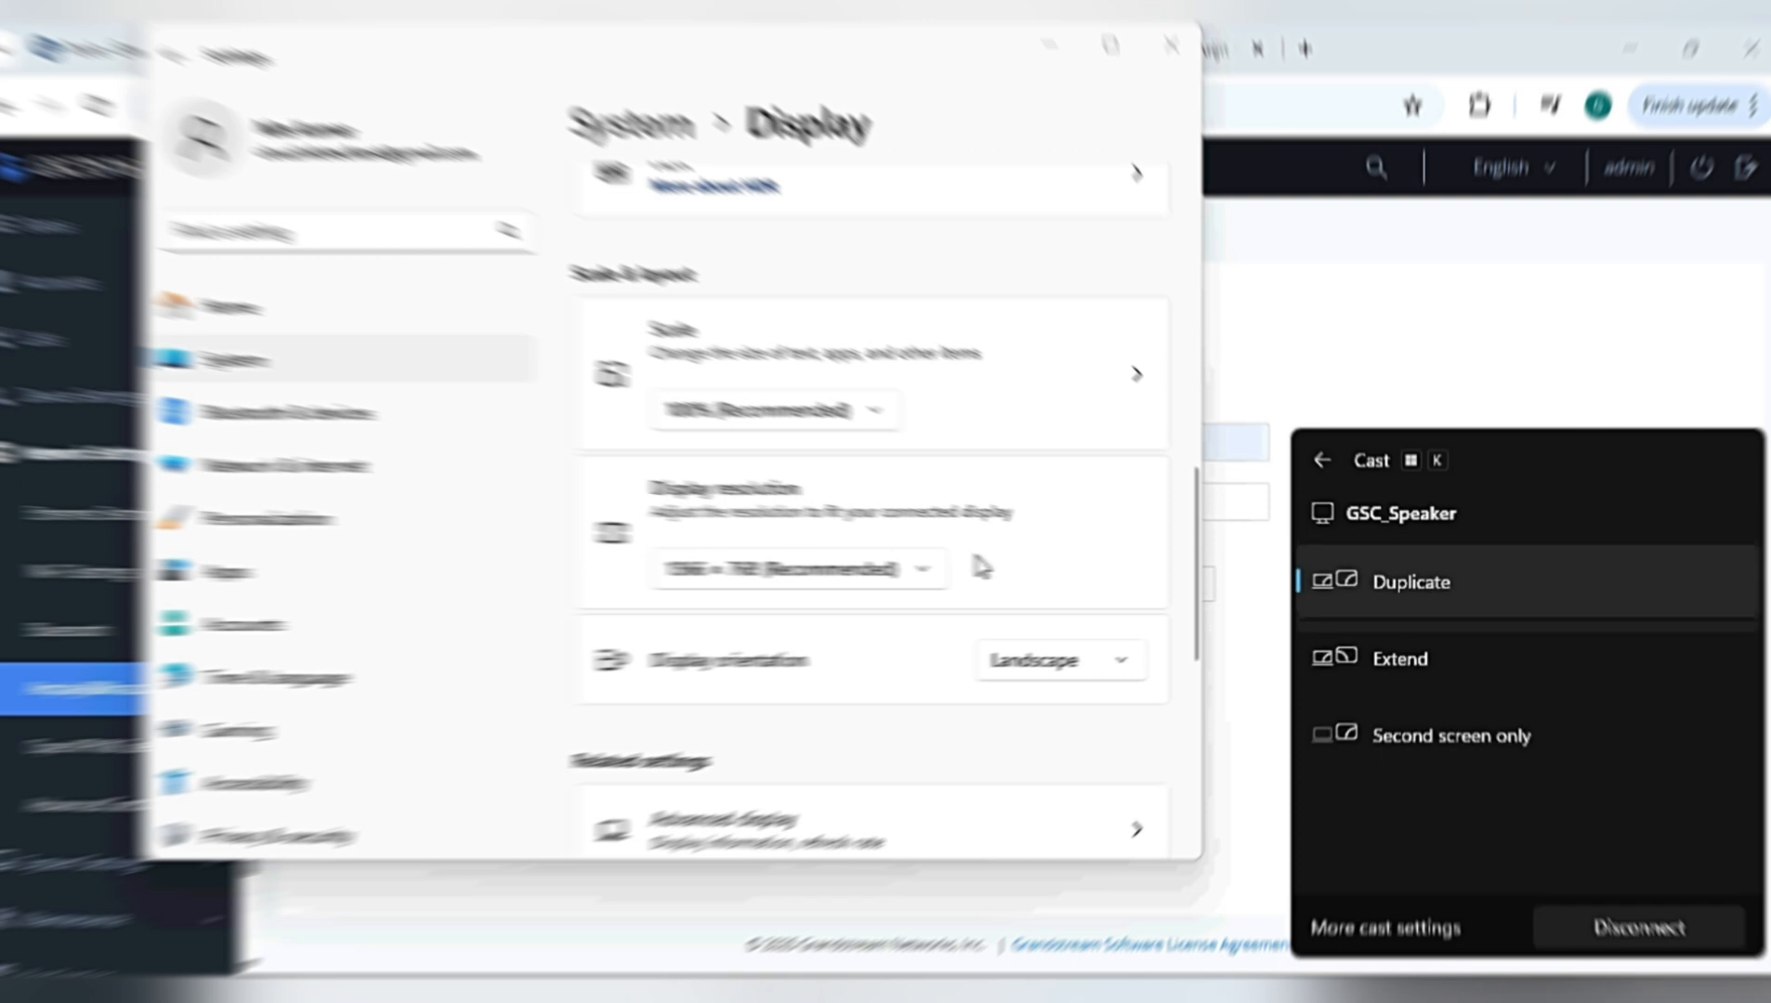
{"action": "mouse_move", "coordinate": [1051, 52]}
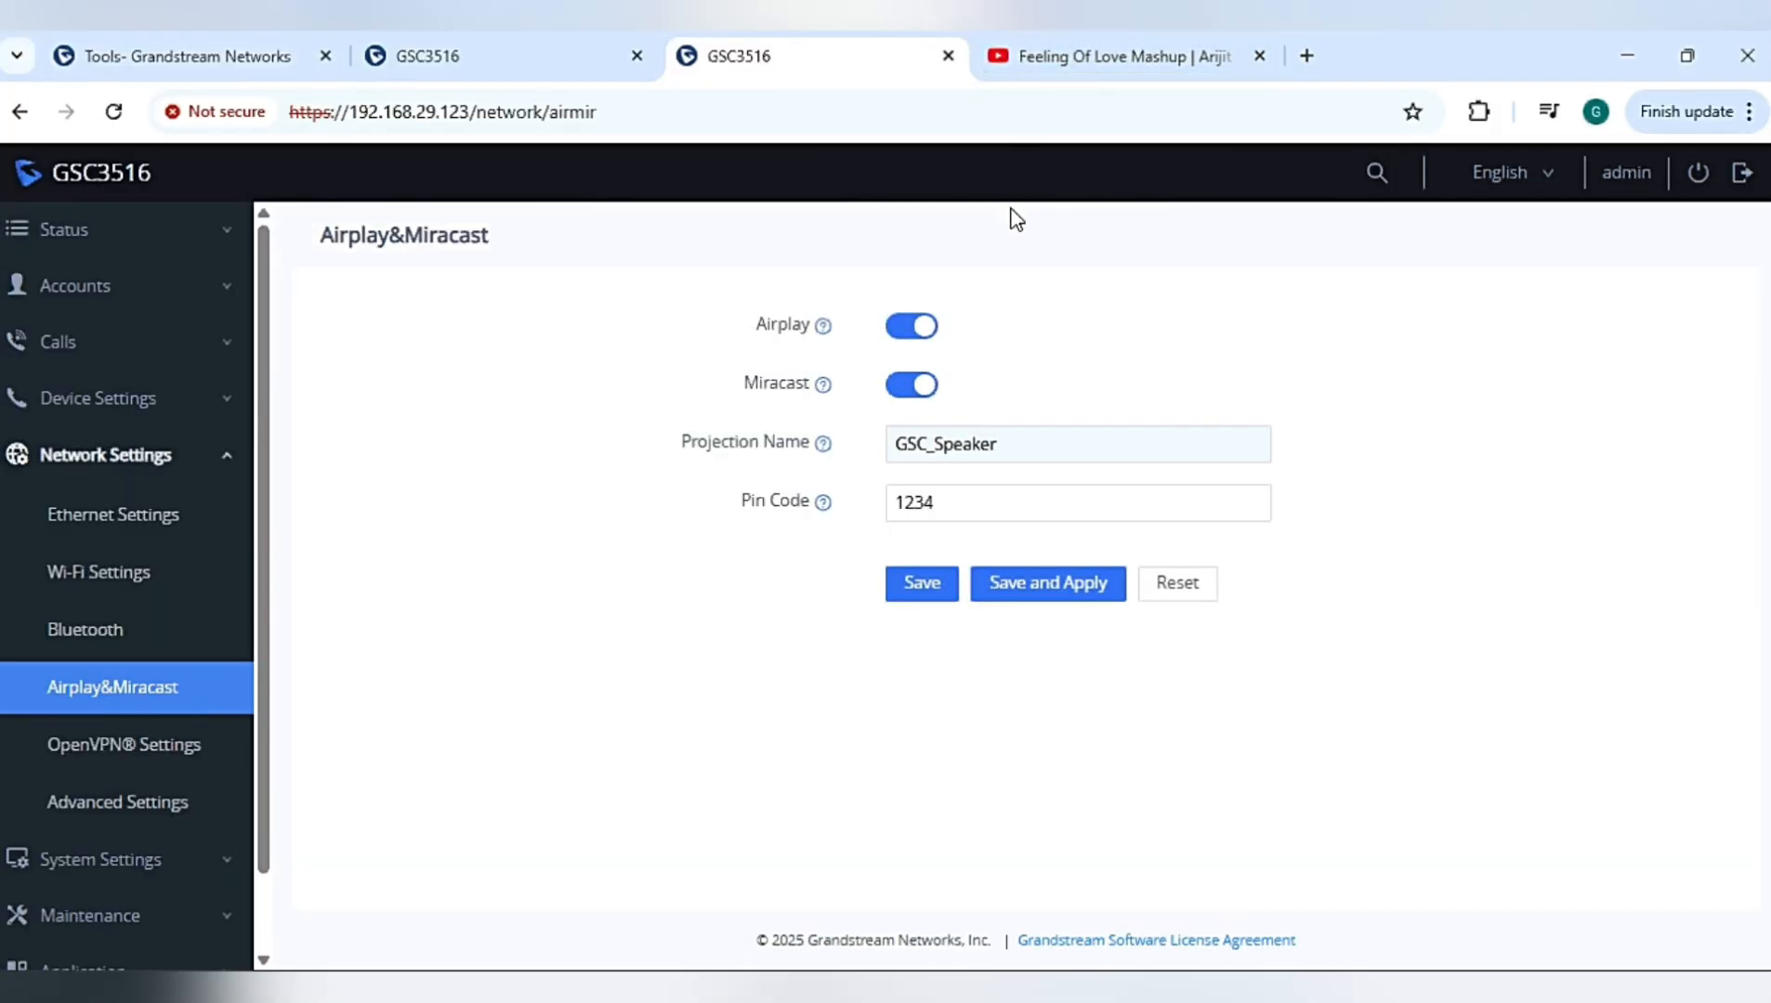
{"action": "mouse_move", "coordinate": [1041, 142]}
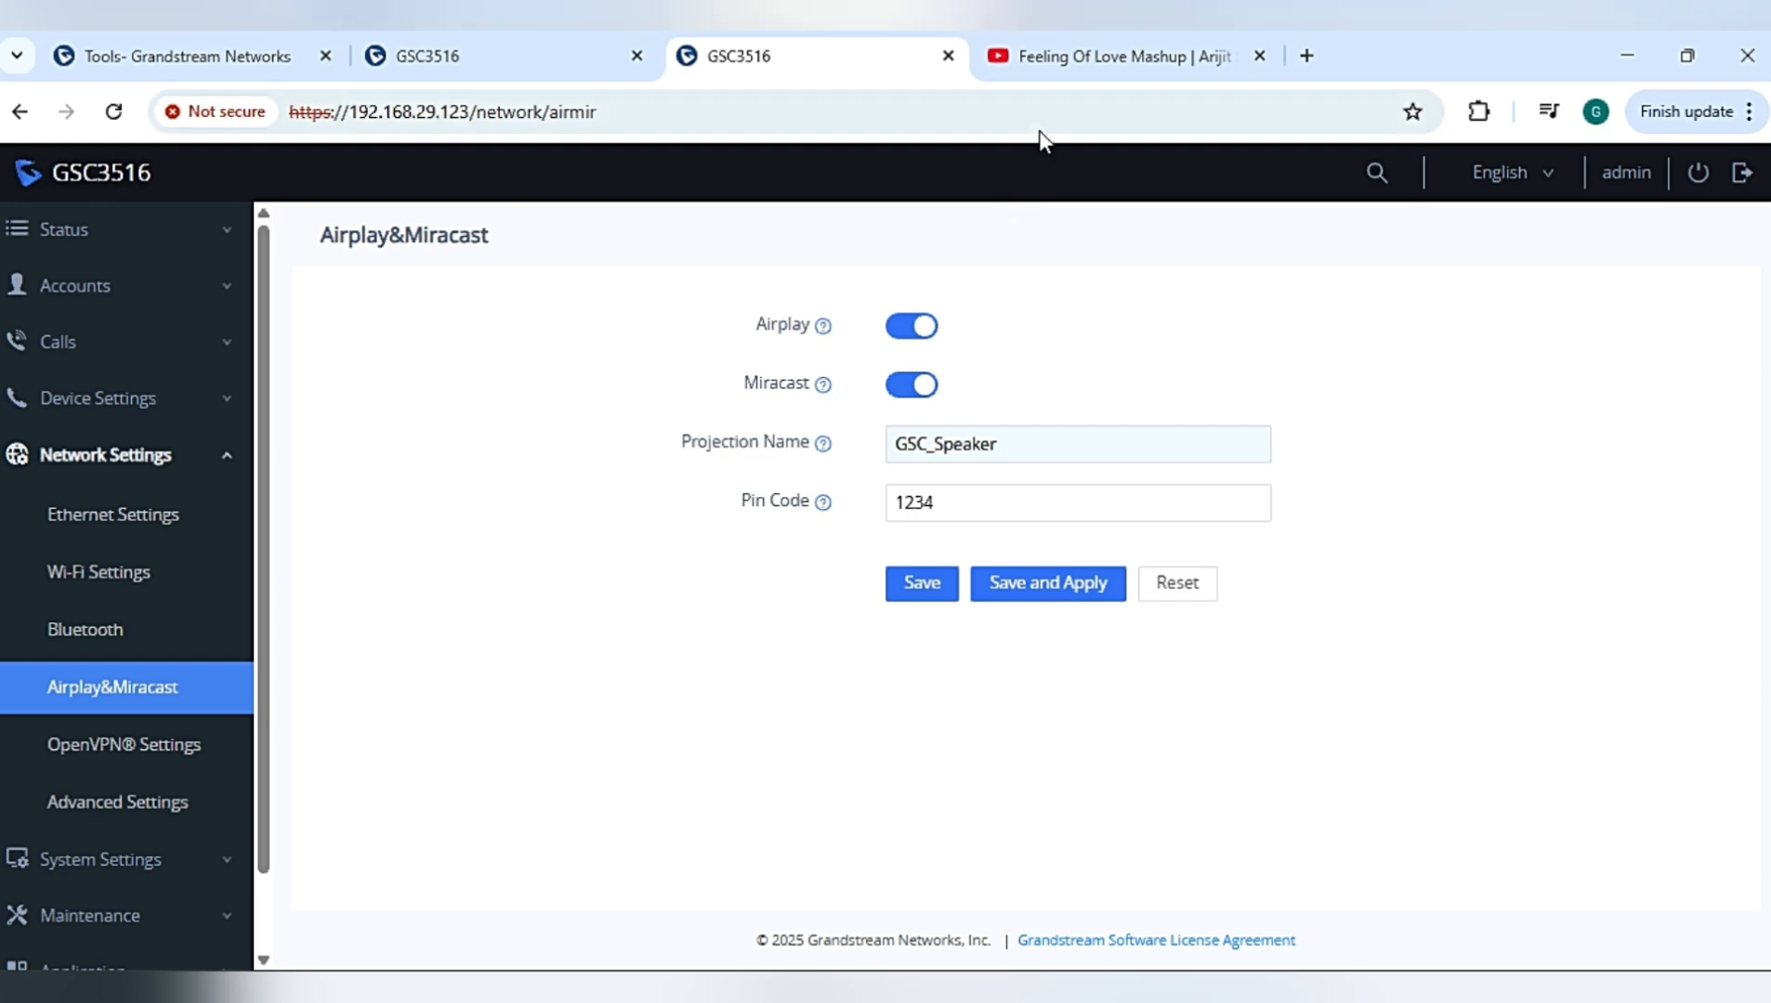
- Switch to the YouTube tab playing the Feeling Of Love Mashup video
{"action": "left_click", "coordinate": [1117, 56]}
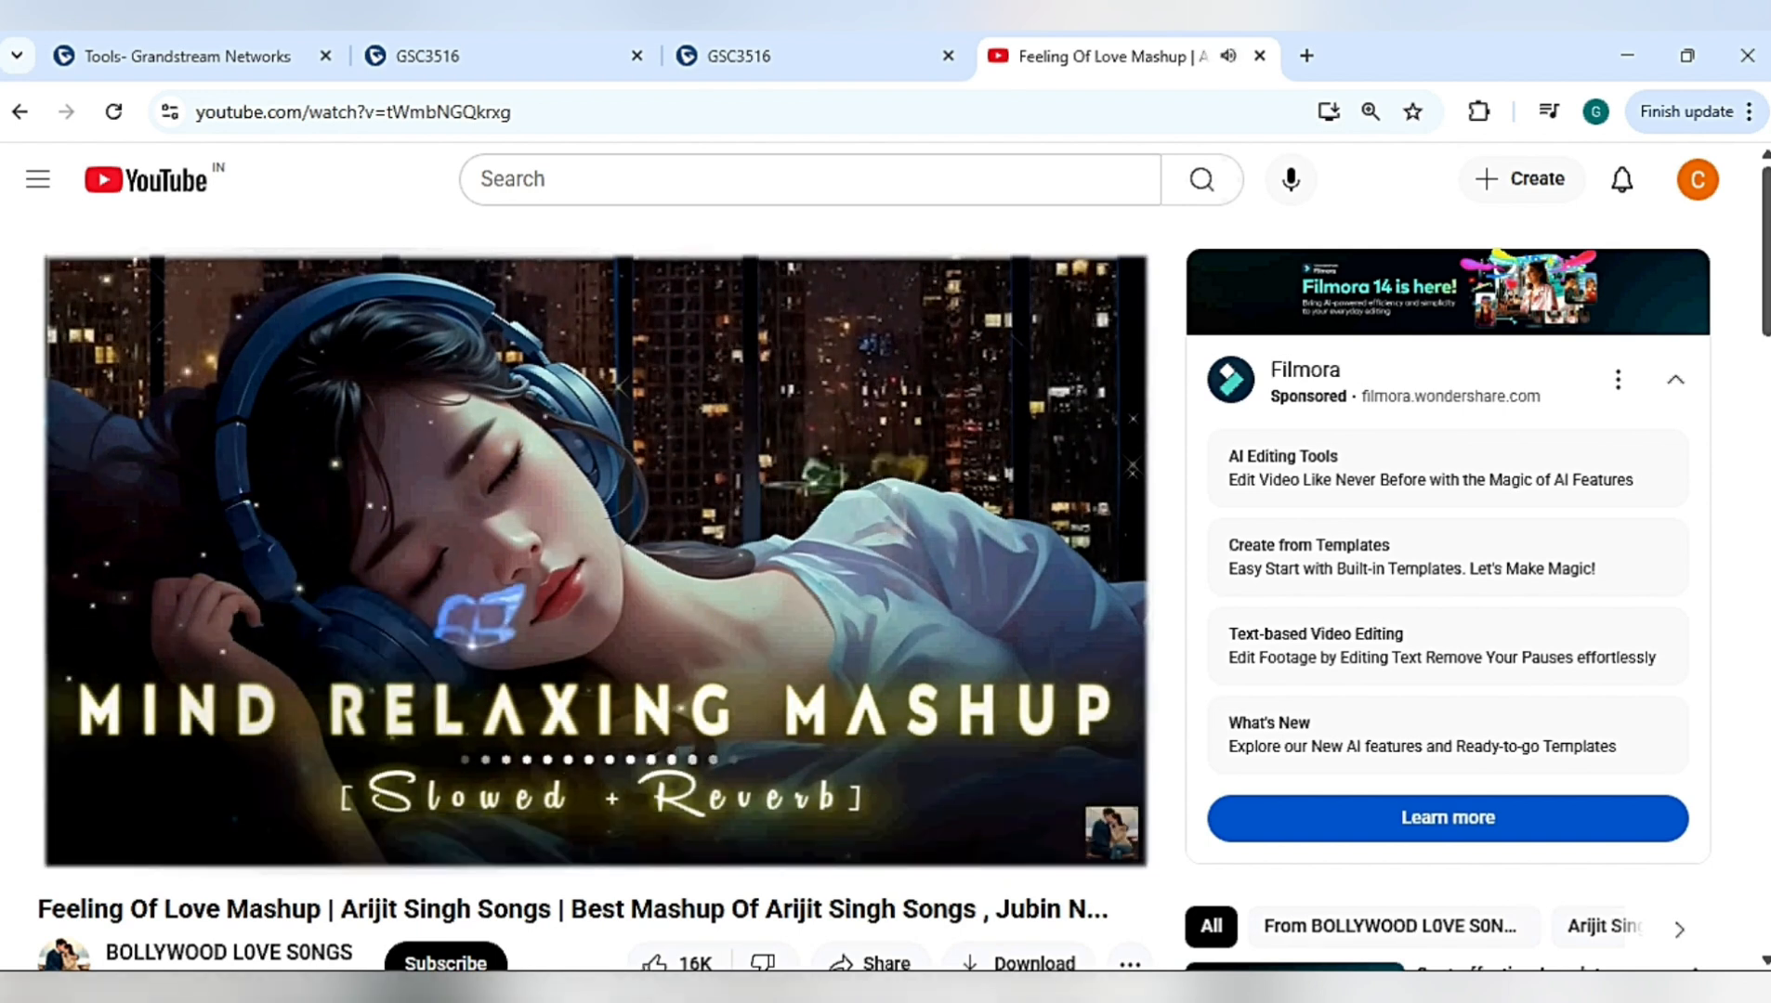
{"action": "mouse_move", "coordinate": [584, 479]}
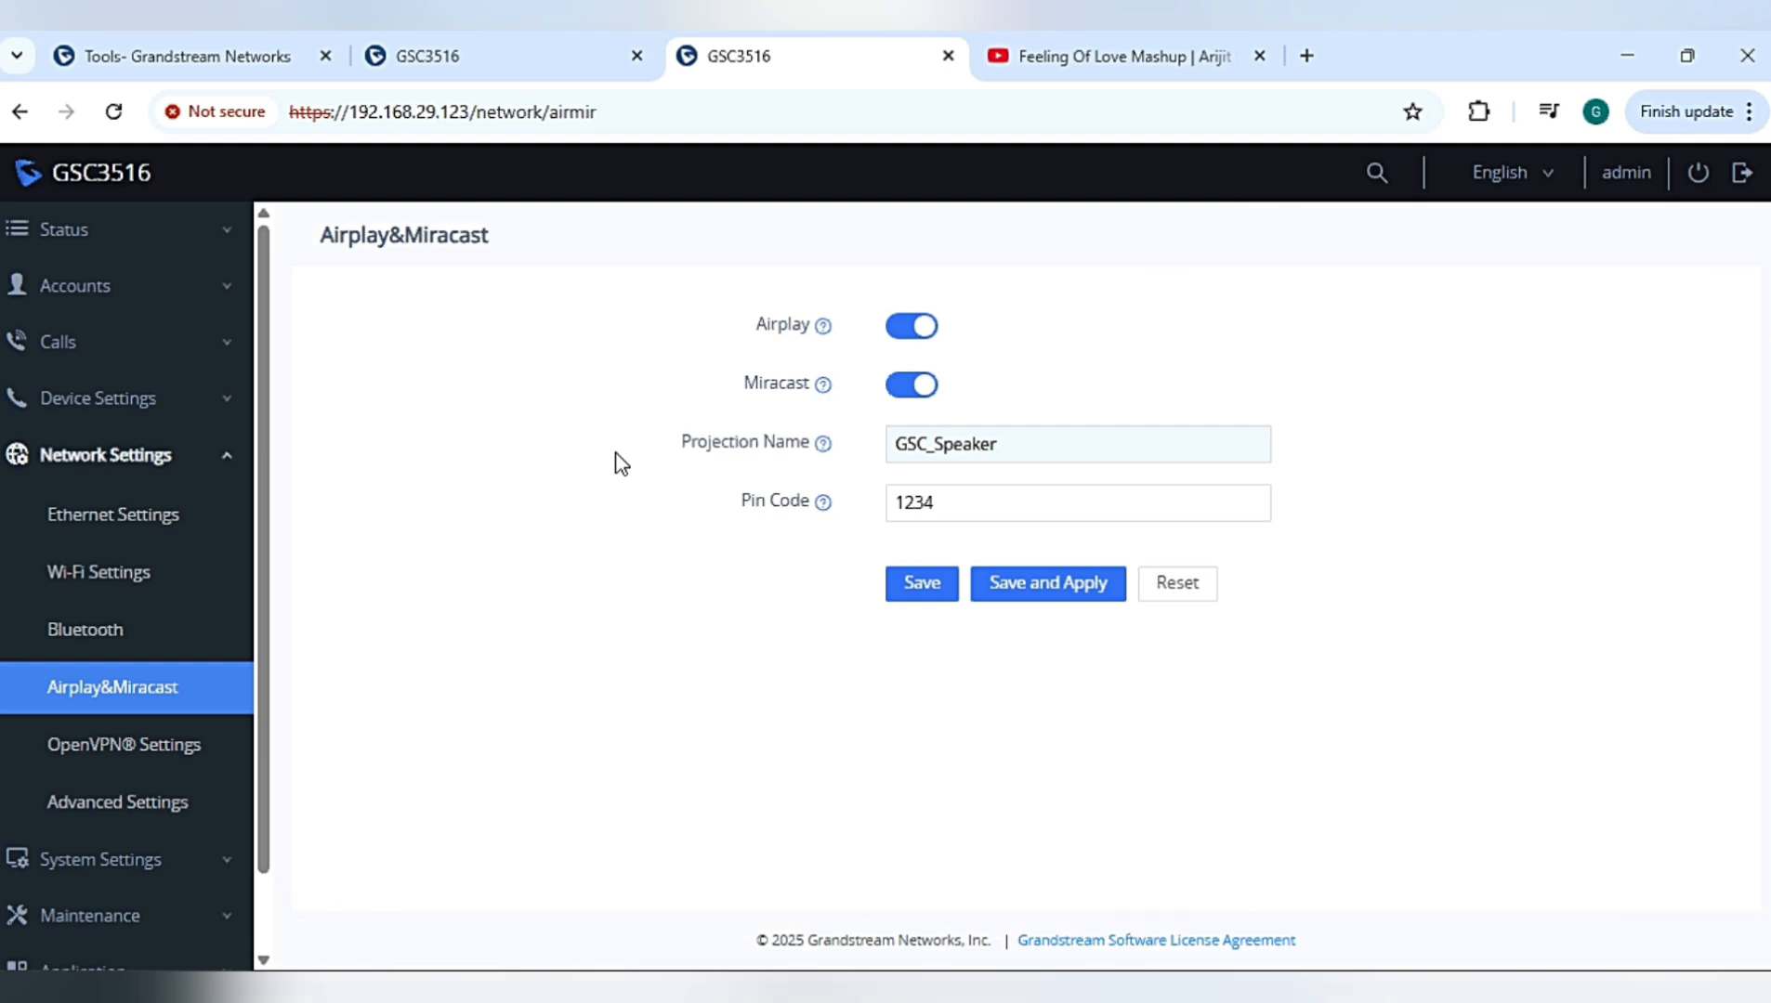
{"action": "mouse_move", "coordinate": [699, 348]}
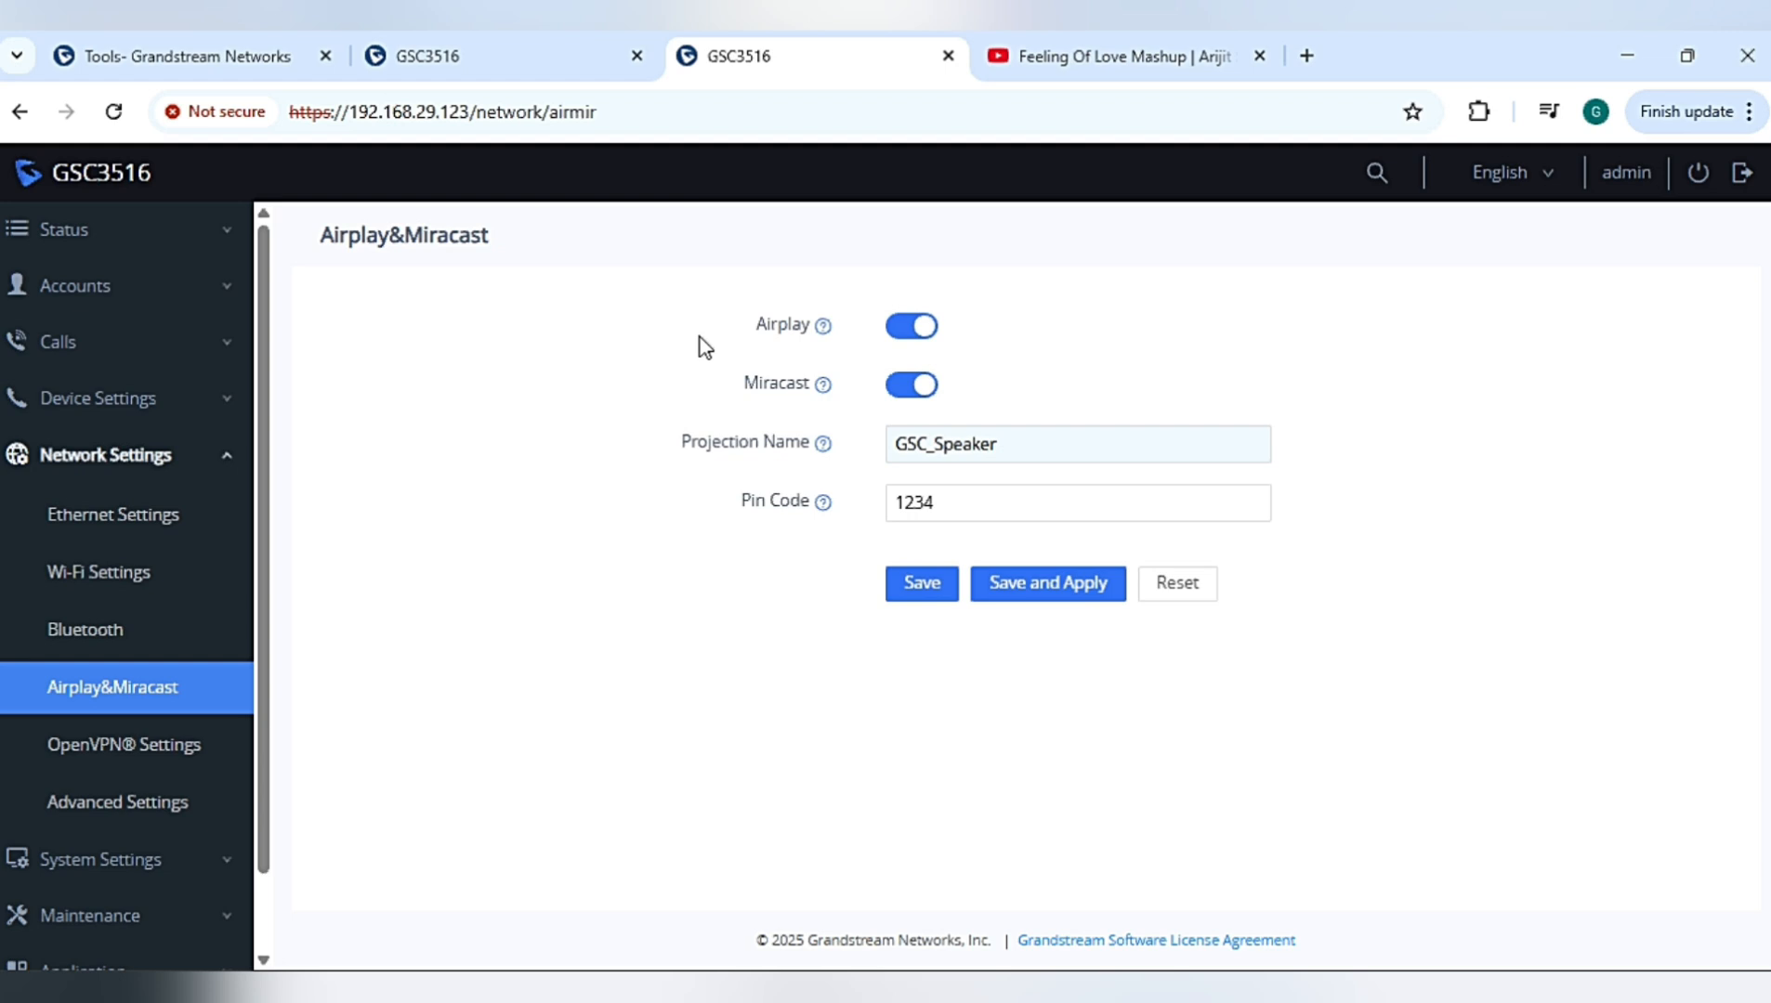
{"action": "mouse_move", "coordinate": [747, 326]}
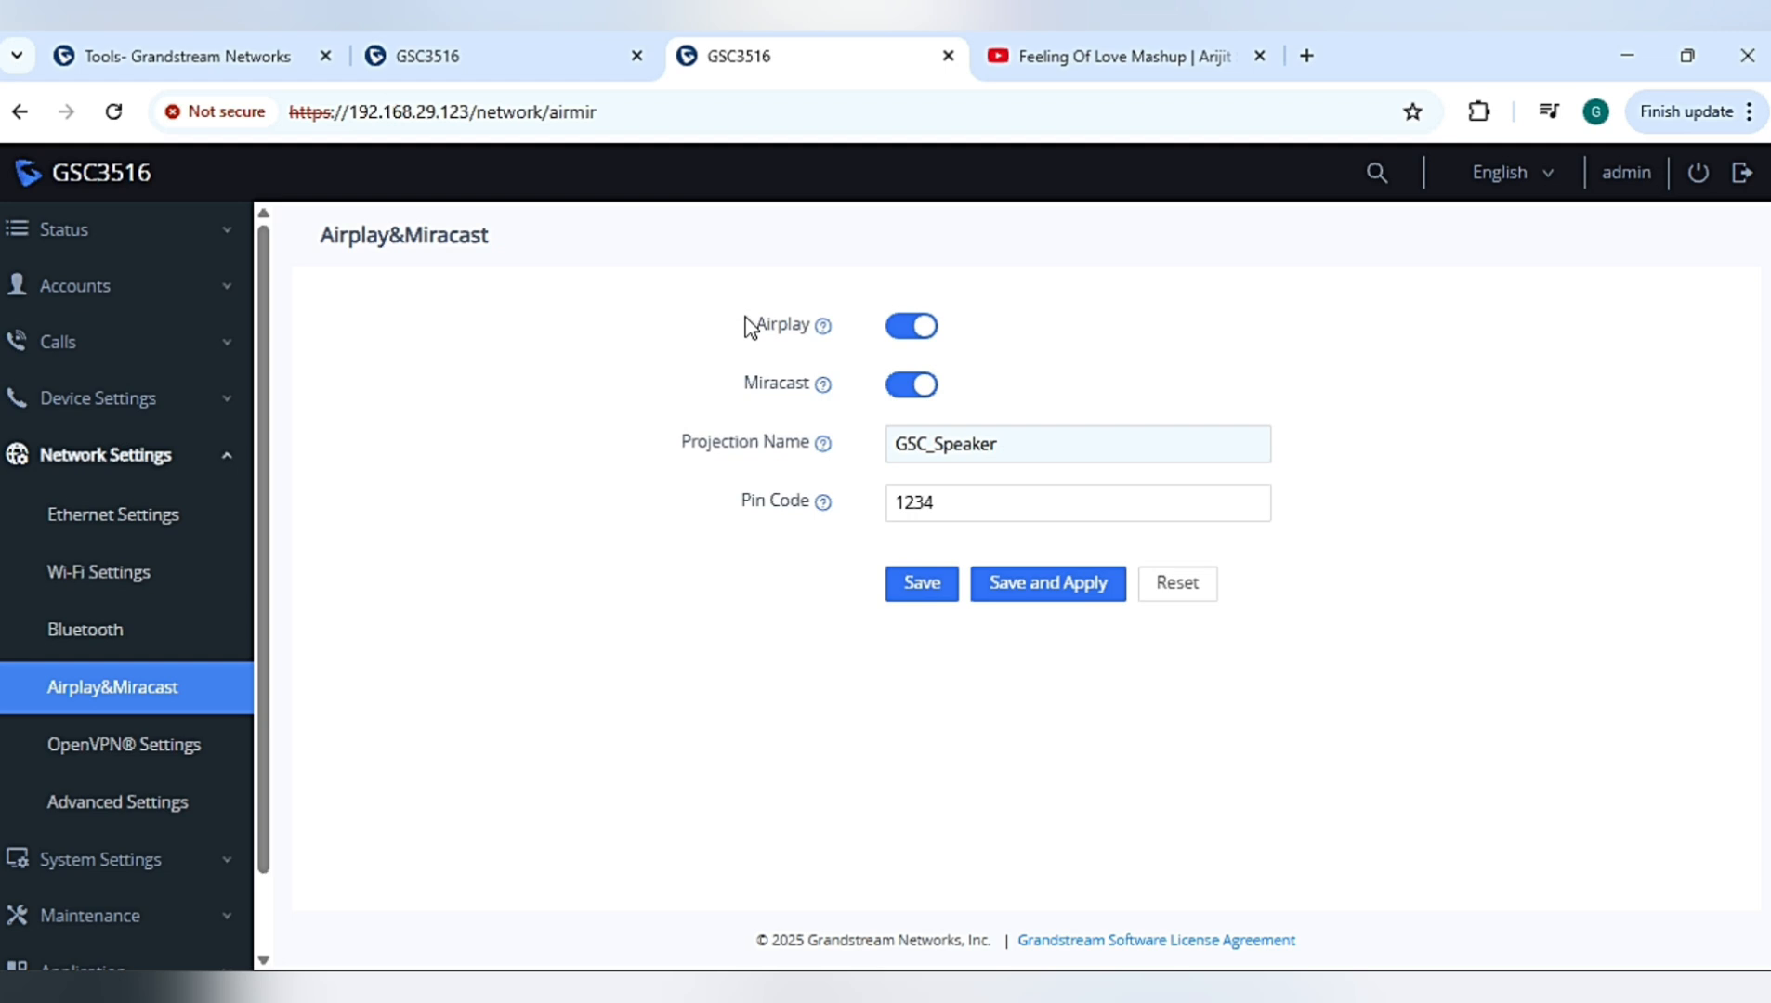
{"action": "mouse_move", "coordinate": [87, 753]}
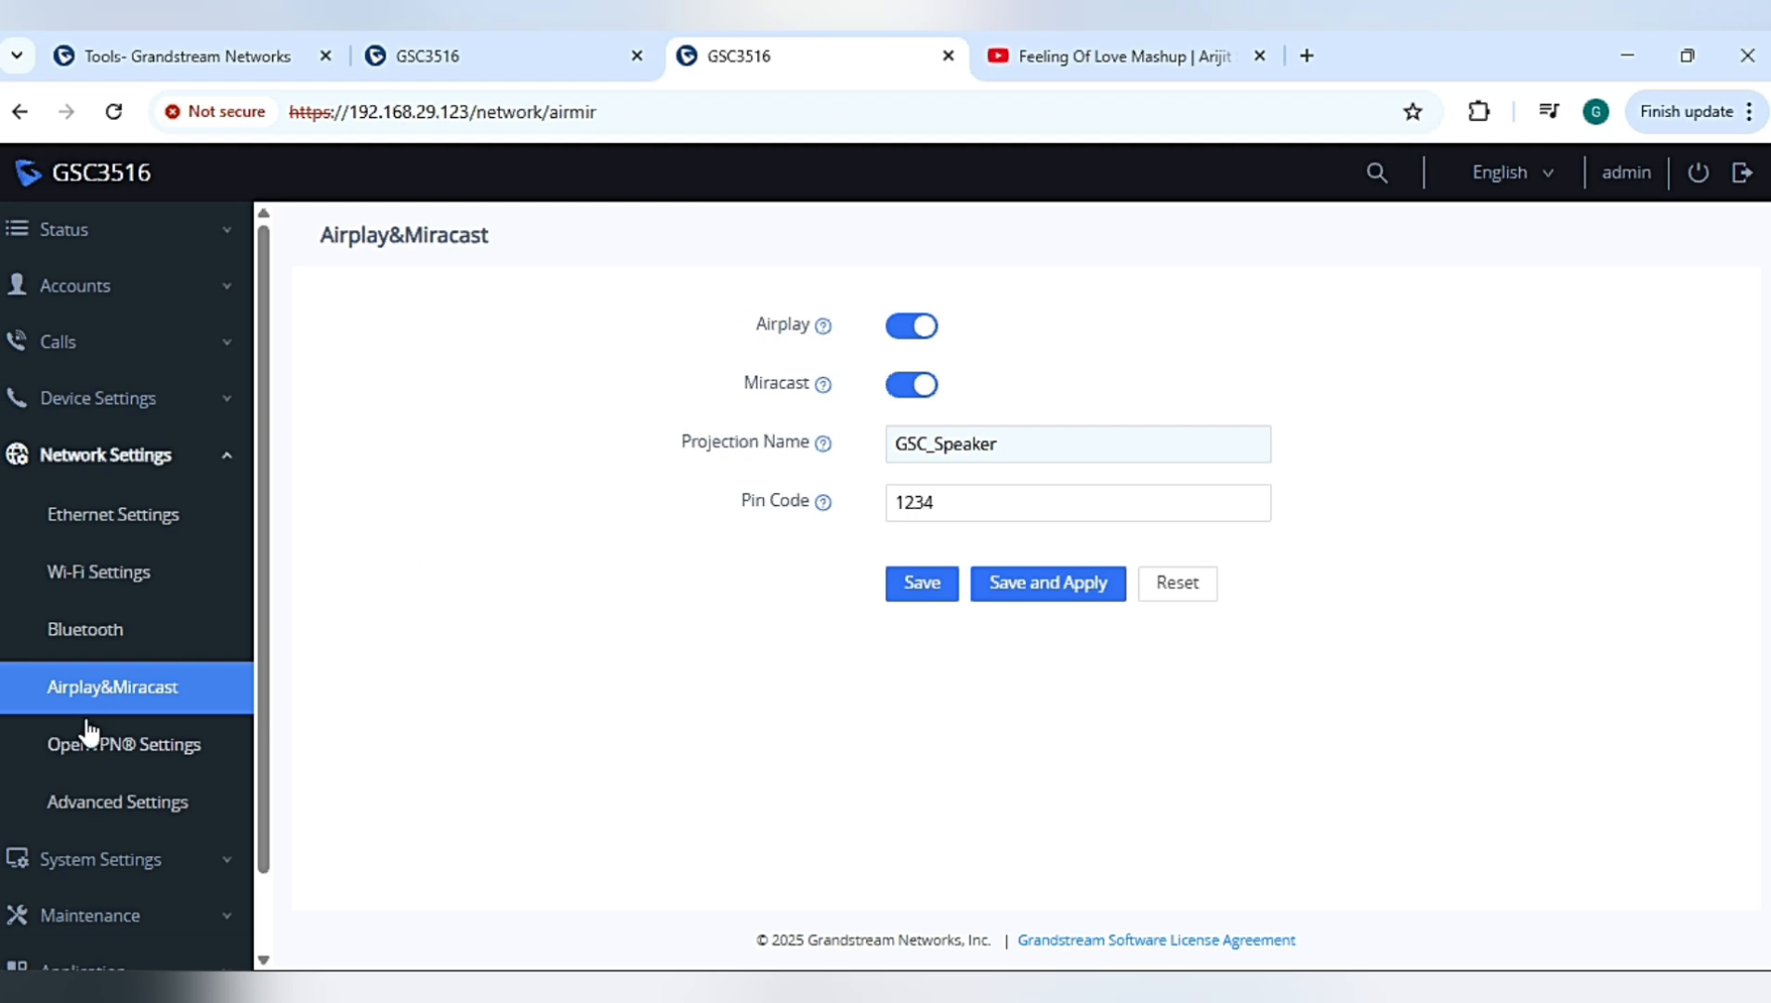
- Open Playback Cascade under Application with the cascade role set to Master
{"action": "scroll", "scroll_direction": "down", "scroll_amount": 3}
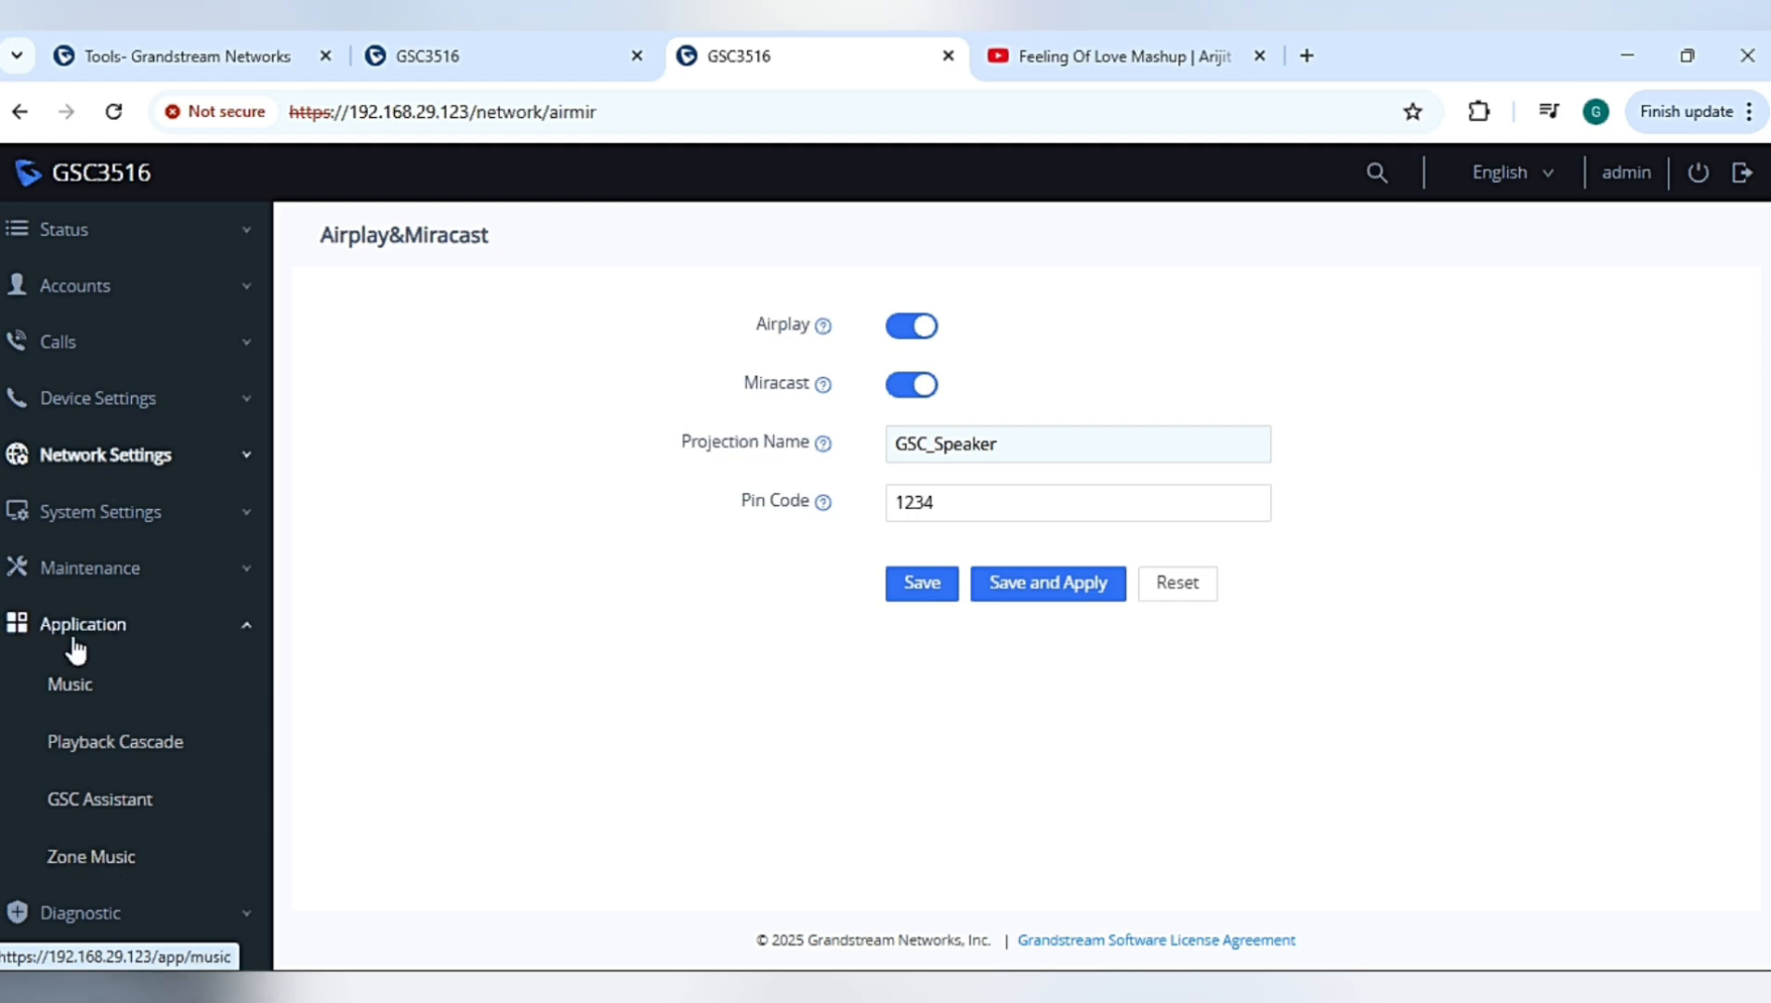
{"action": "mouse_move", "coordinate": [130, 763]}
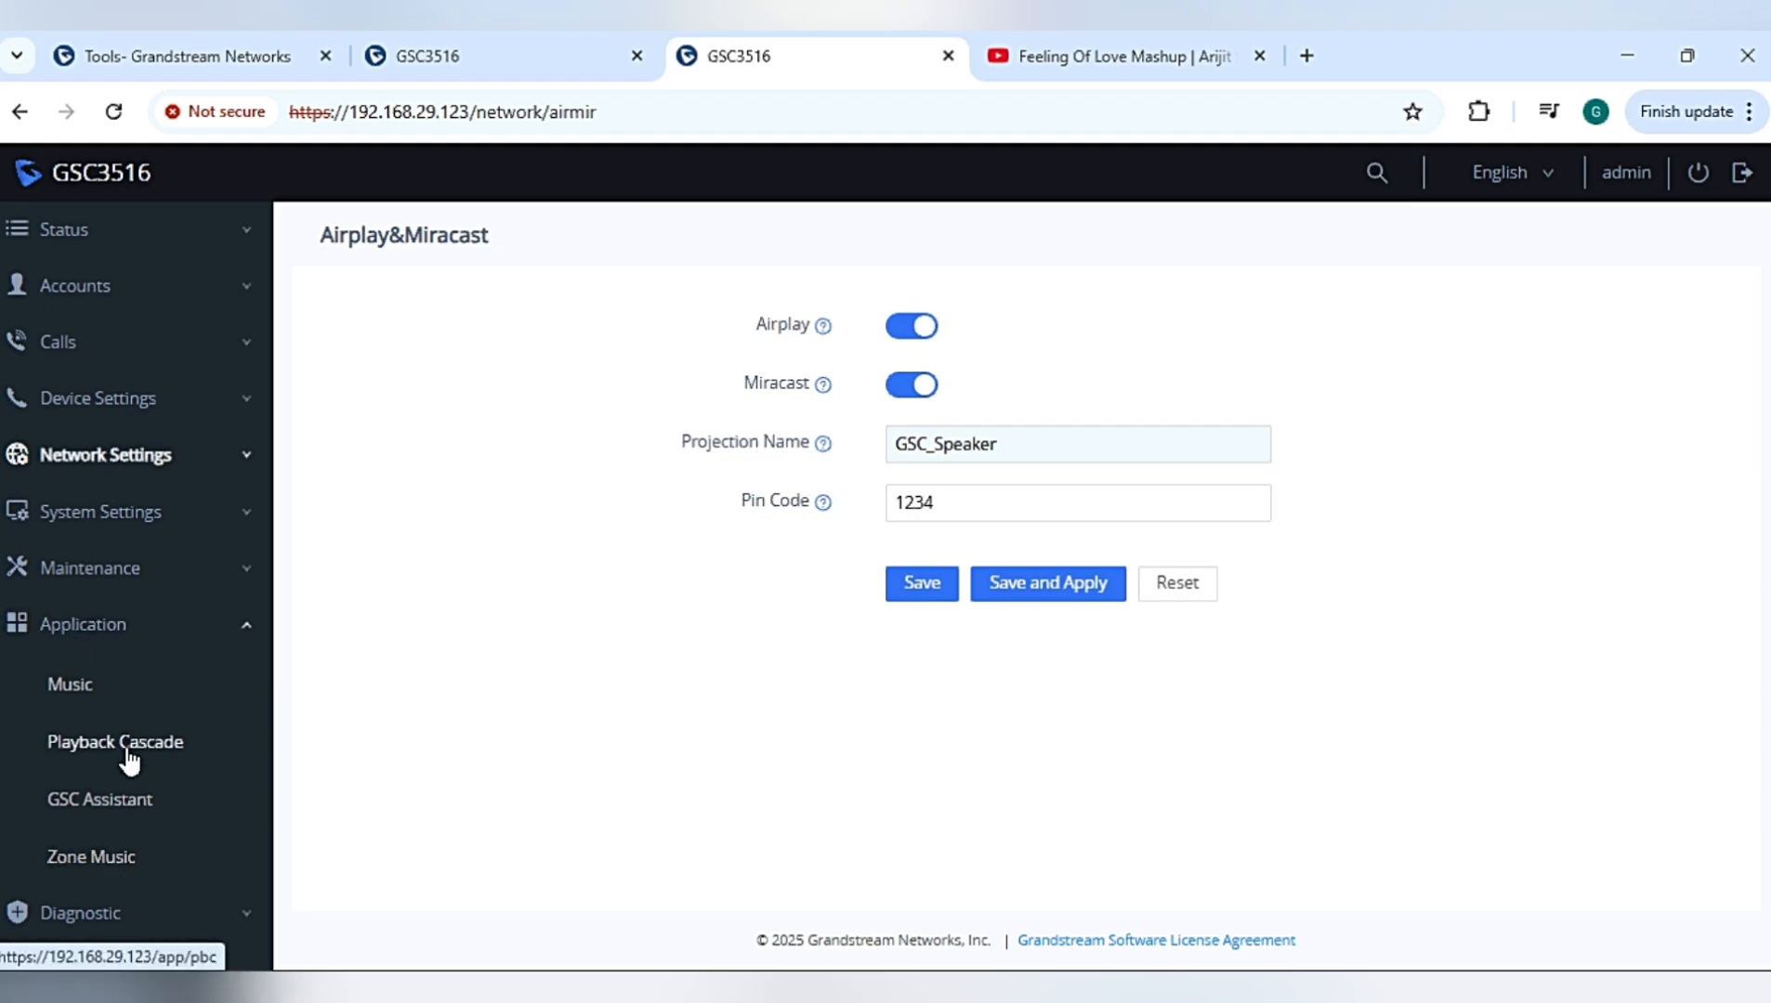
{"action": "left_click", "coordinate": [115, 741]}
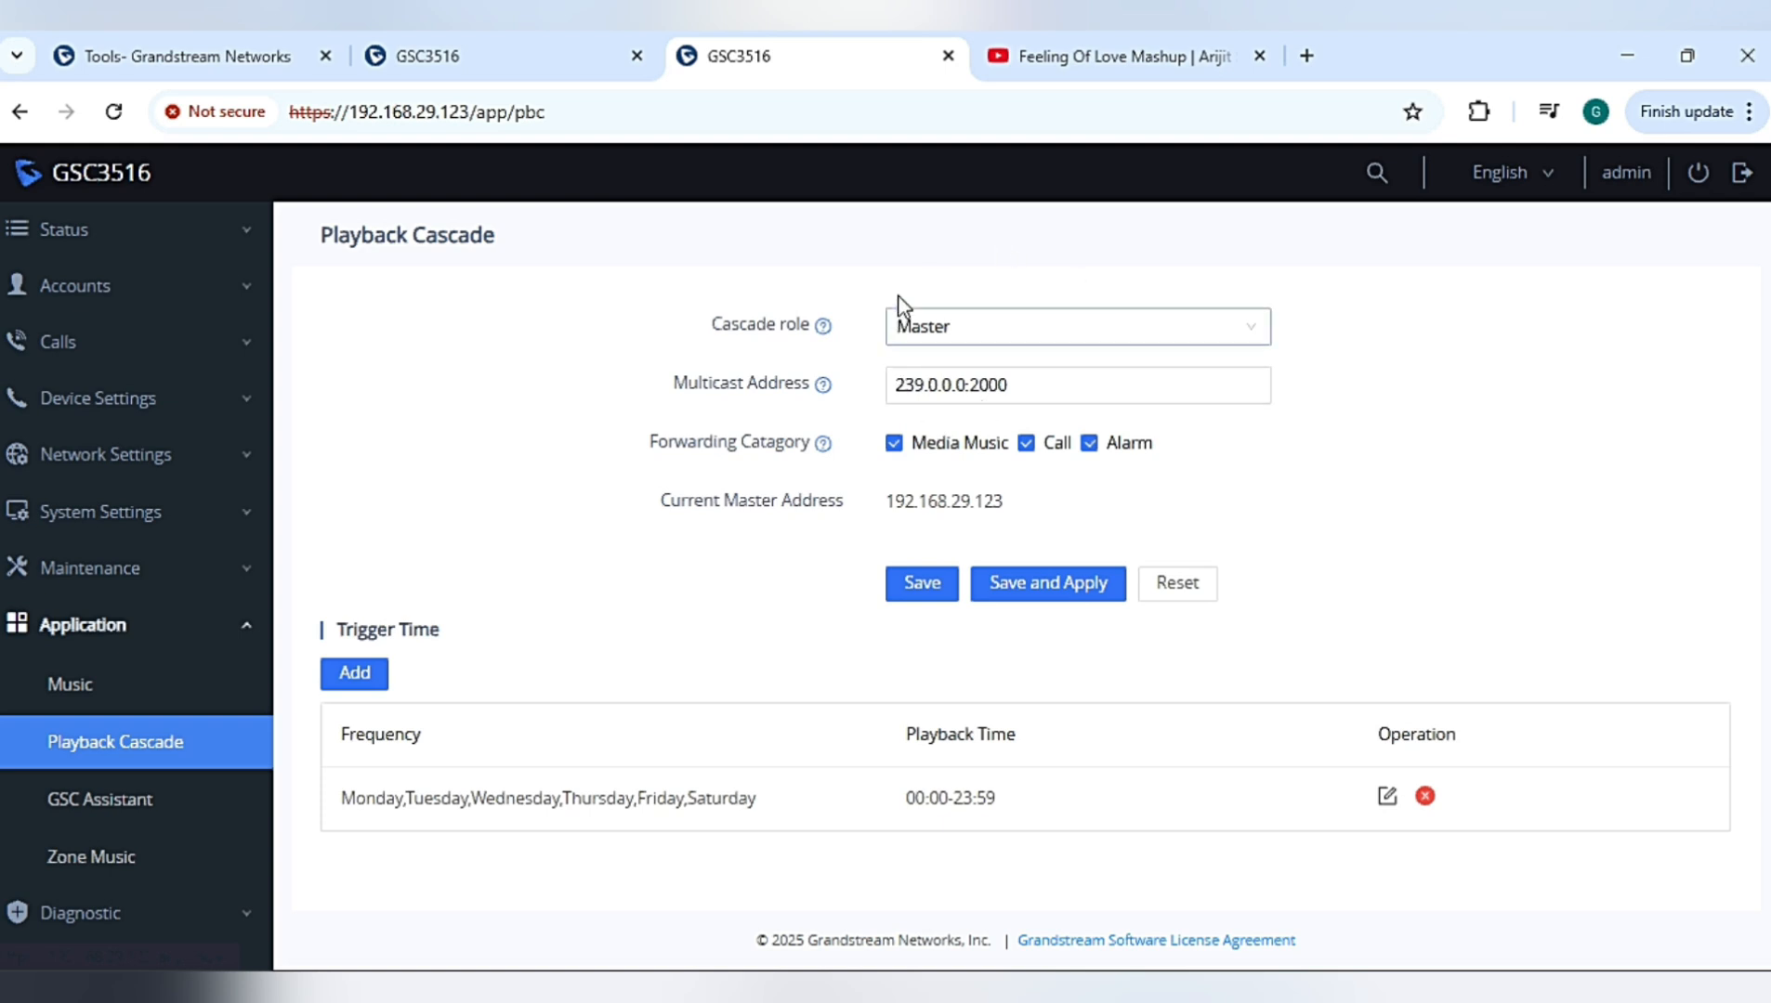
{"action": "left_click", "coordinate": [1078, 327]}
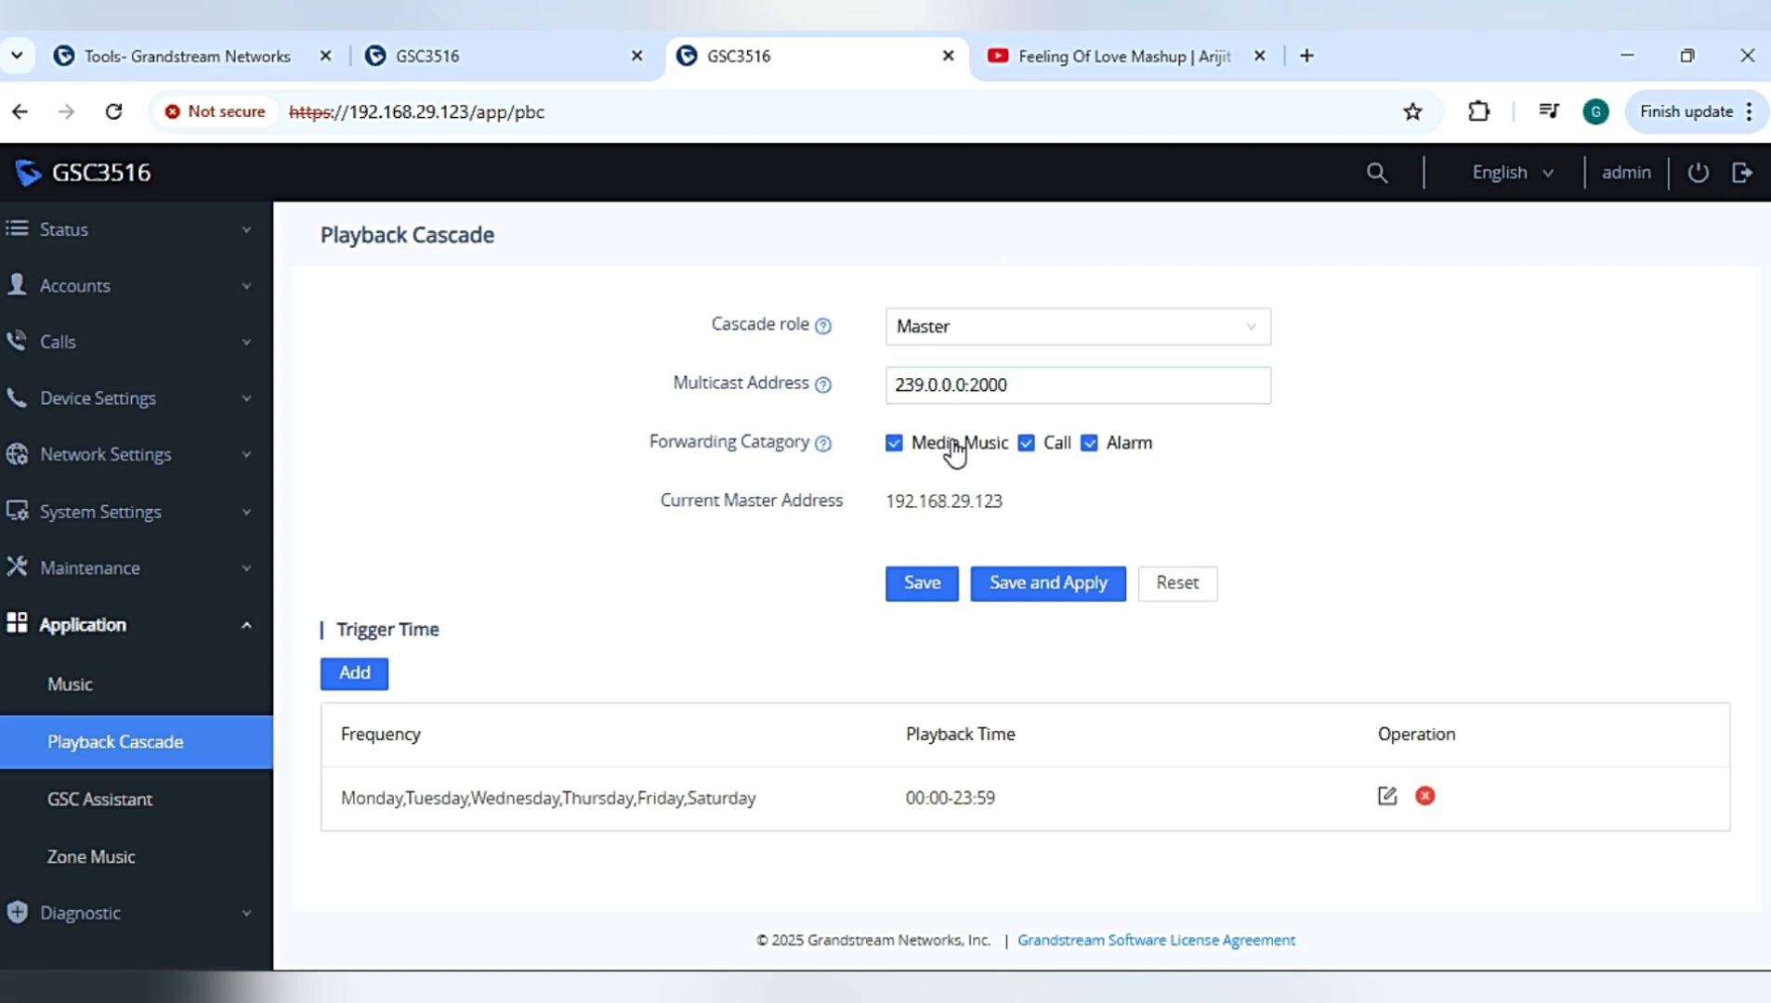
{"action": "mouse_move", "coordinate": [1116, 453]}
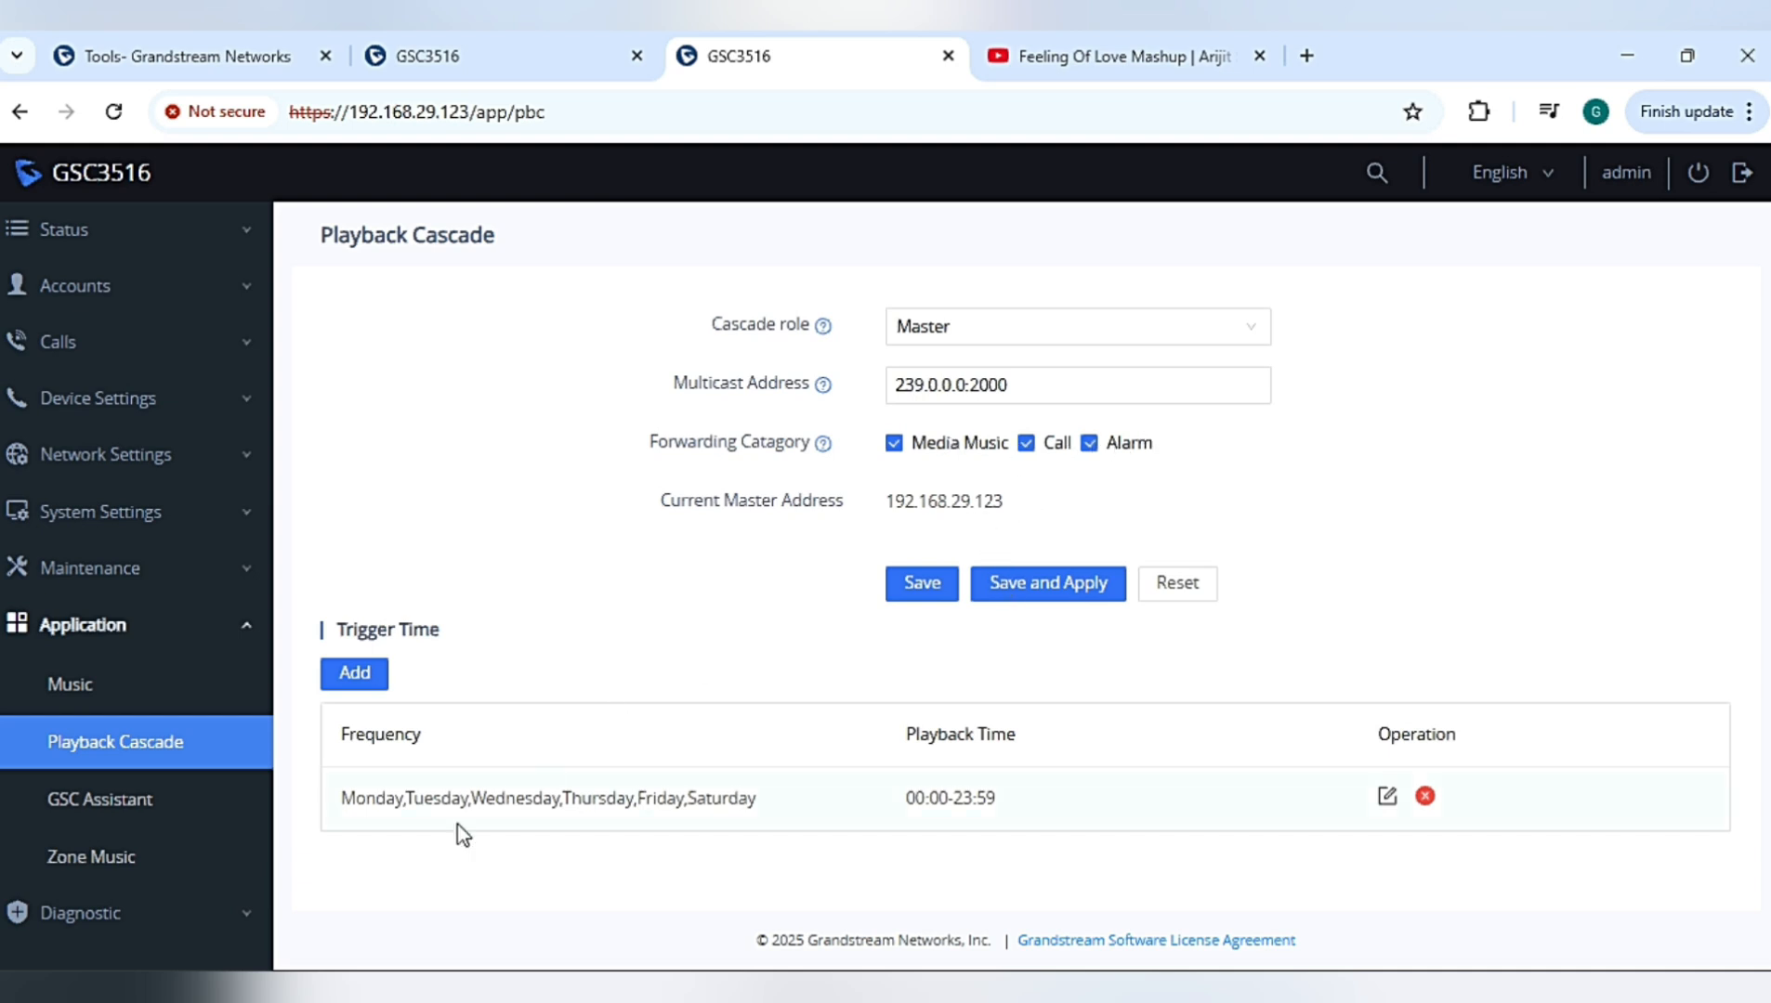
{"action": "mouse_move", "coordinate": [914, 830]}
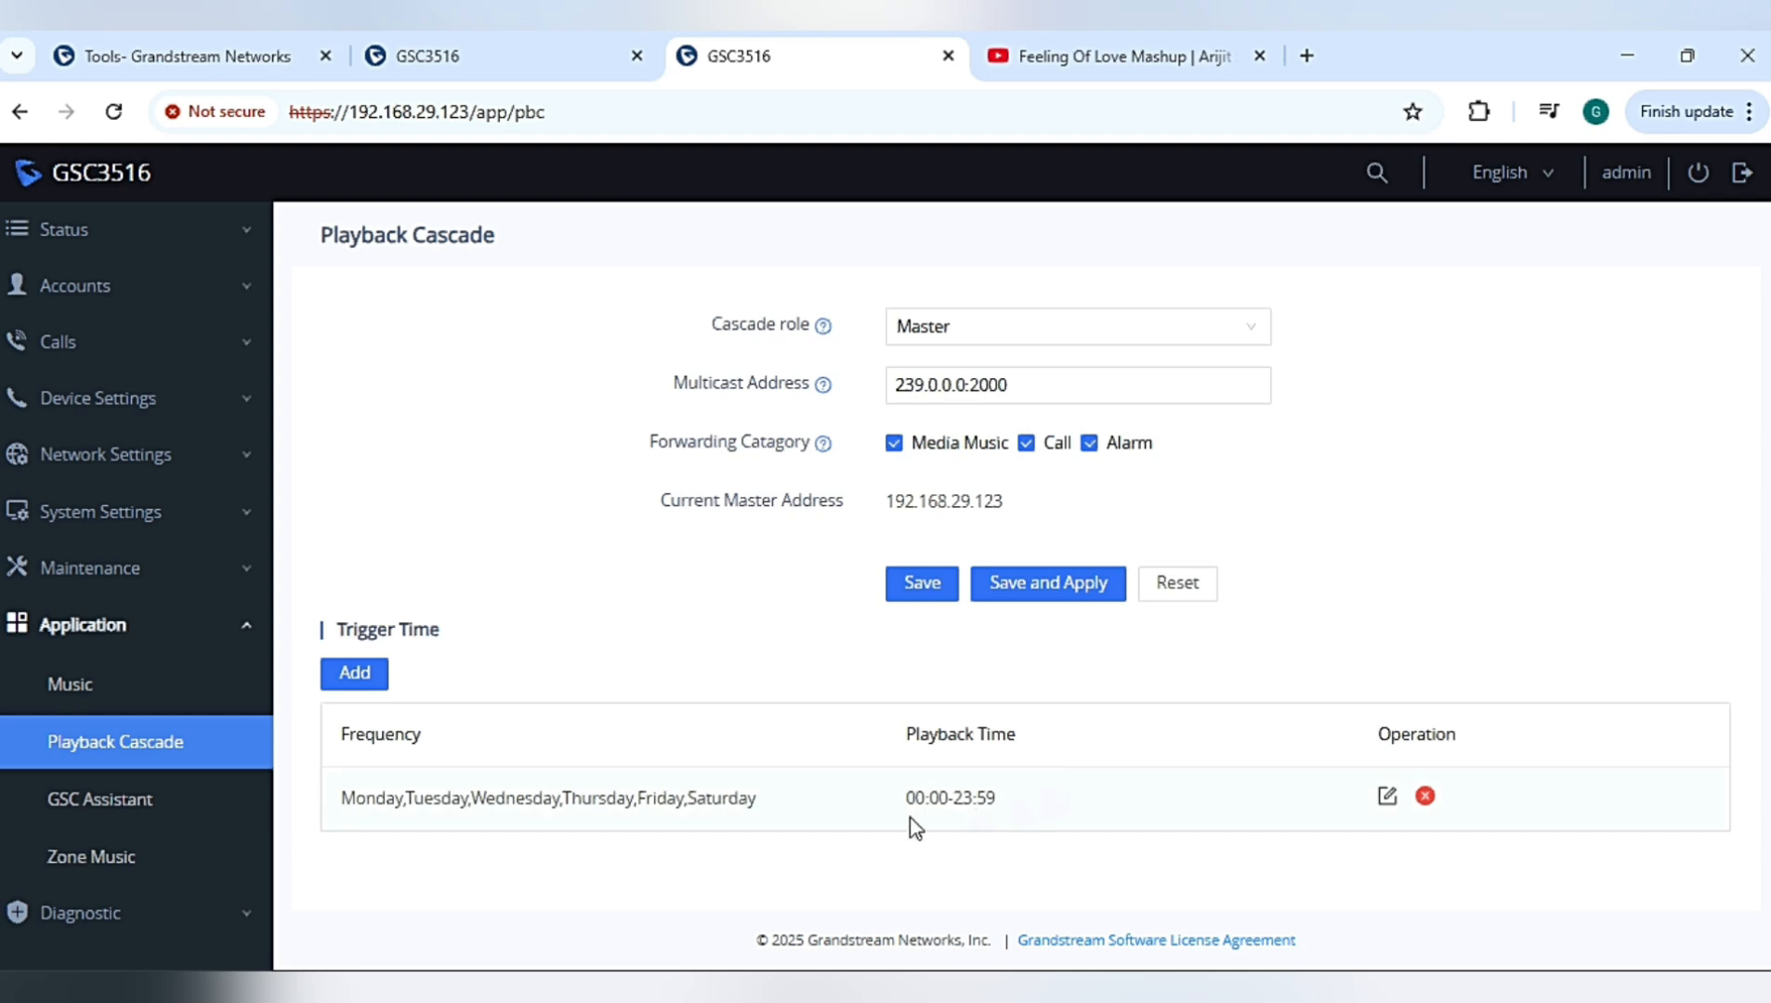
{"action": "mouse_move", "coordinate": [818, 814]}
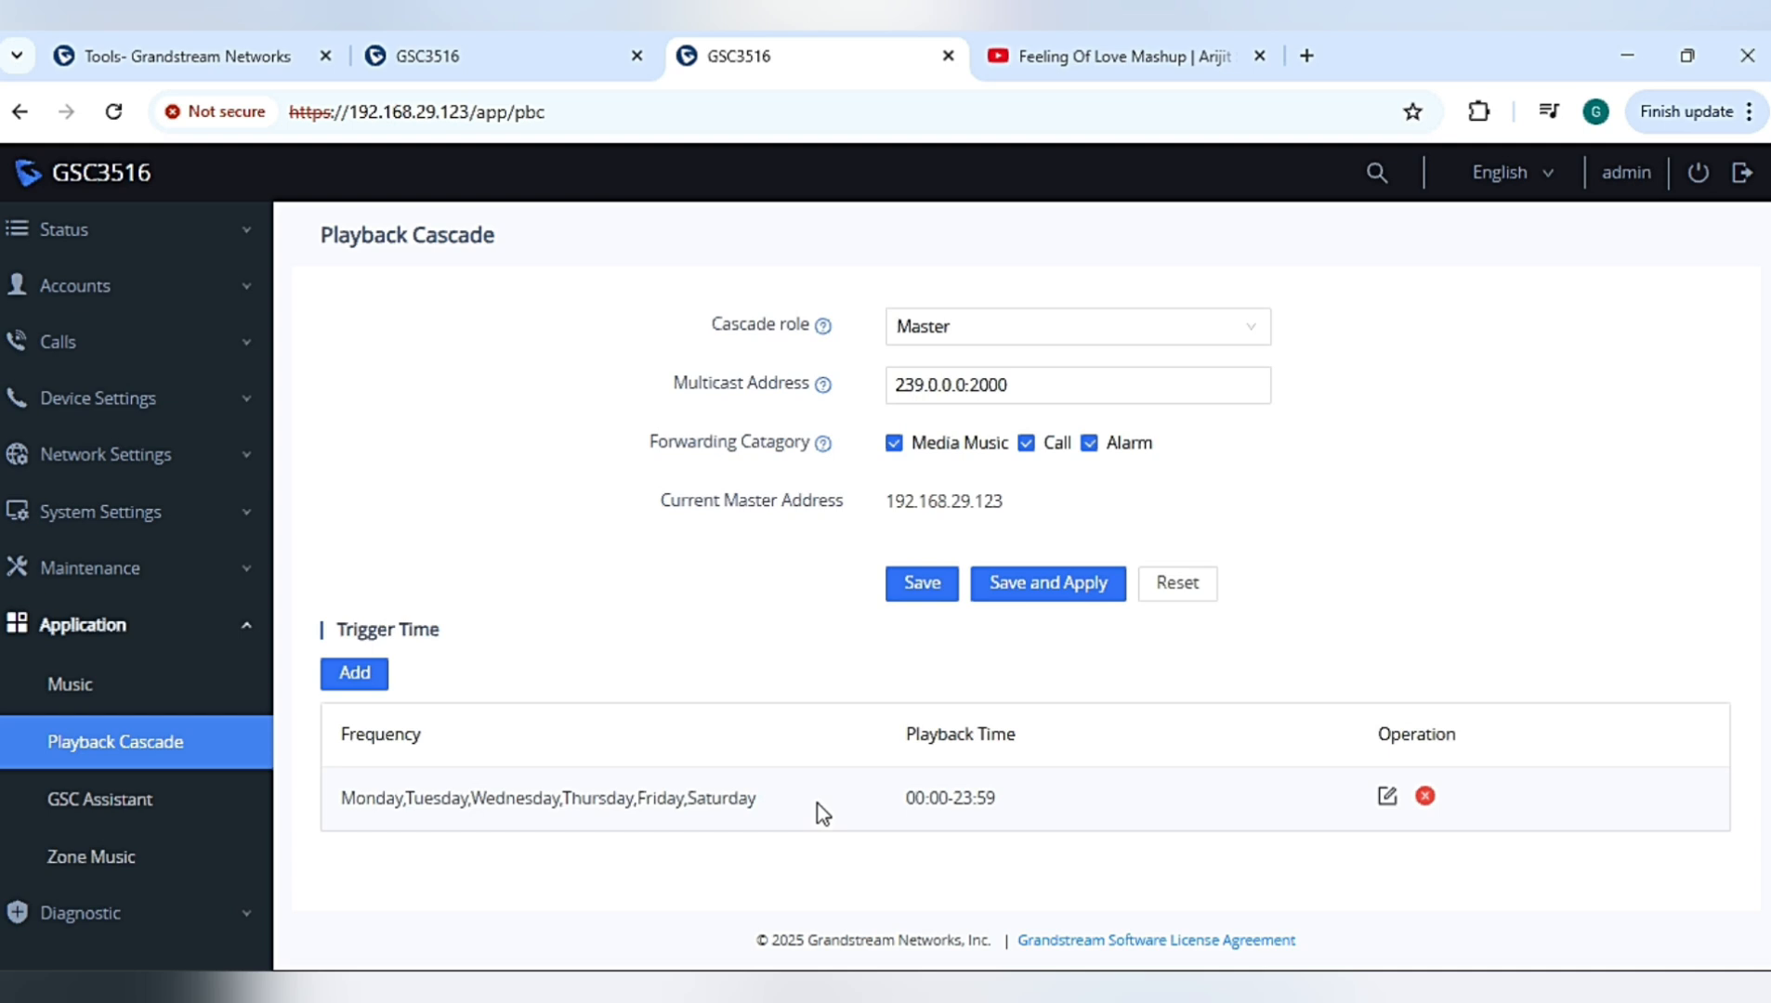
{"action": "mouse_move", "coordinate": [695, 548]}
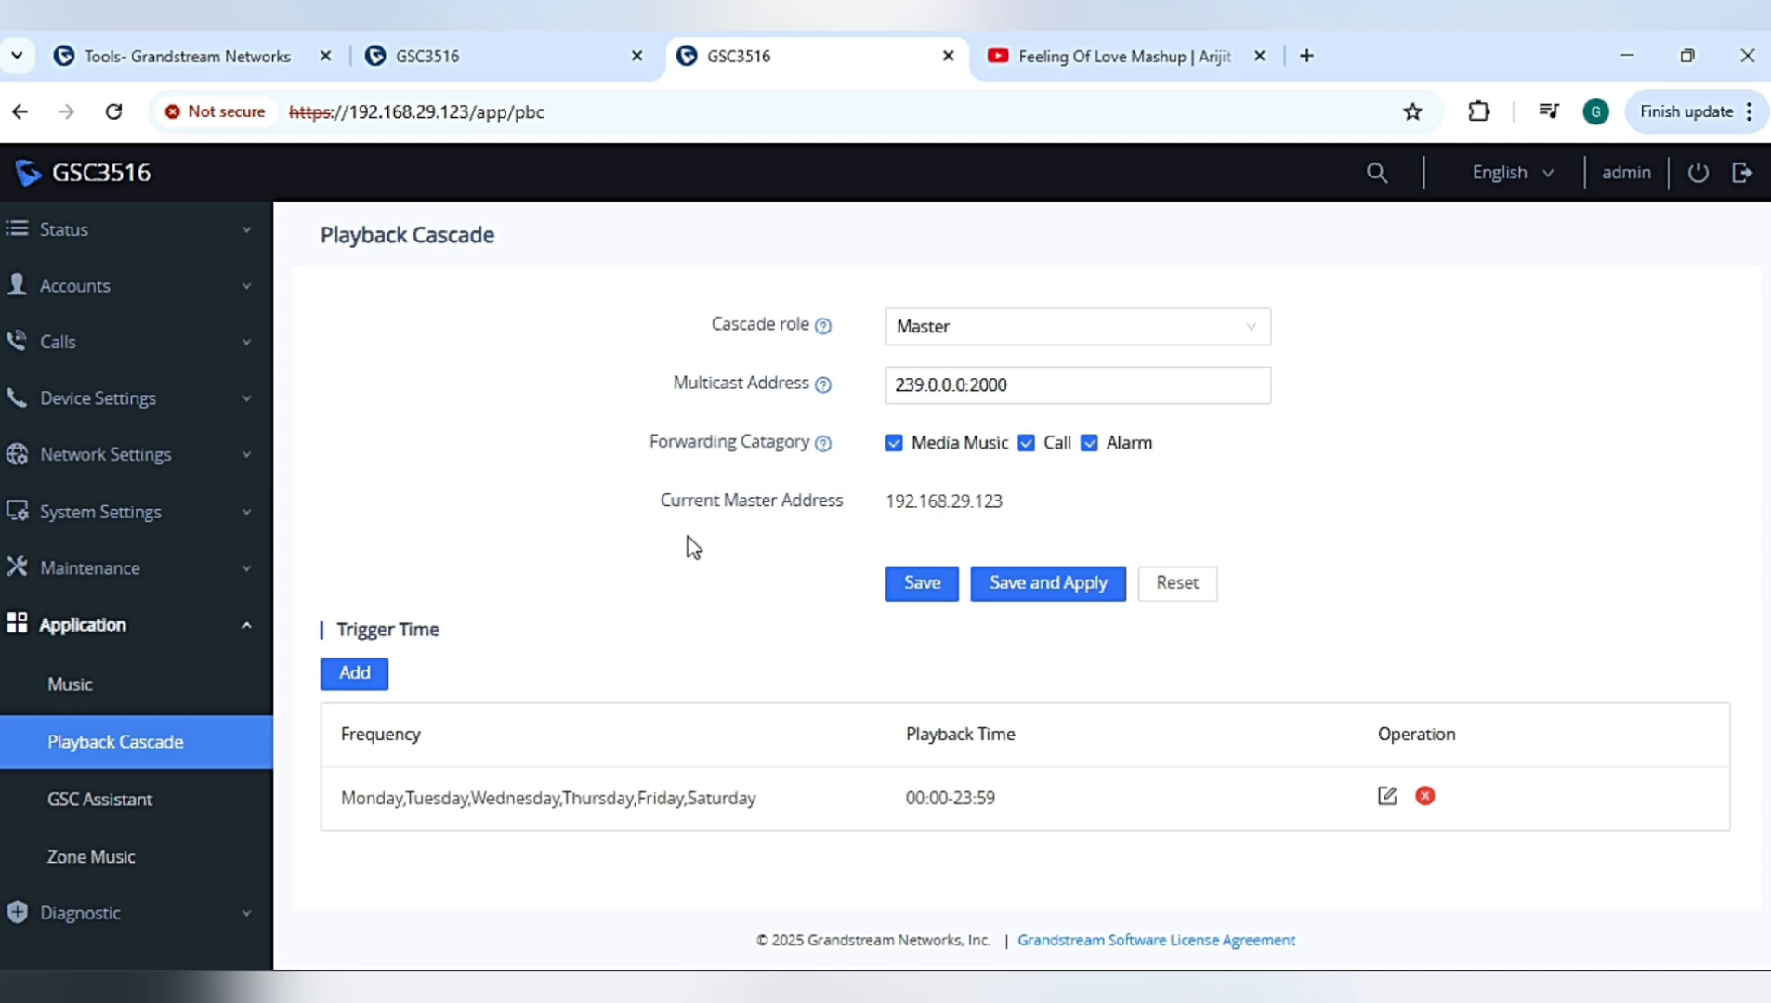